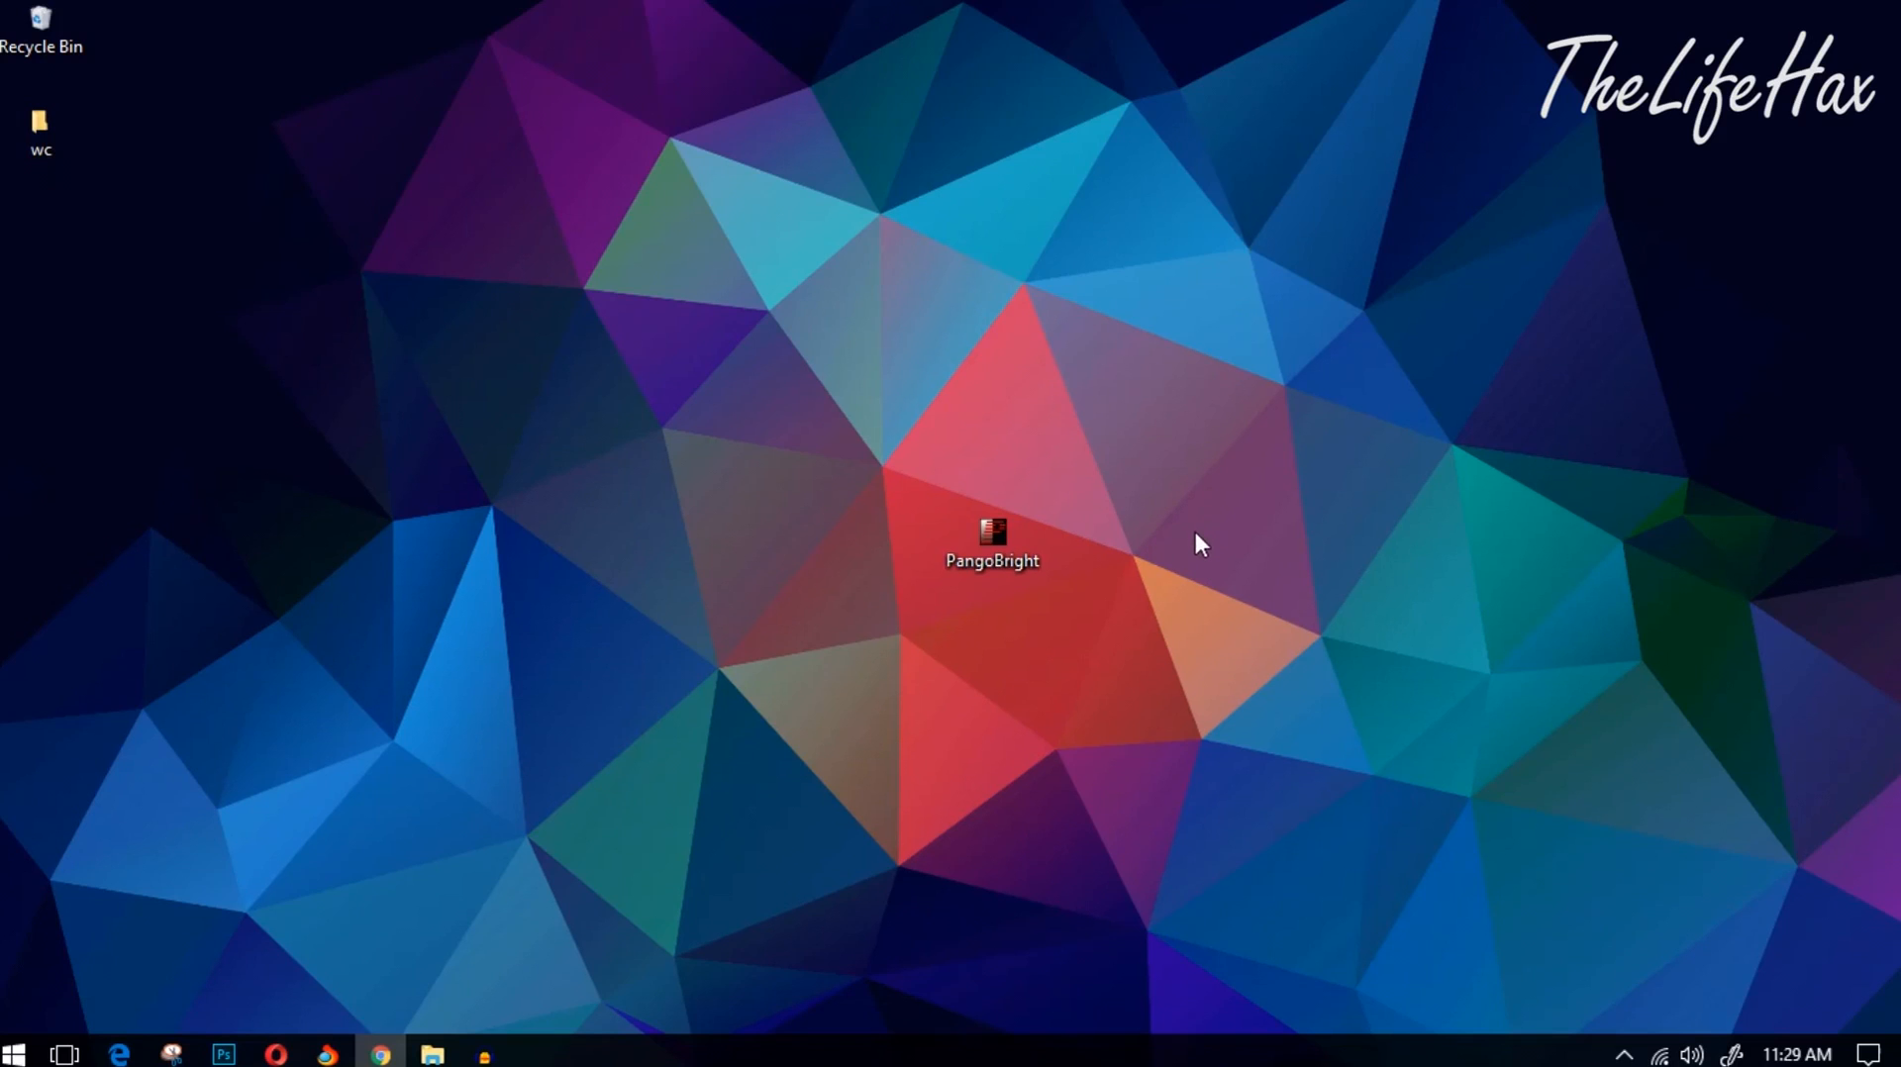
mouse_move(1156, 727)
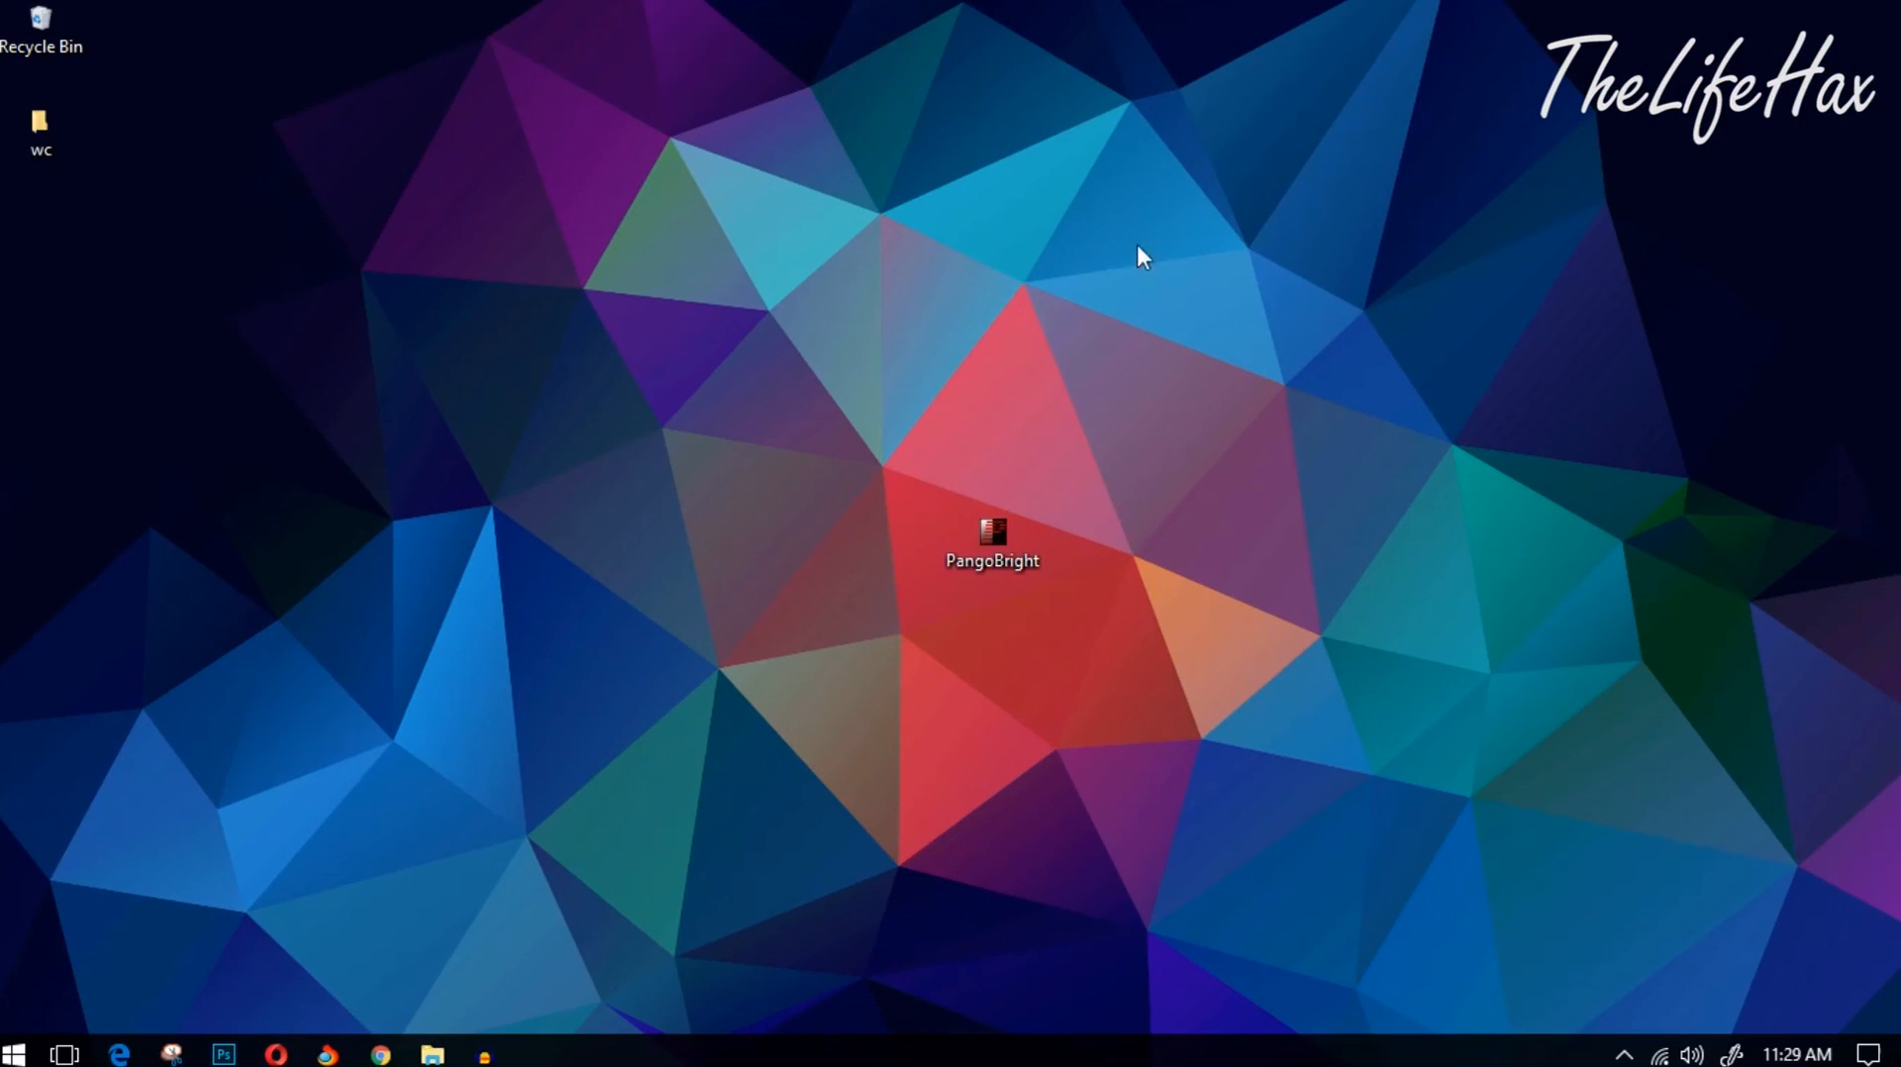
mouse_move(291, 48)
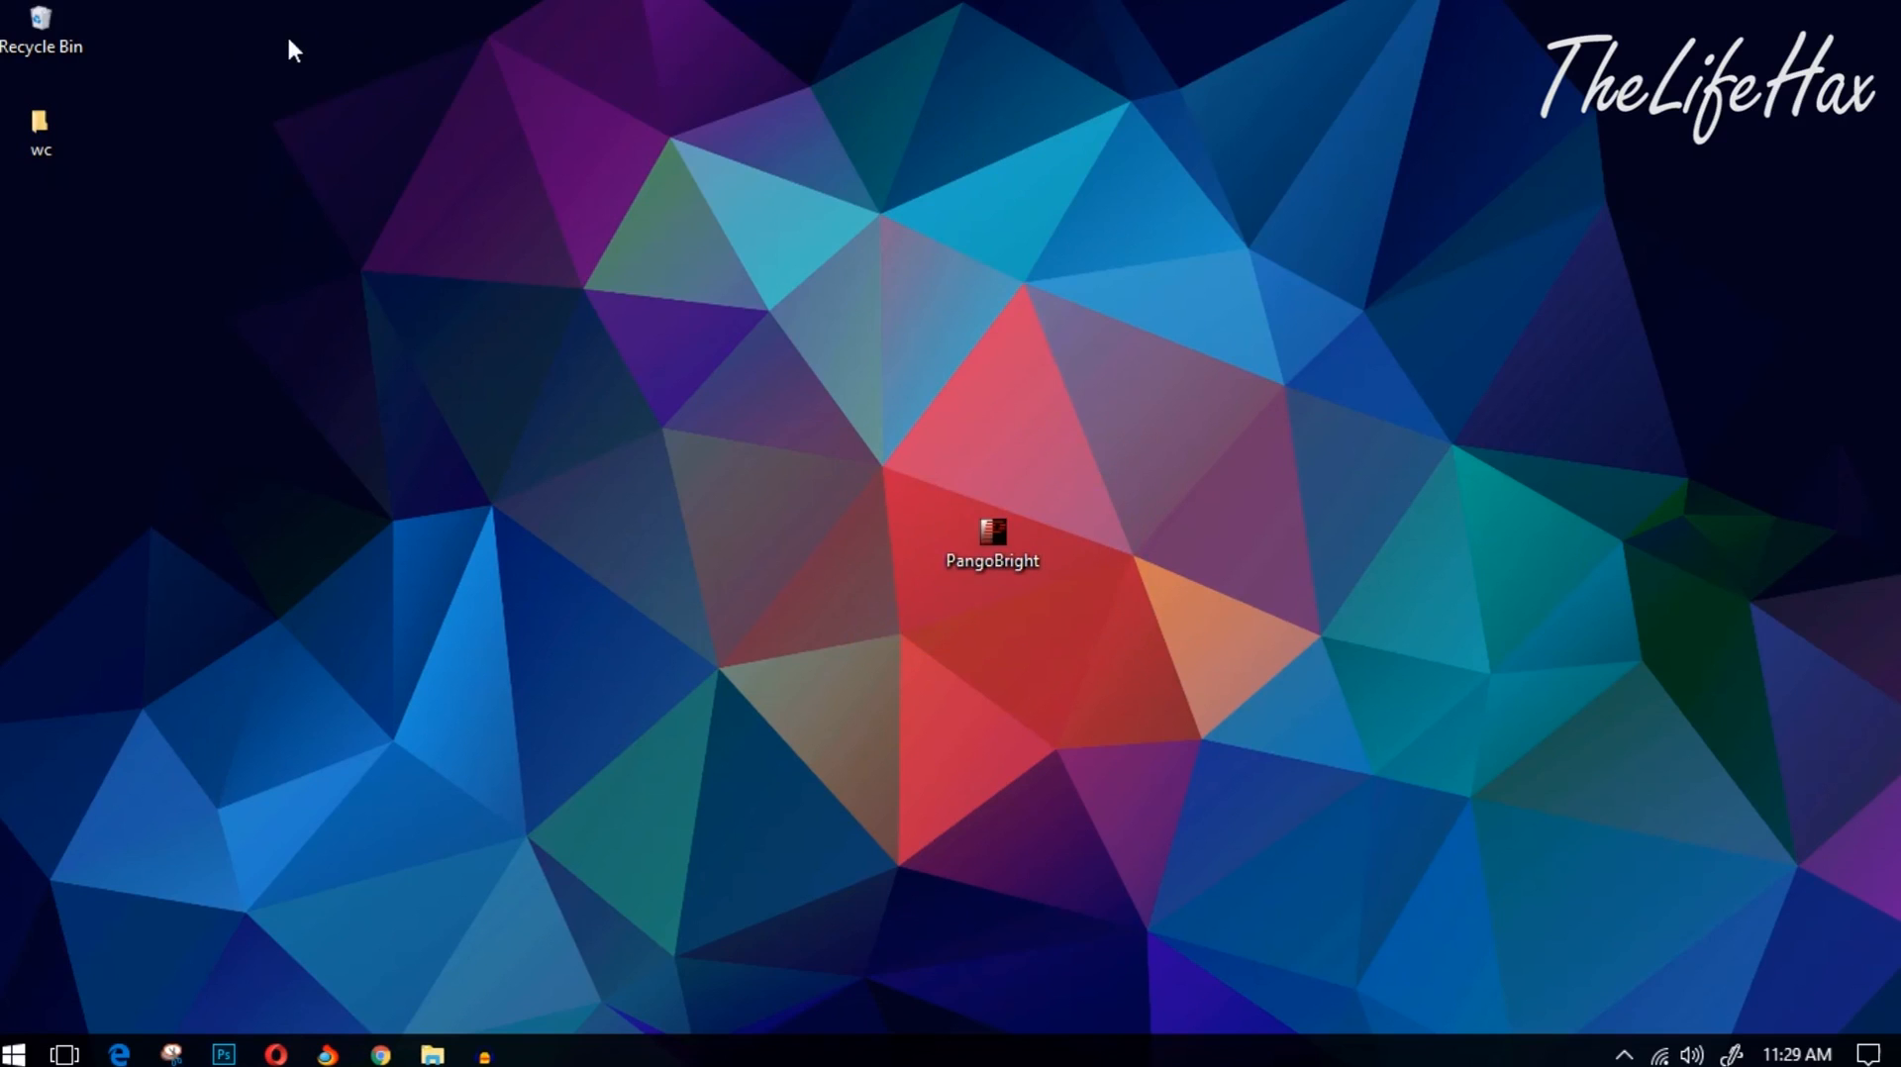
mouse_move(99, 522)
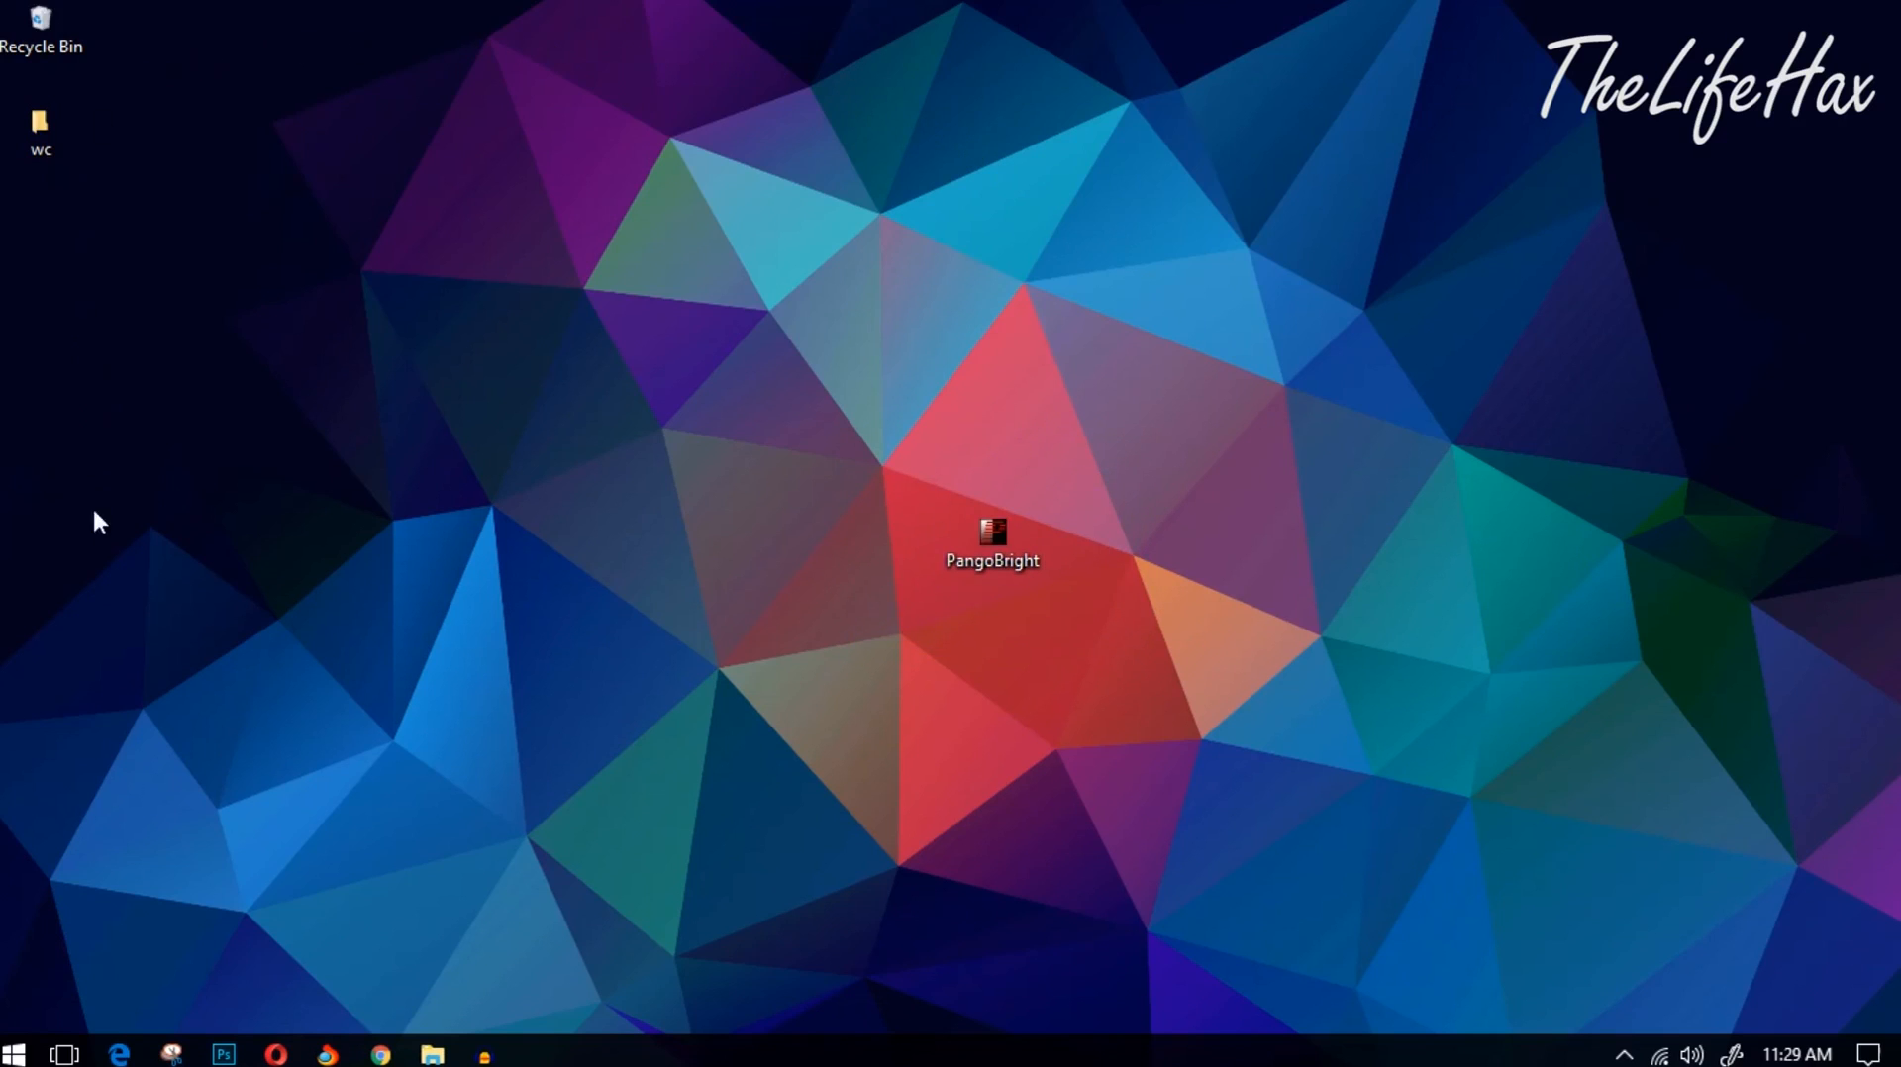
mouse_move(1739, 543)
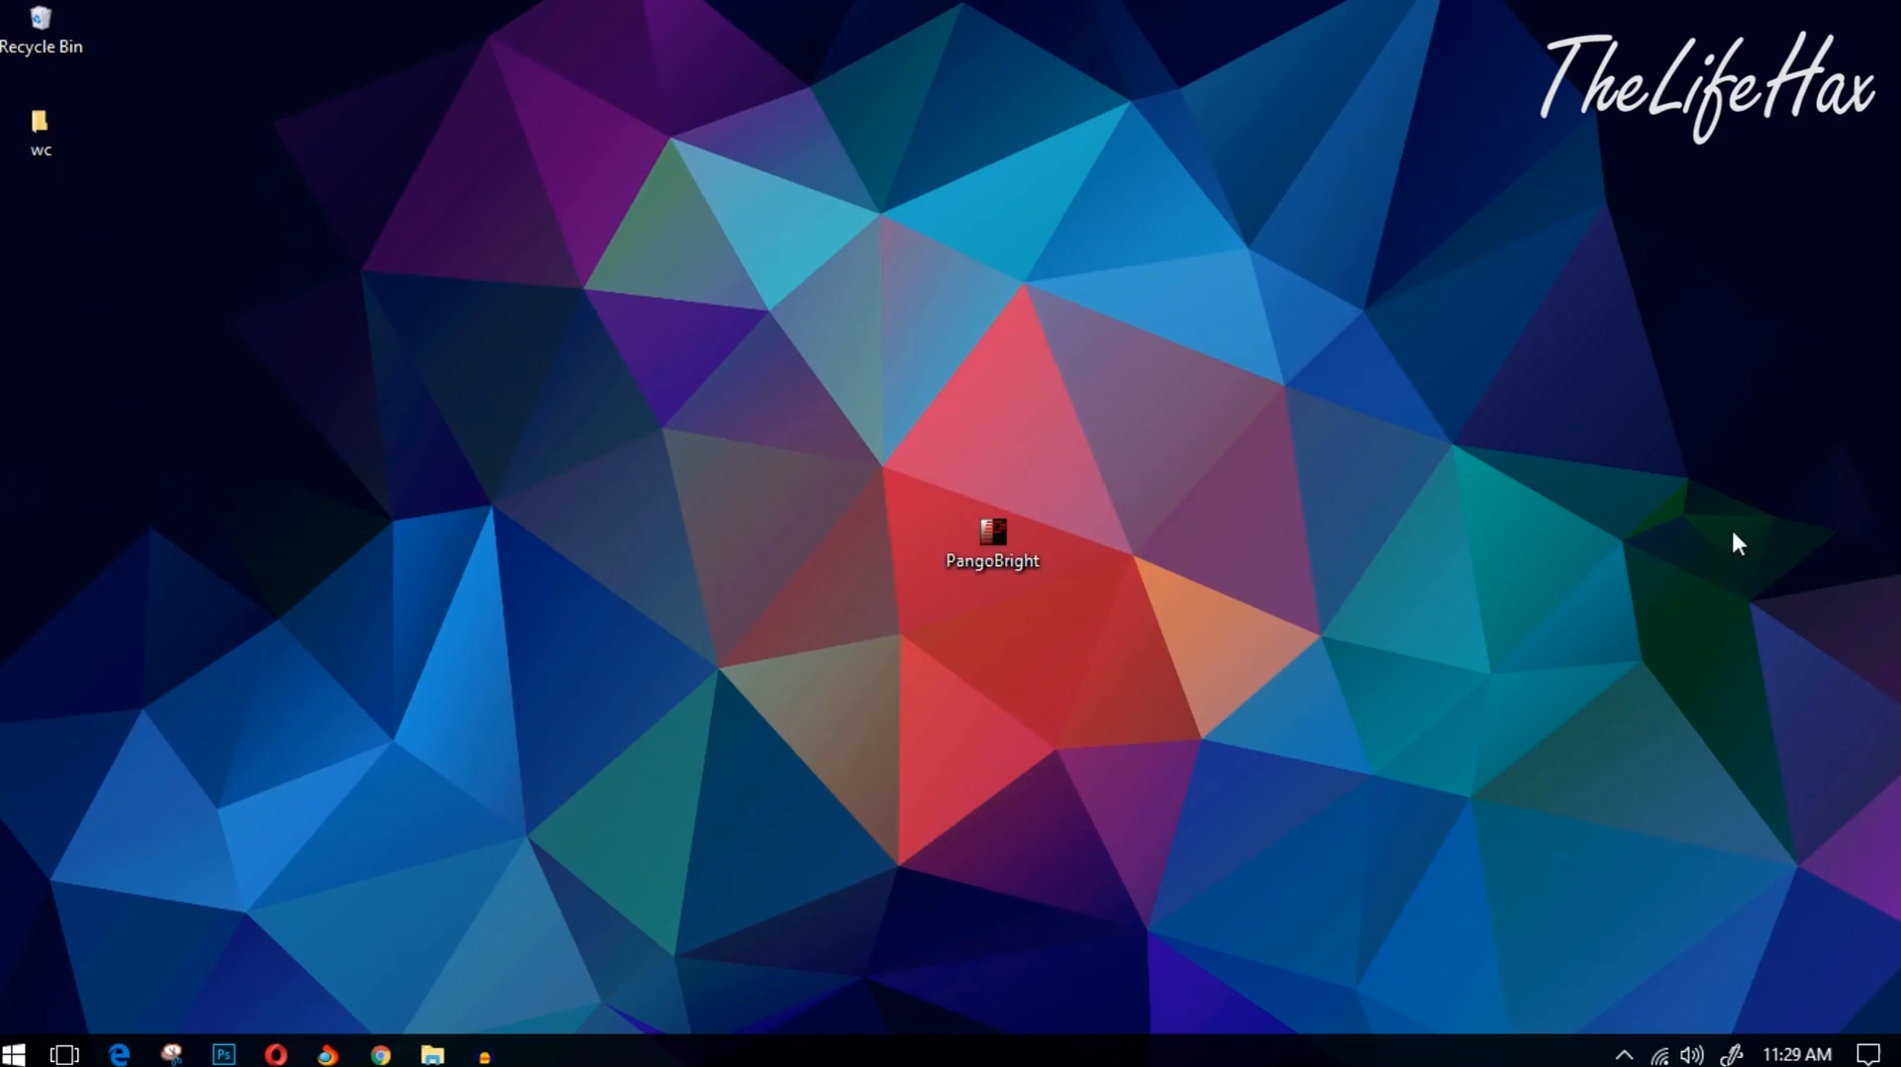
mouse_move(707, 776)
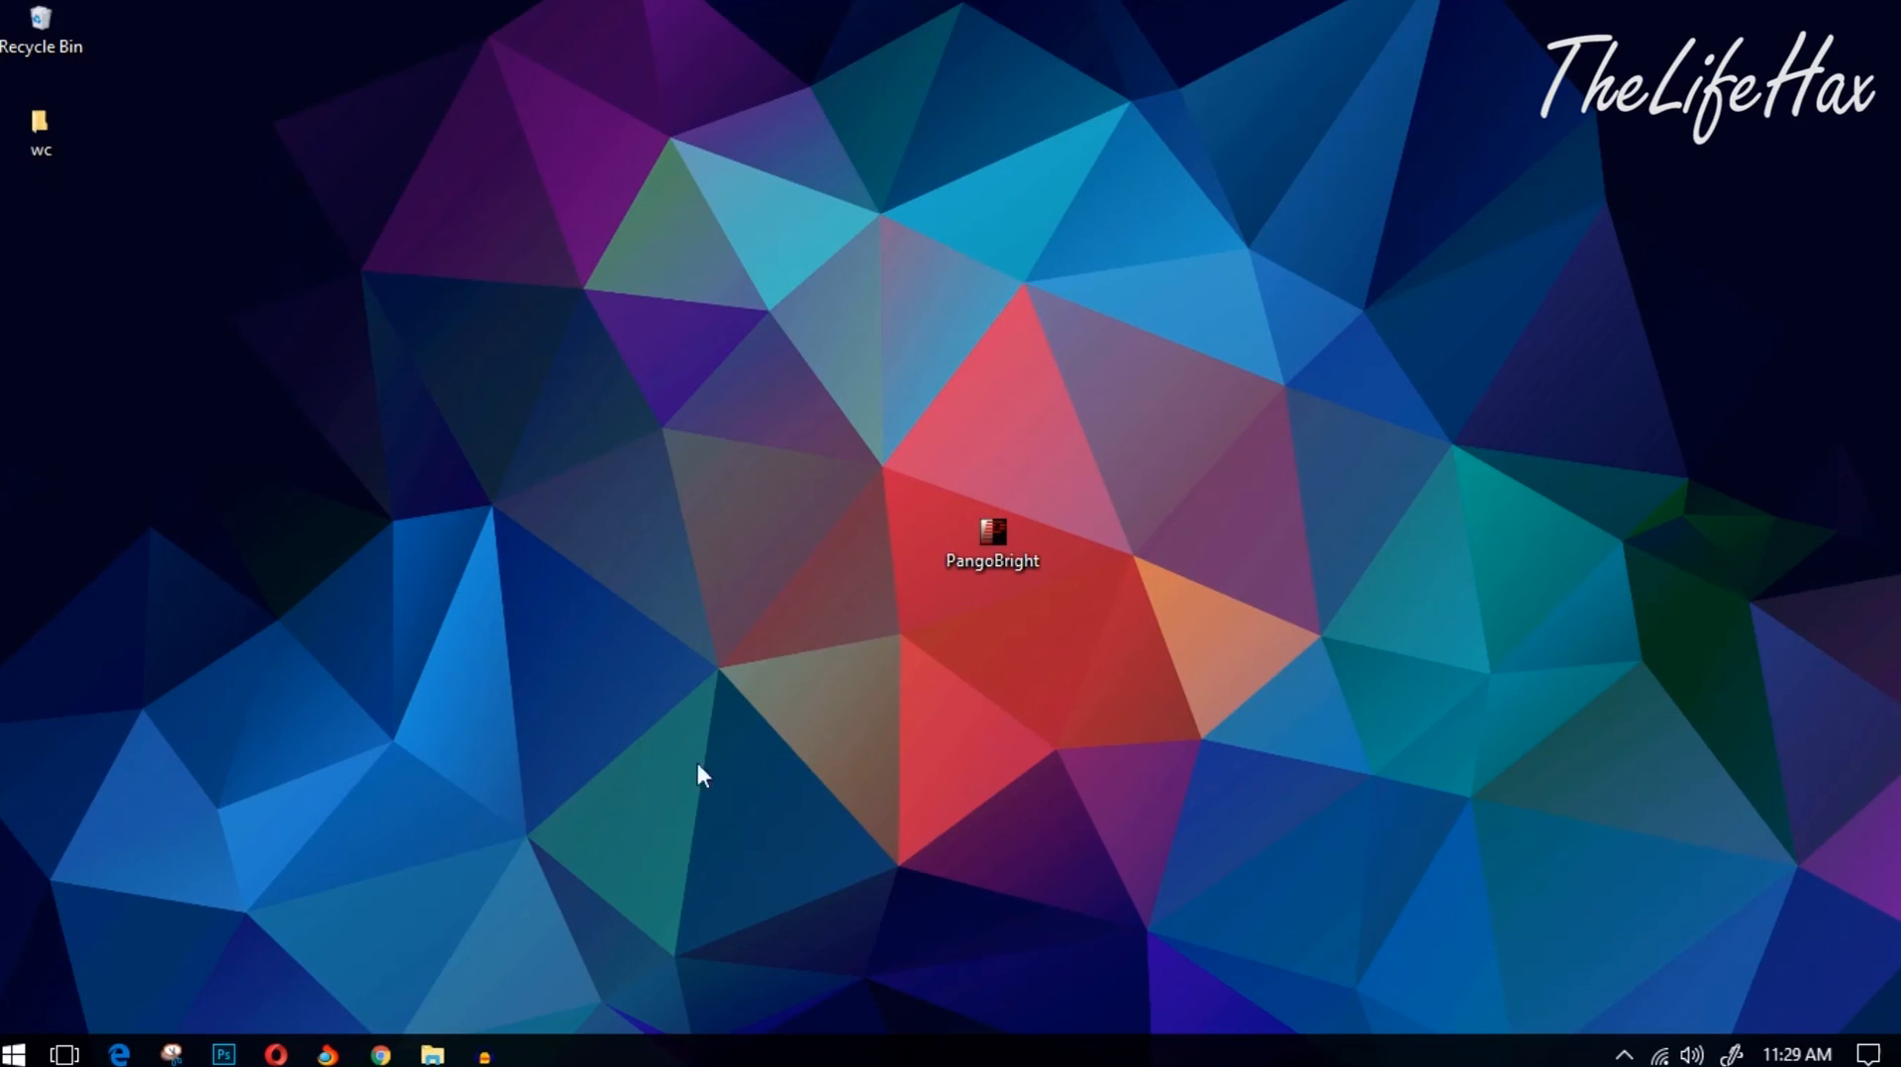
mouse_move(1274, 511)
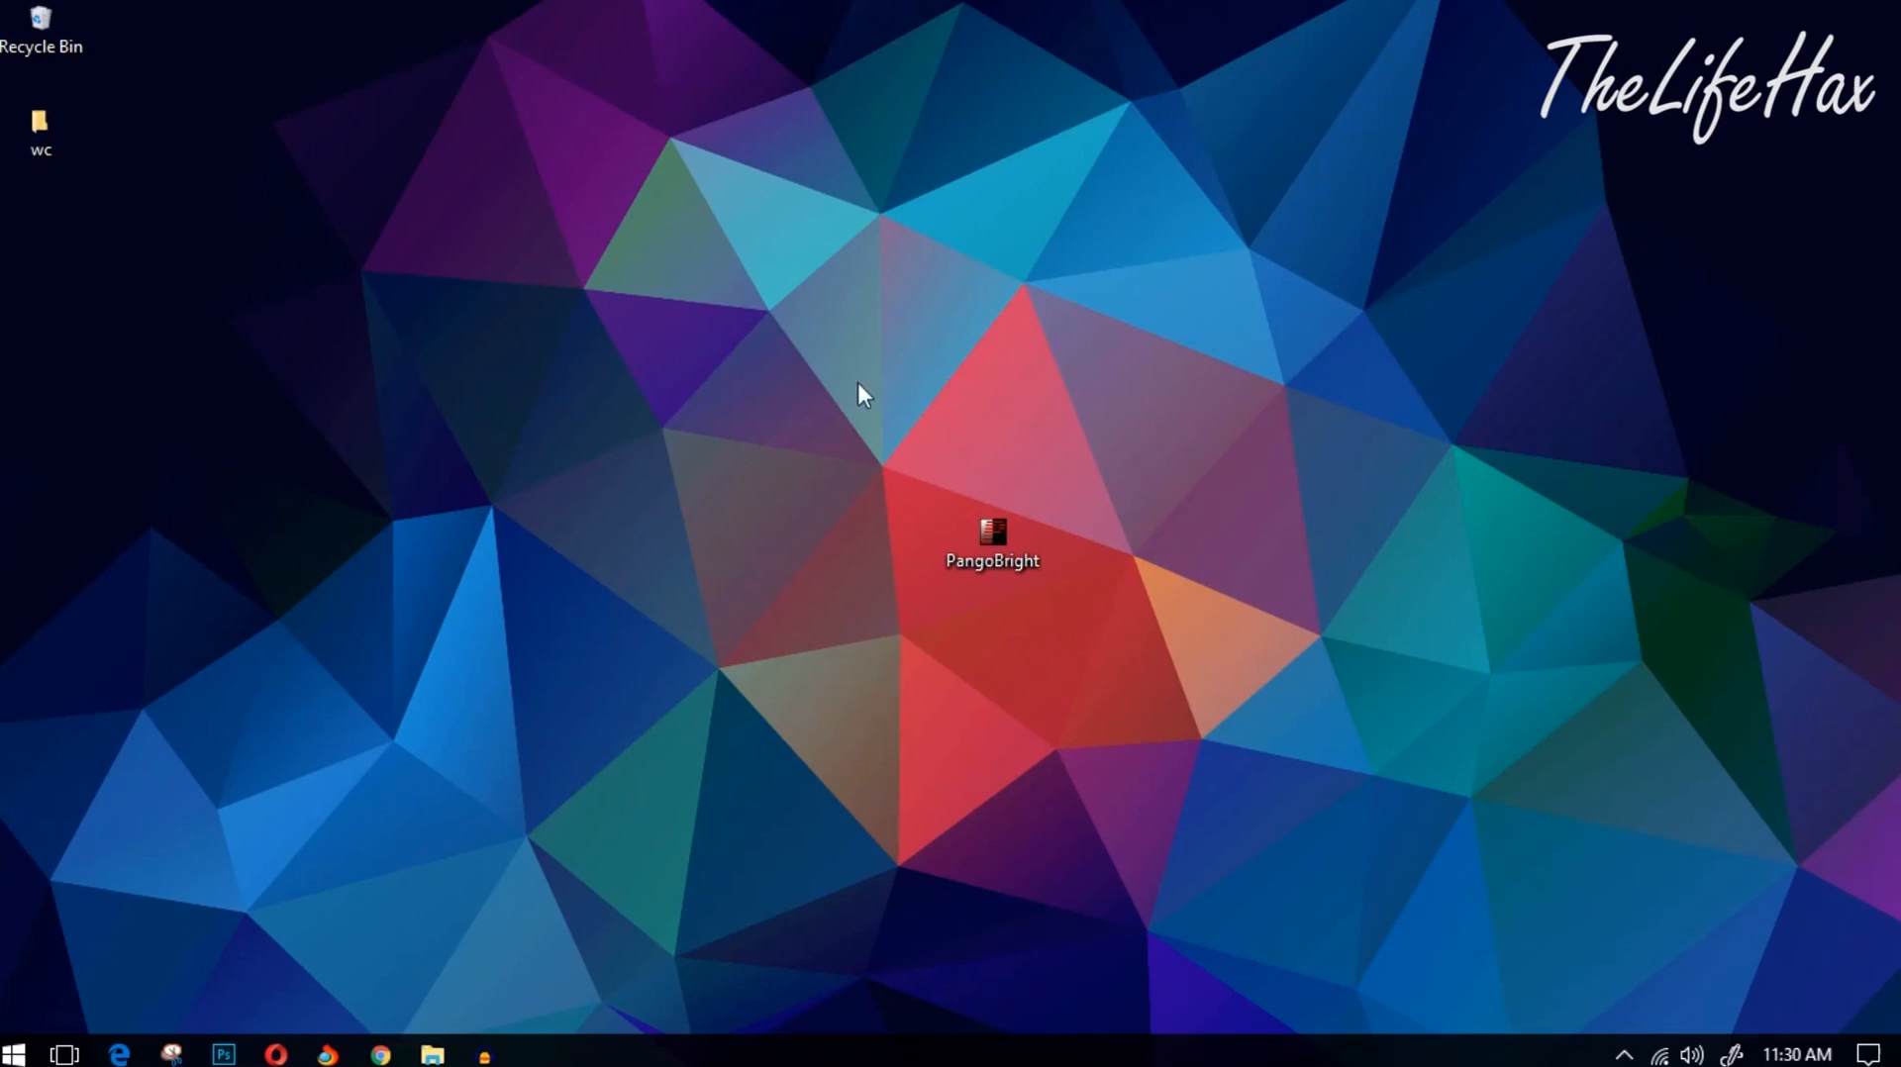
mouse_move(1253, 444)
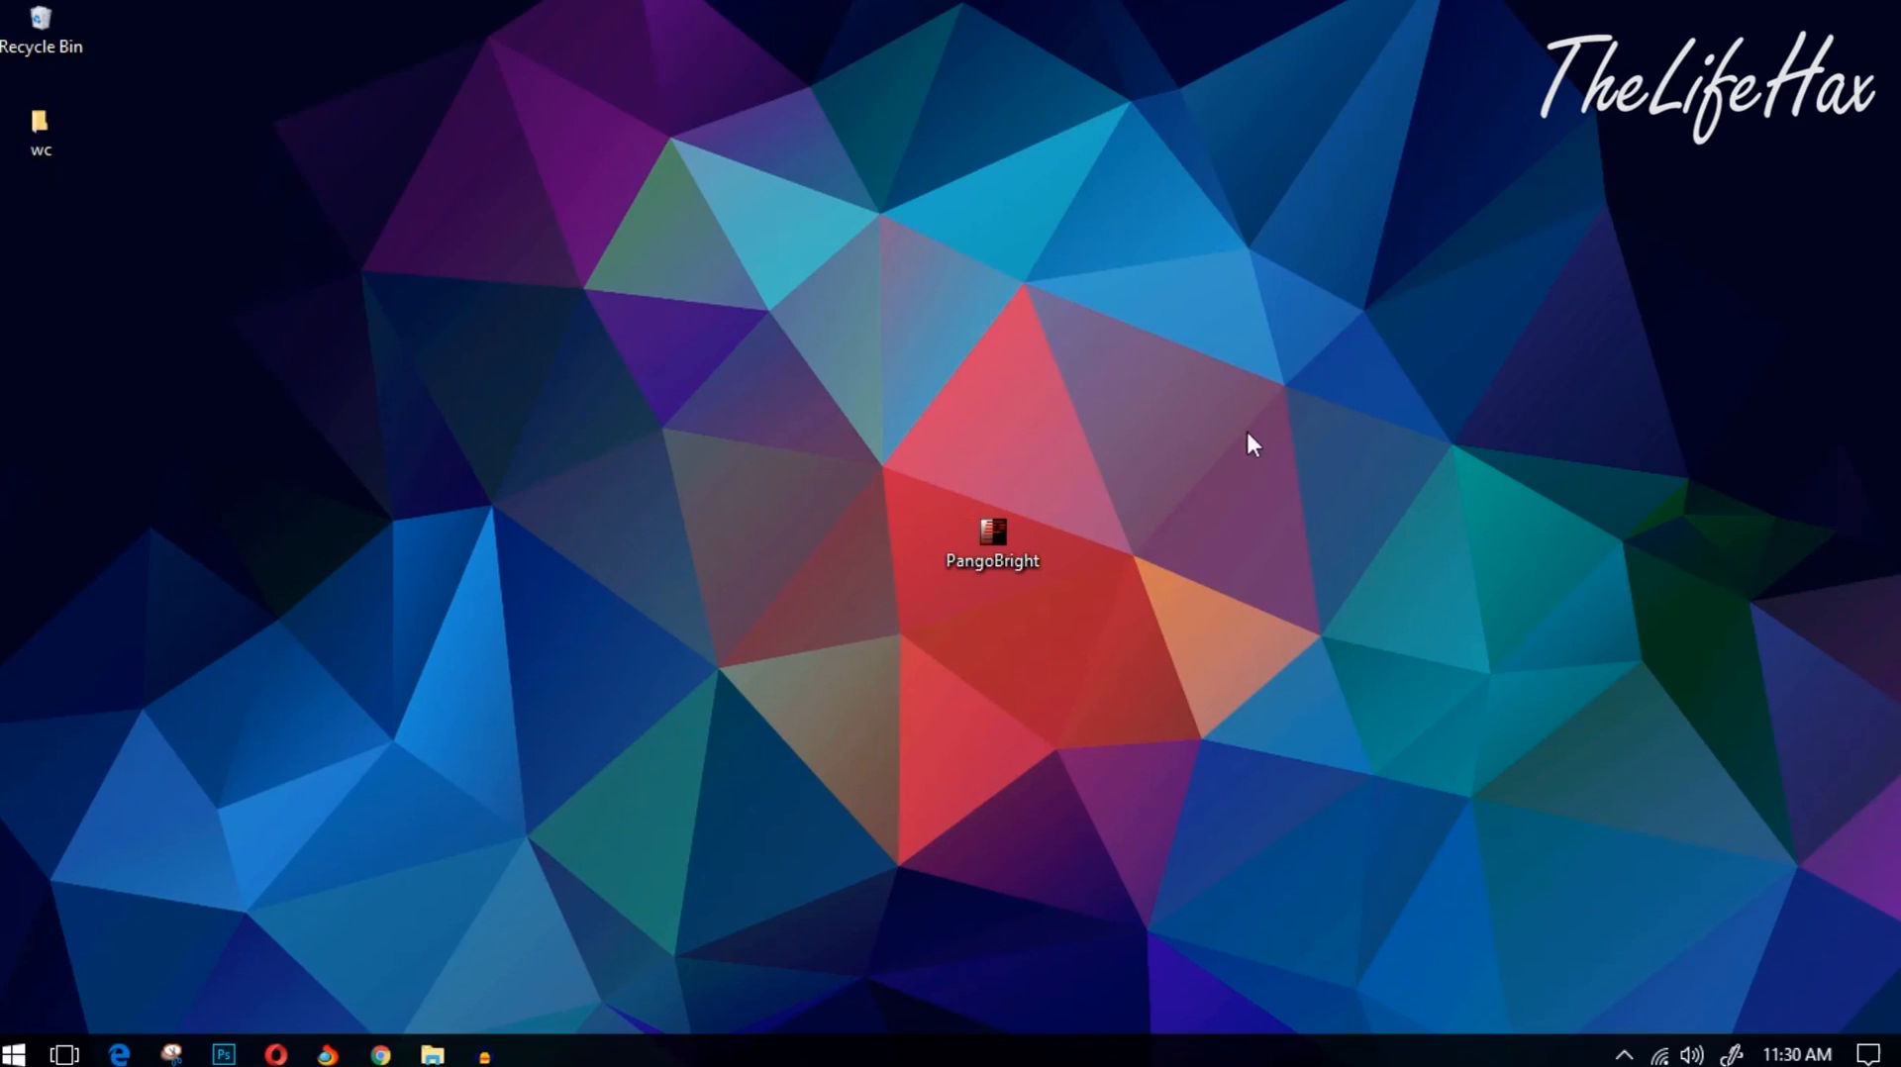
mouse_move(869, 567)
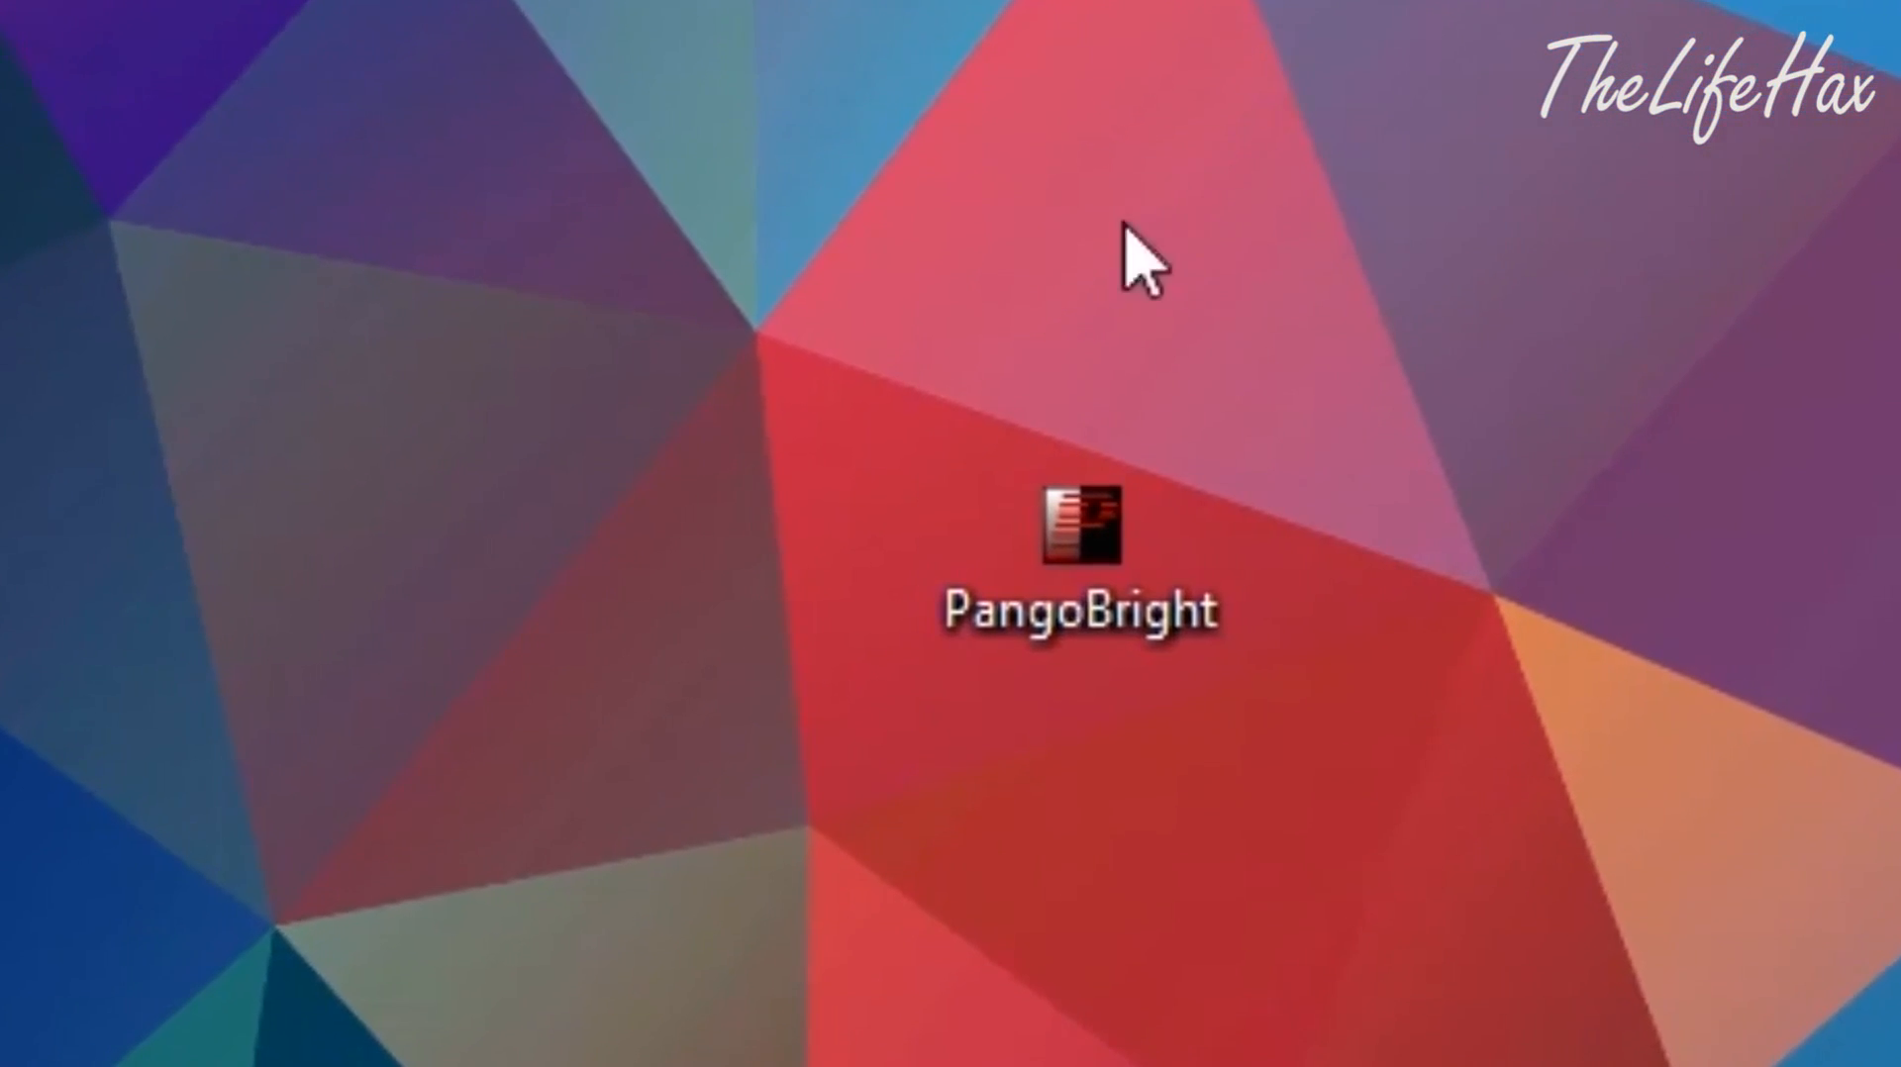
- Launch PangoBright from the desktop icon's context menu to dim the screen
right_click(989, 545)
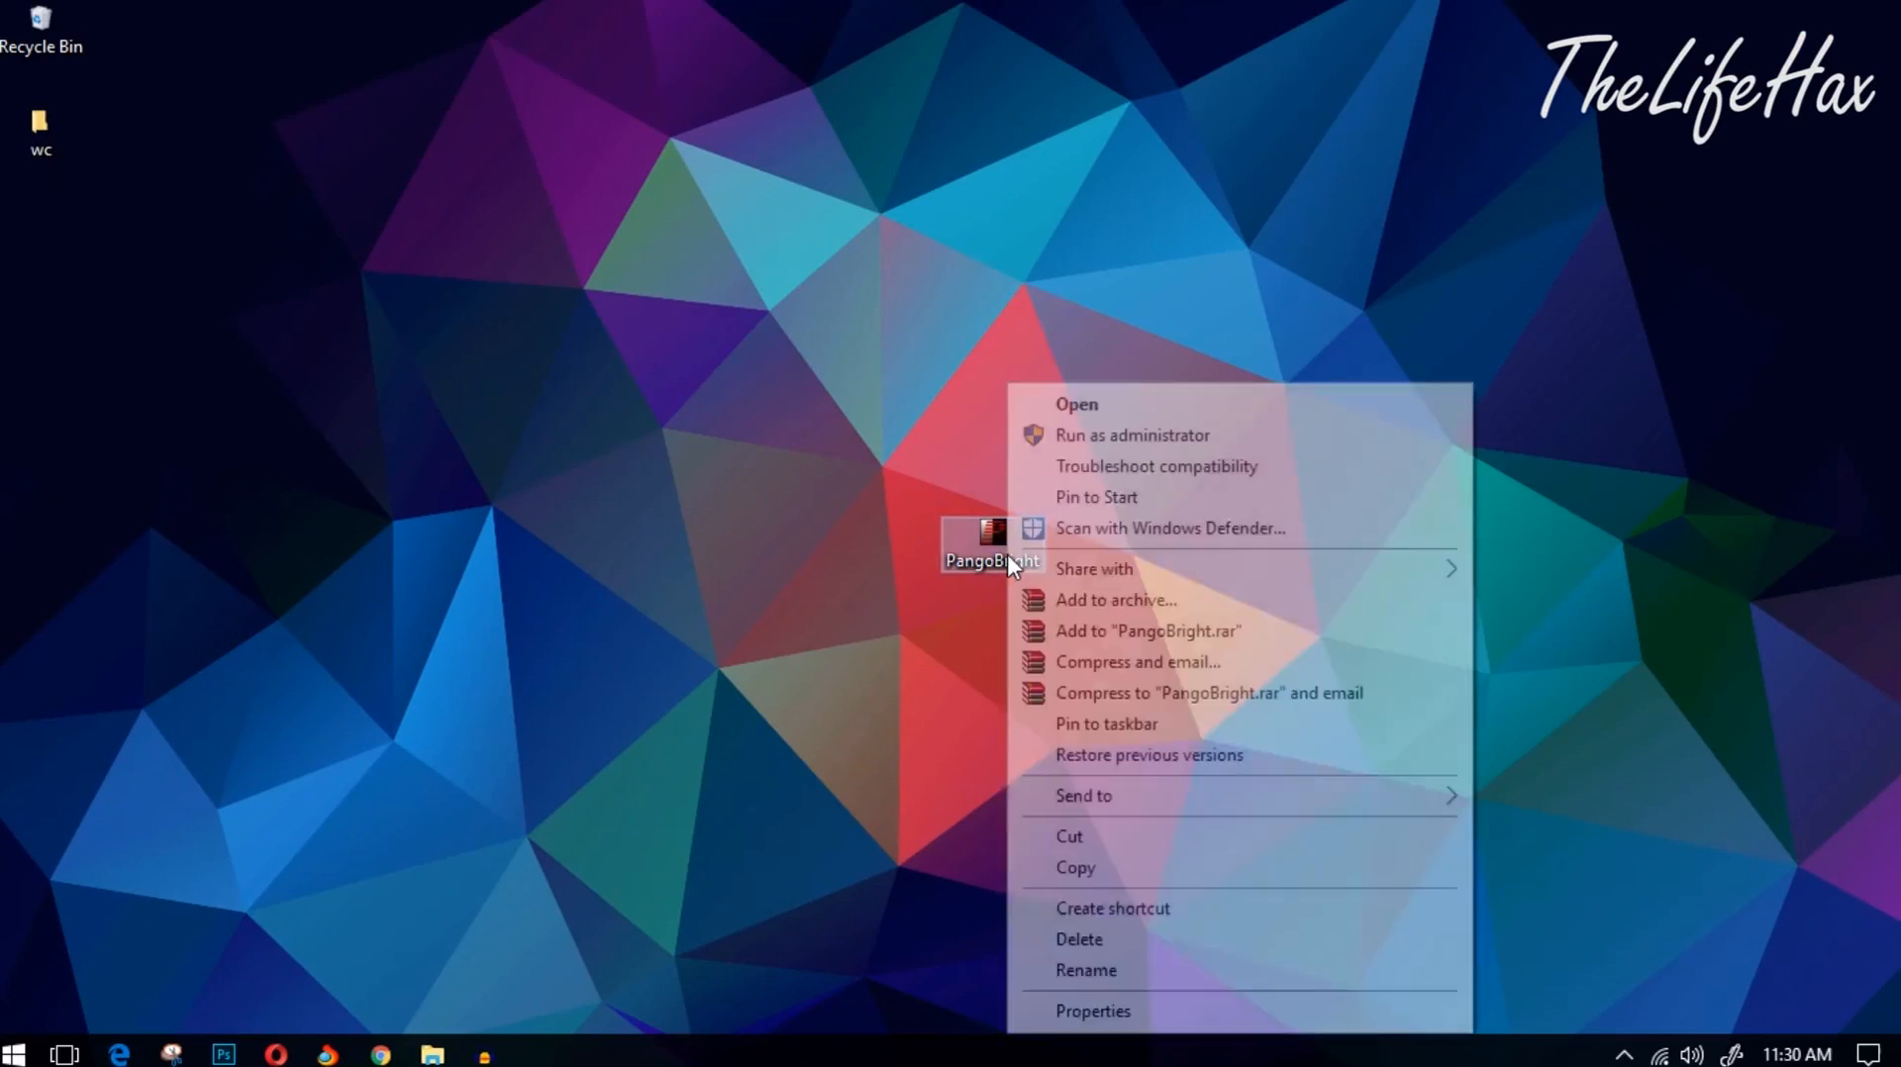
click(1076, 404)
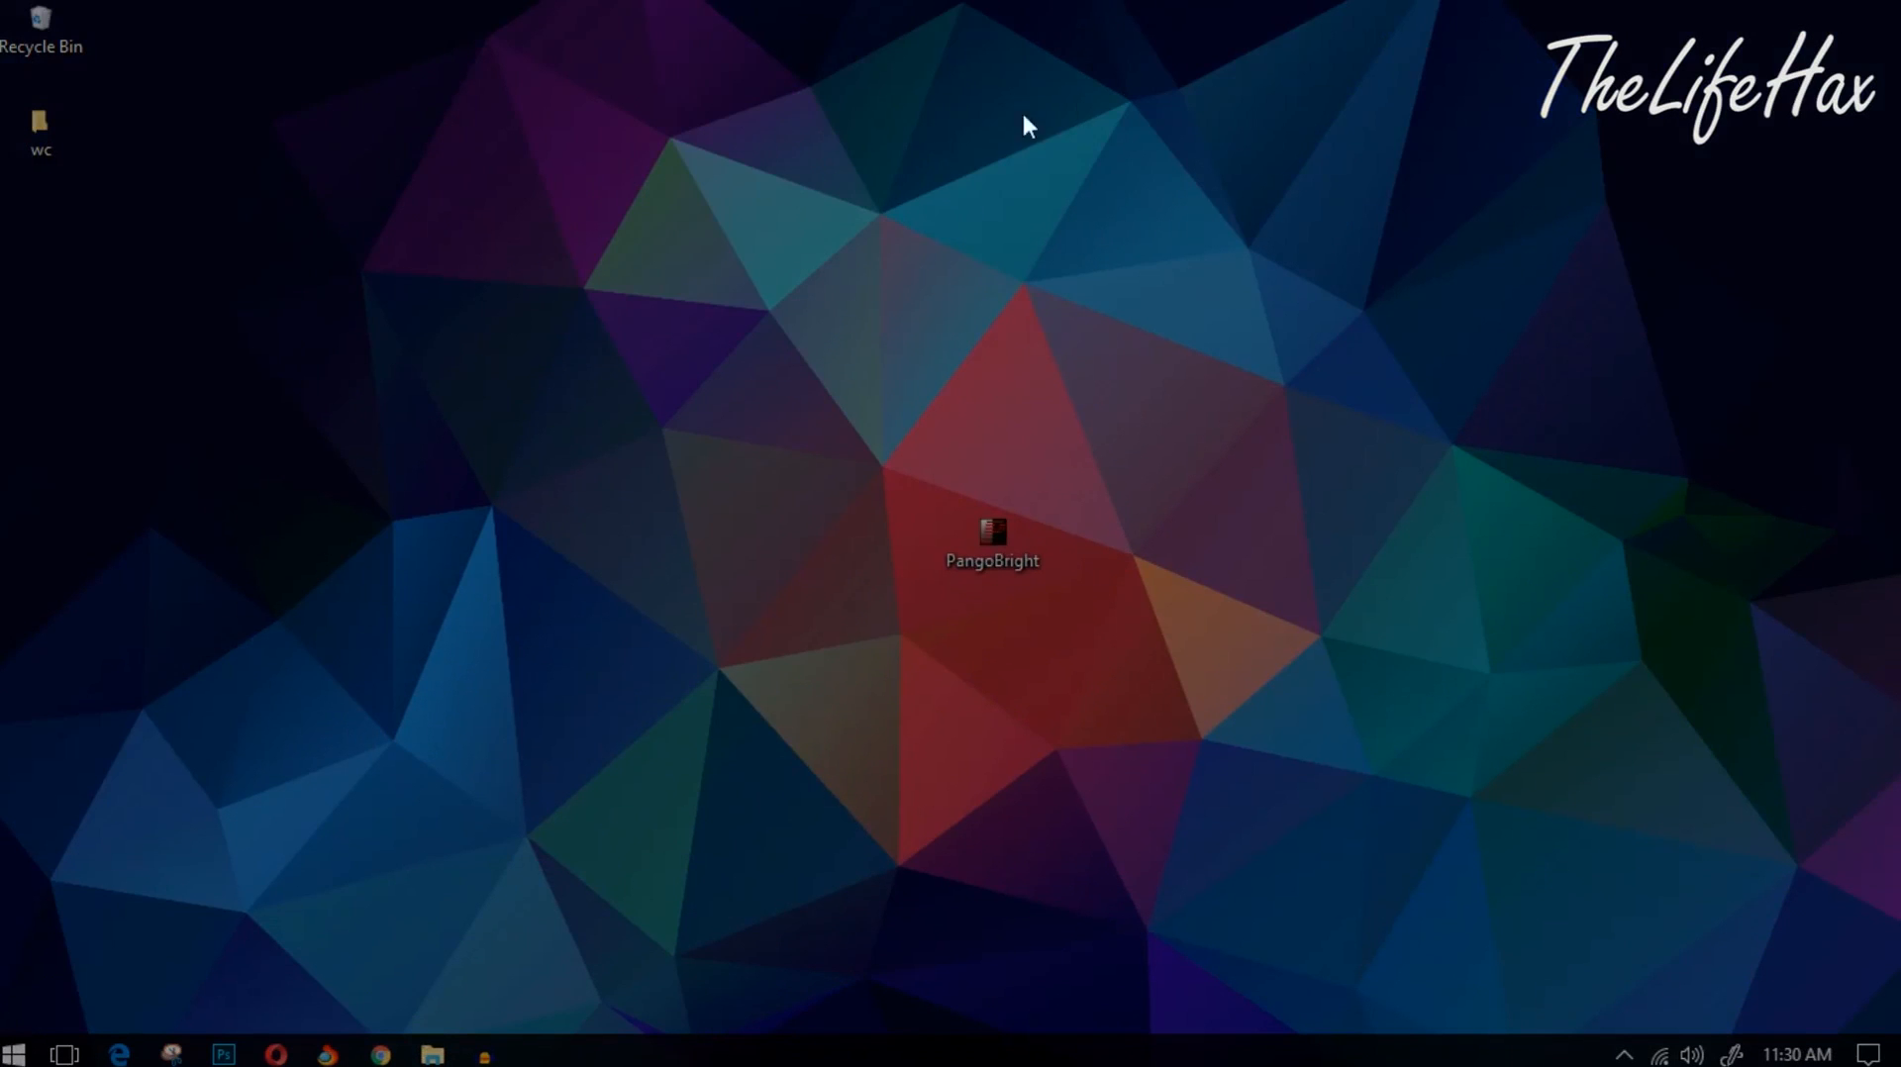
mouse_move(1316, 707)
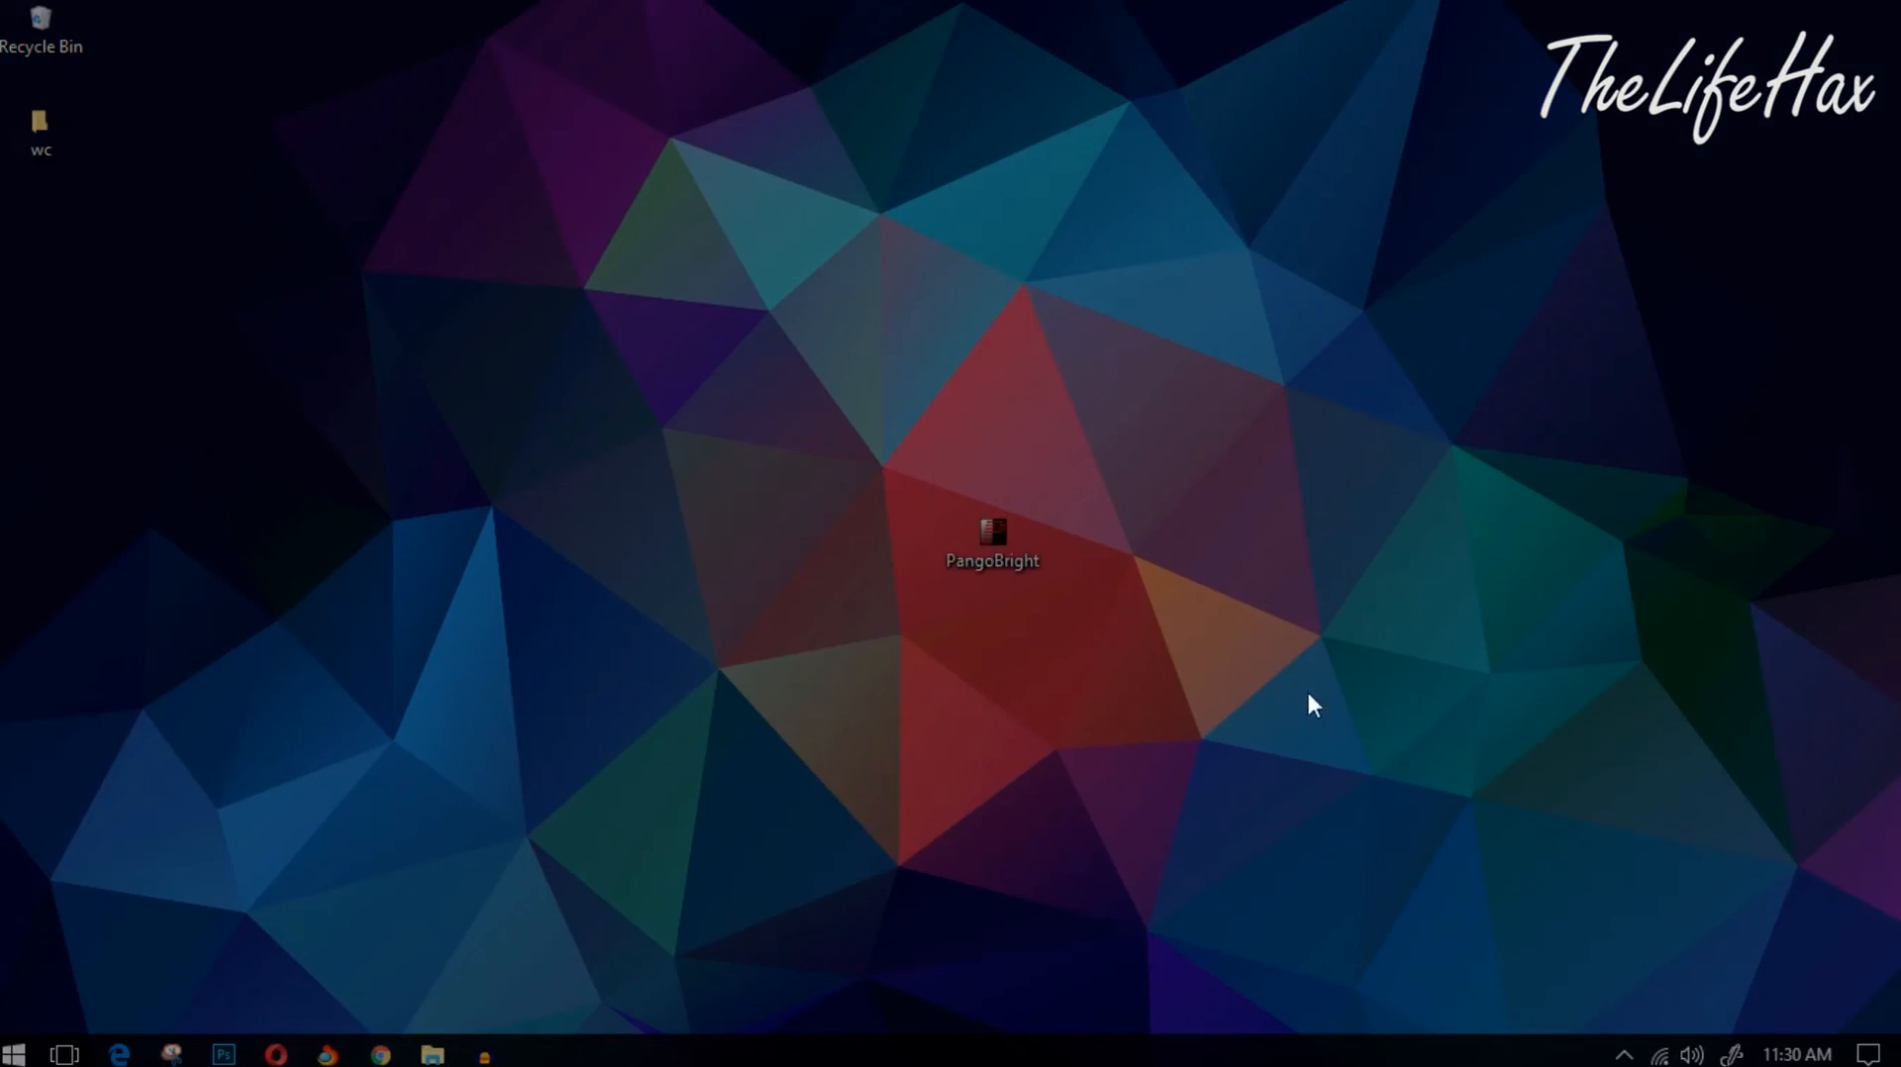
mouse_move(816, 349)
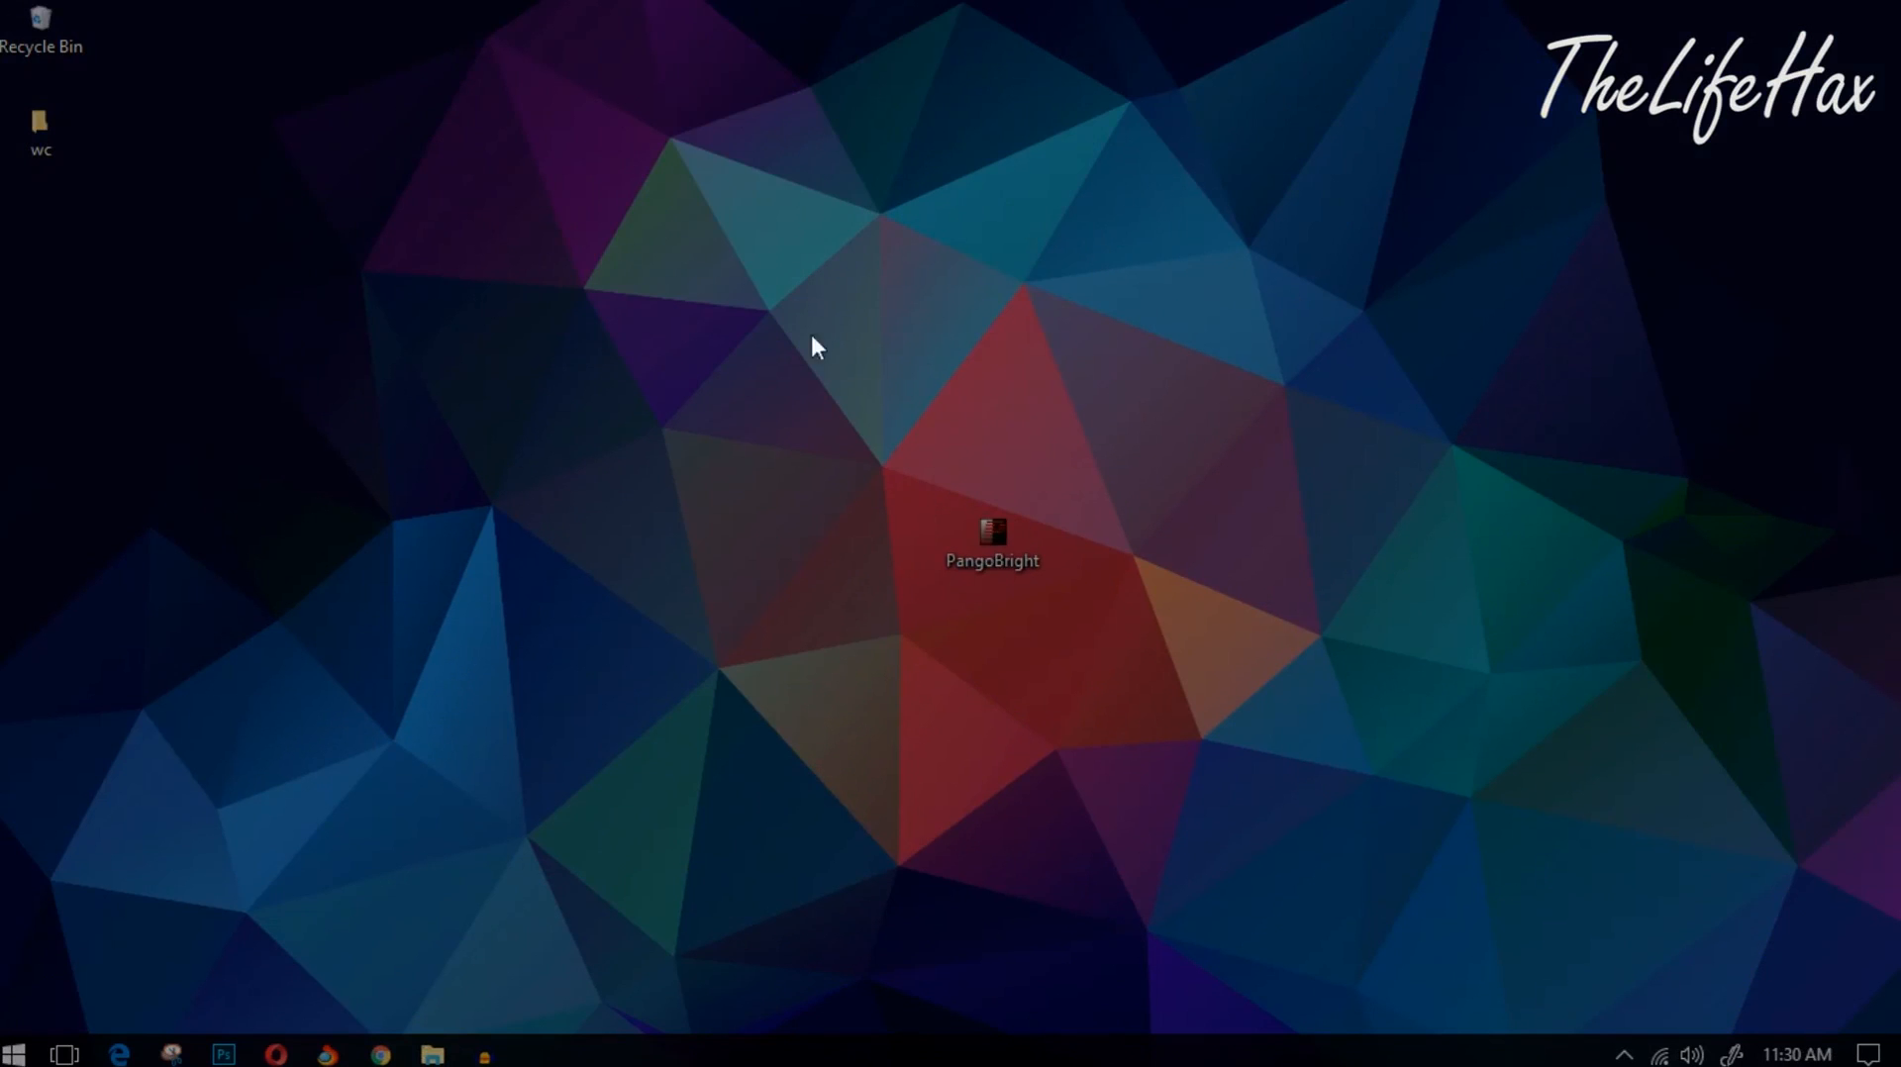
mouse_move(1065, 527)
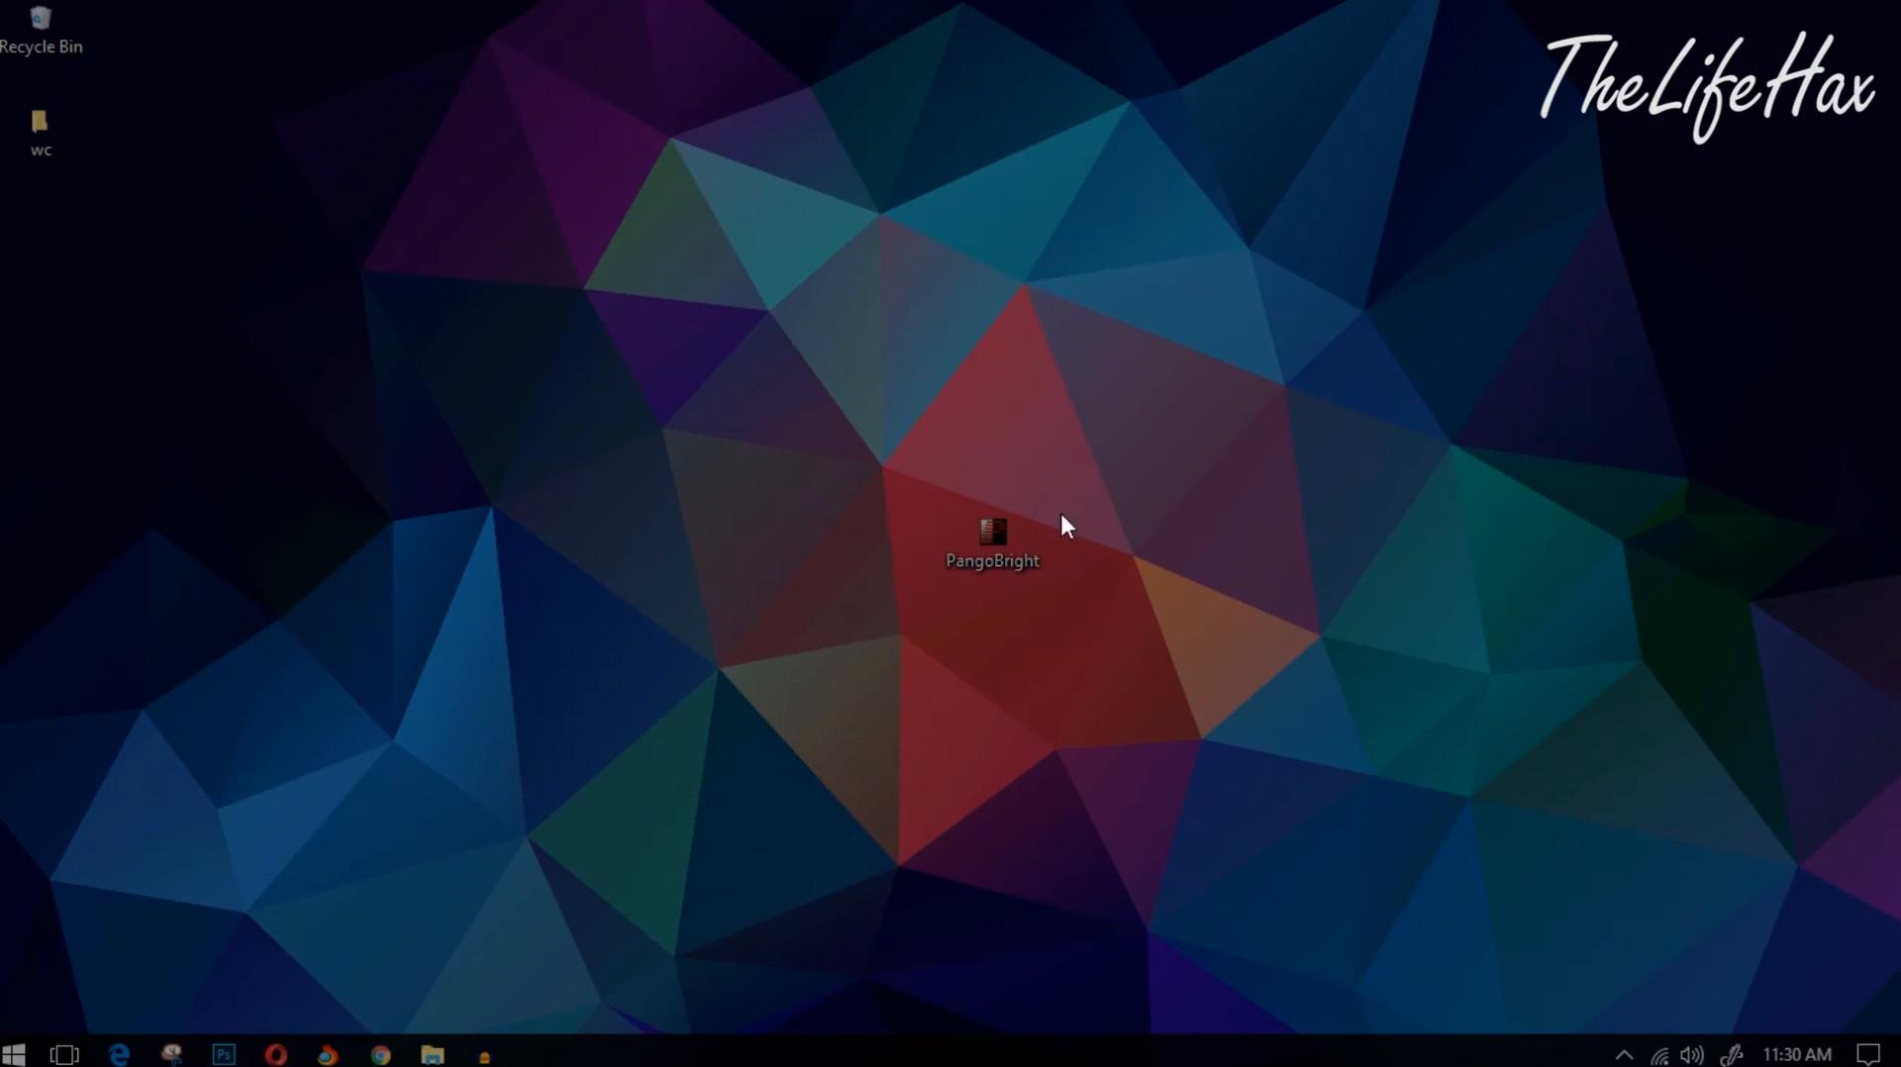
mouse_move(832, 494)
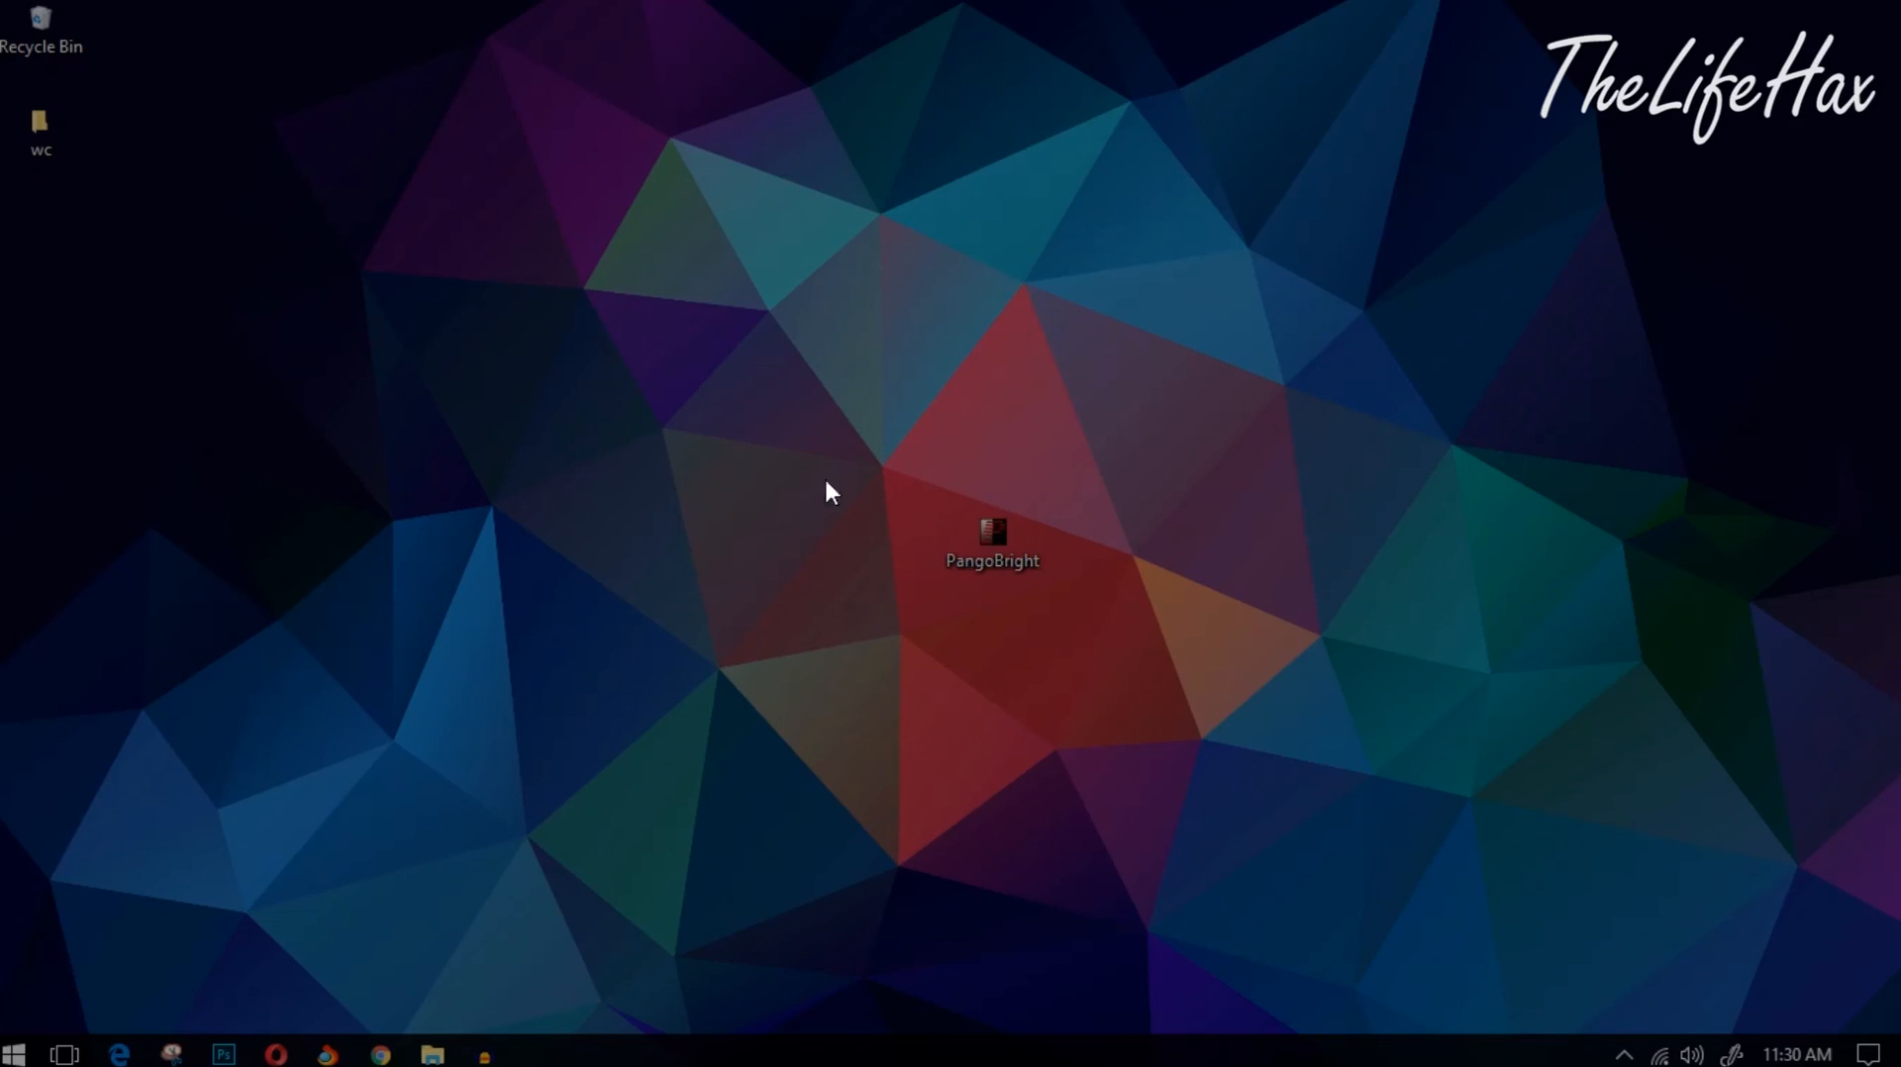
- Show hidden tray icons and open PangoBright's brightness menu, currently at 50%
click(992, 540)
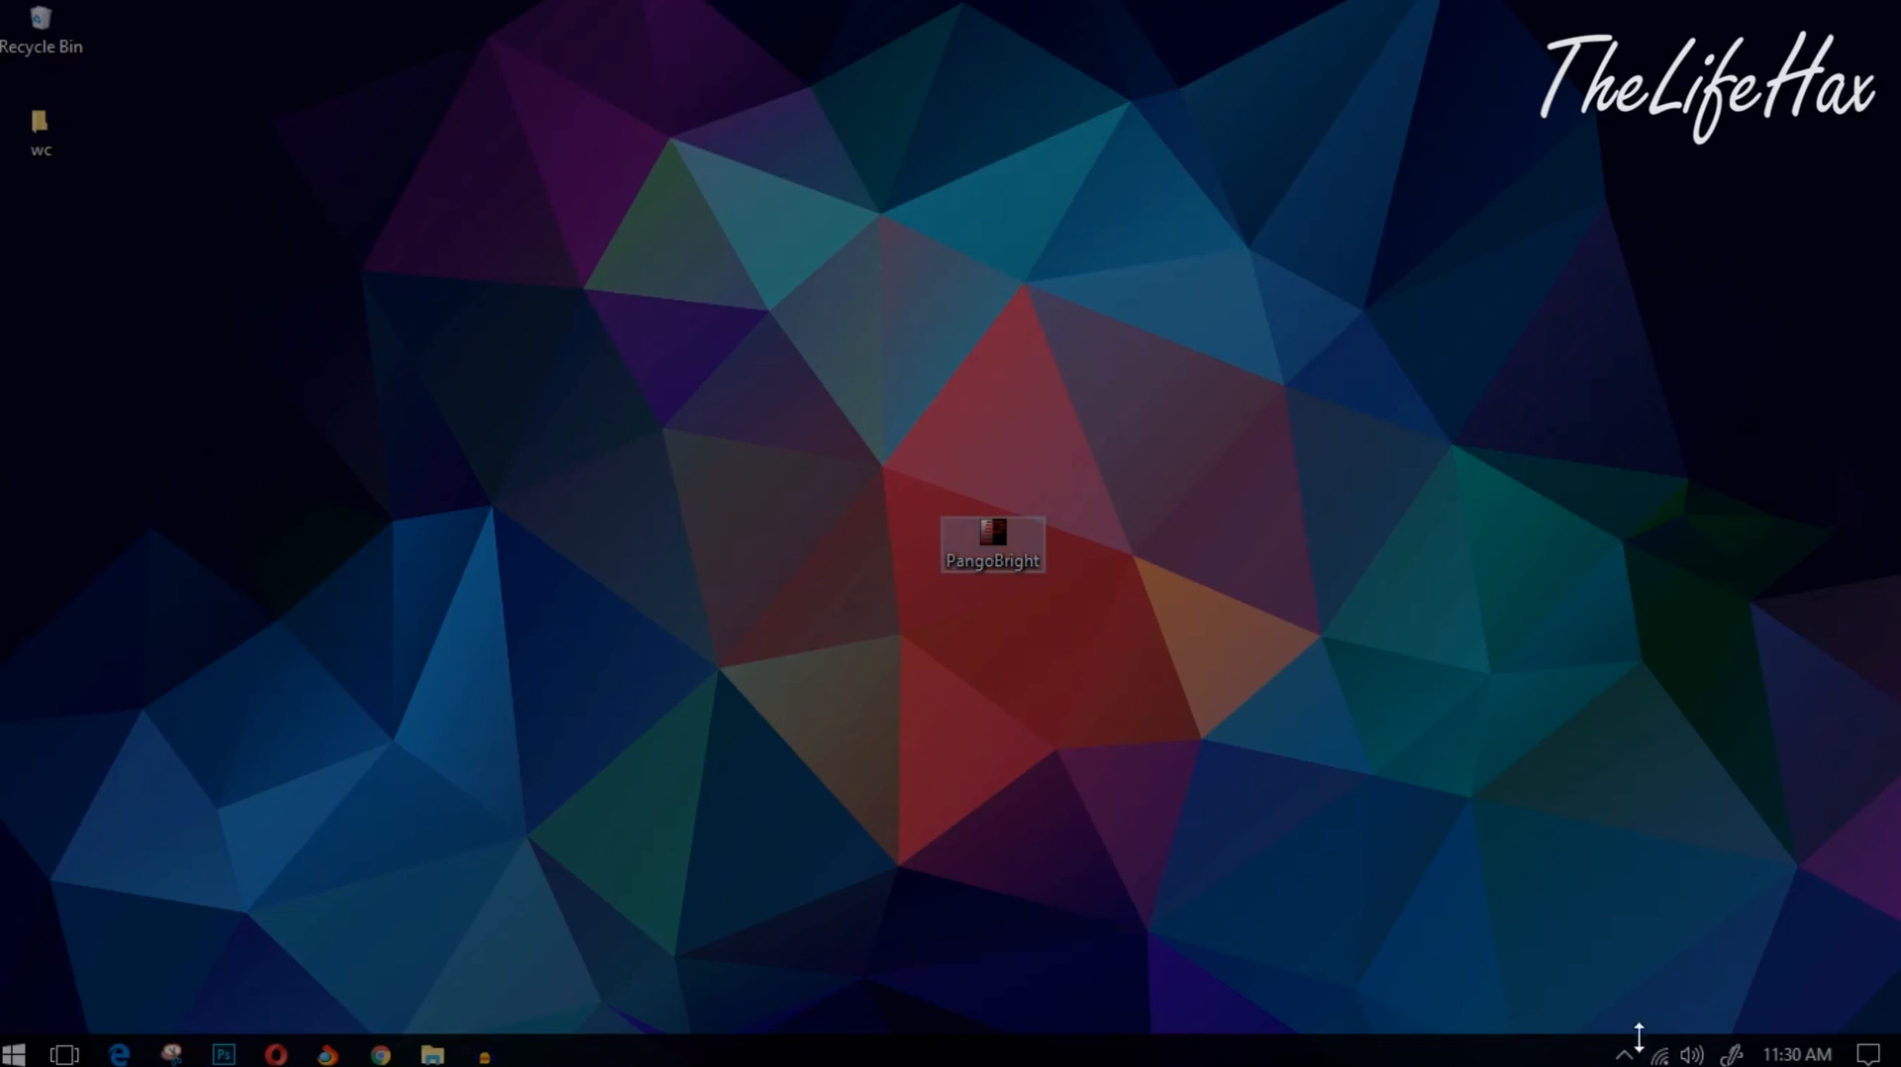
click(1625, 1053)
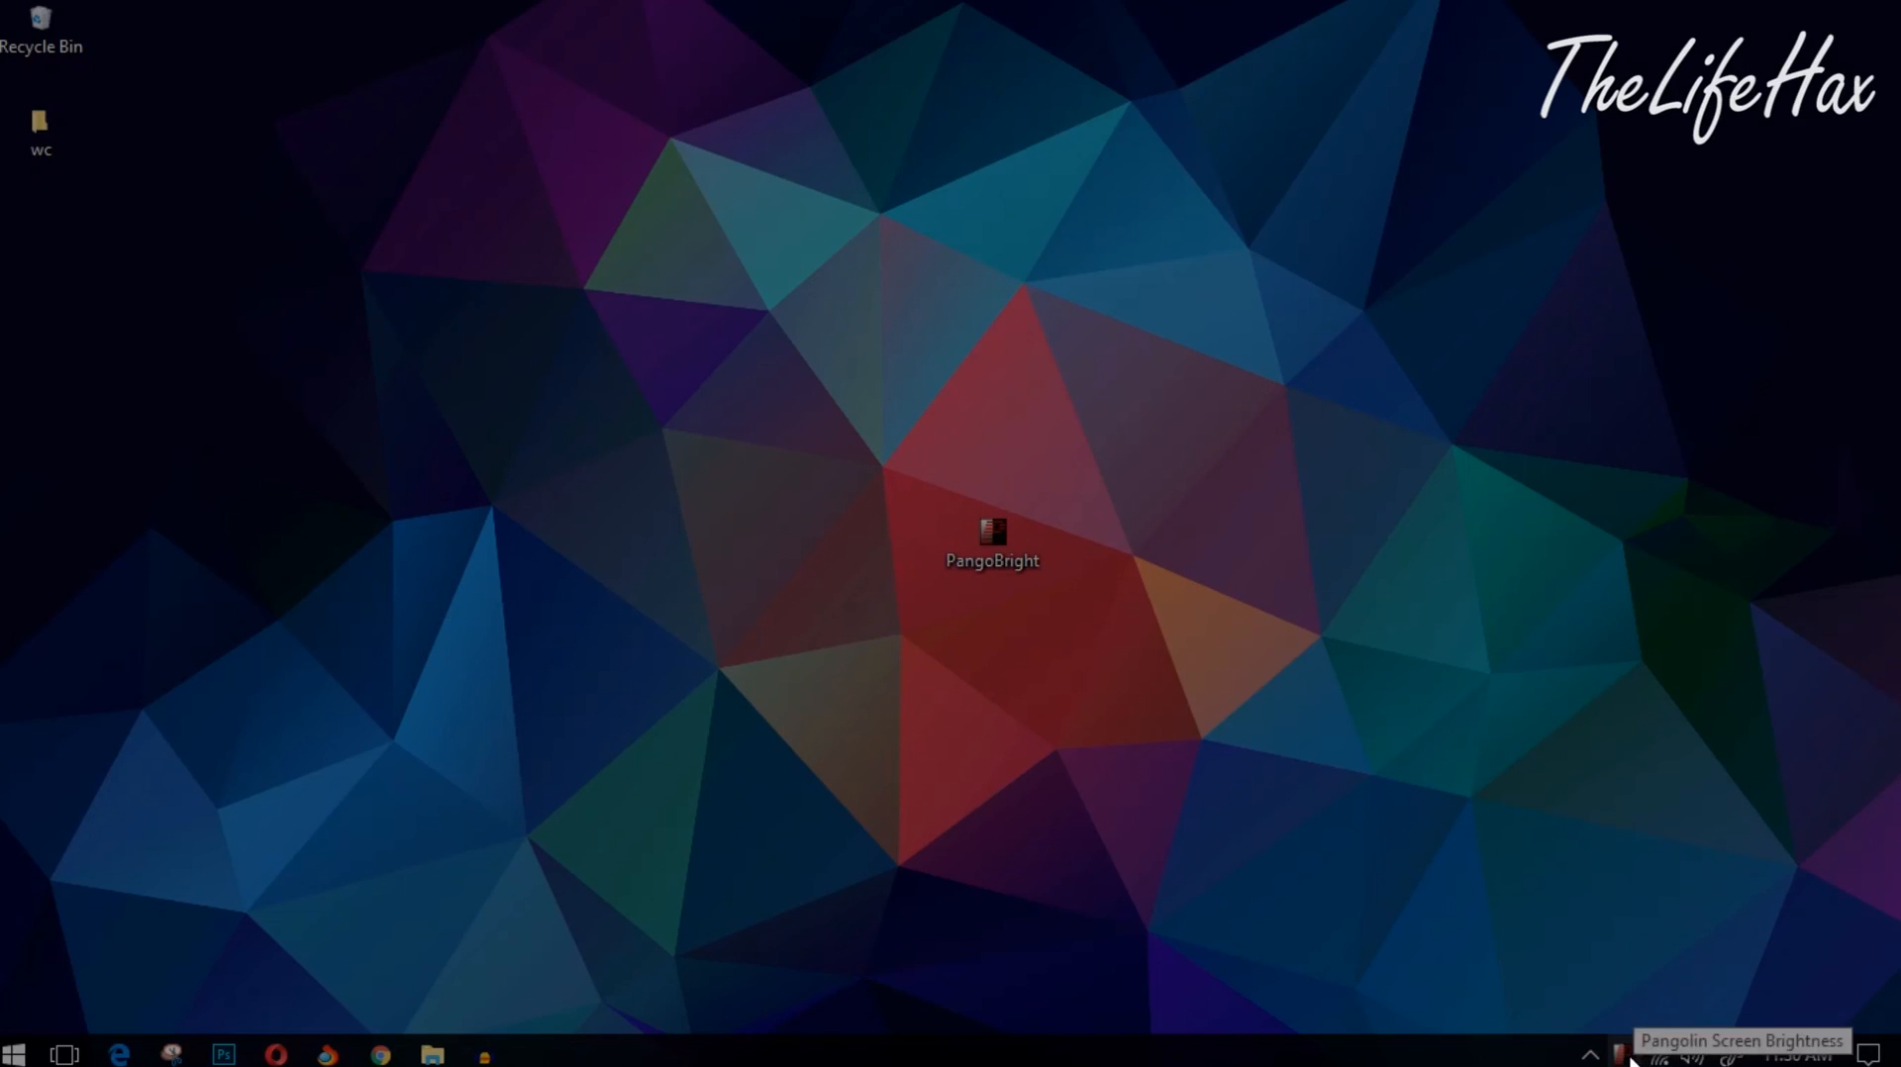
right_click(1619, 1053)
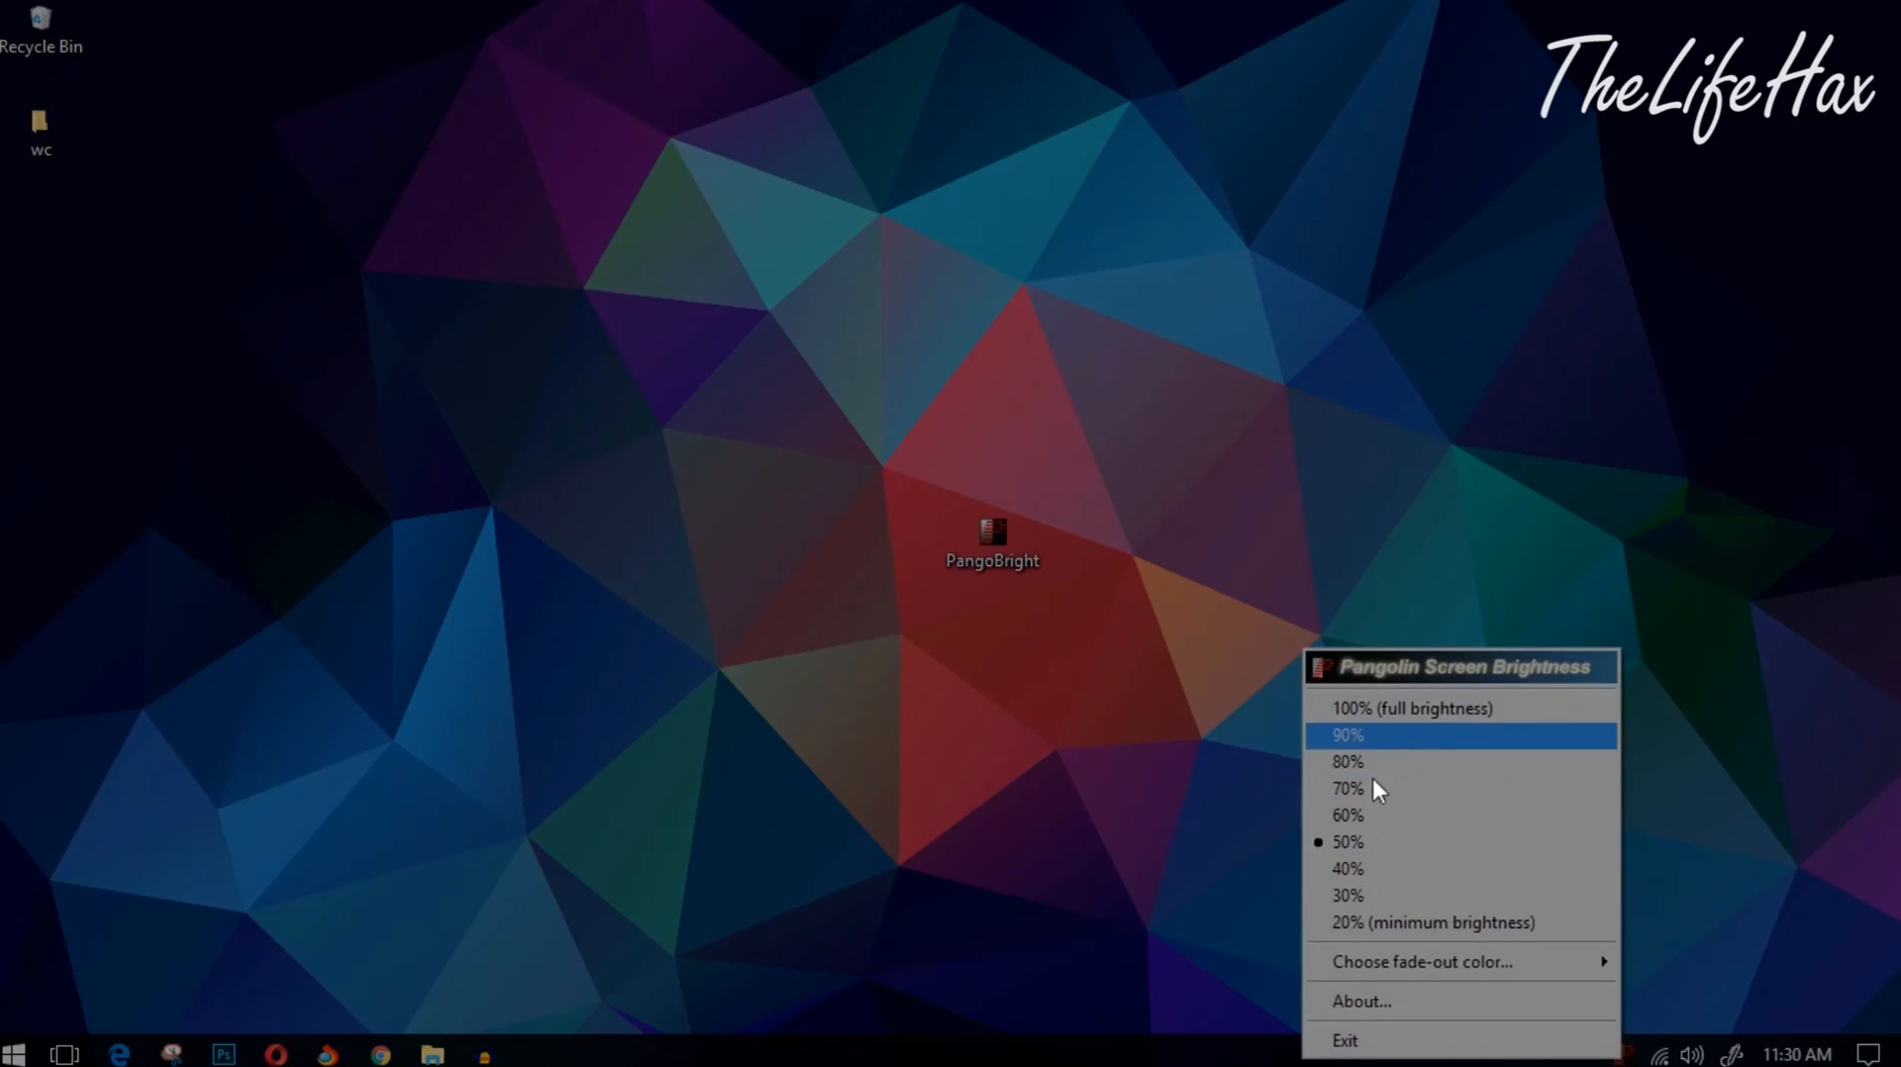
mouse_move(1450, 885)
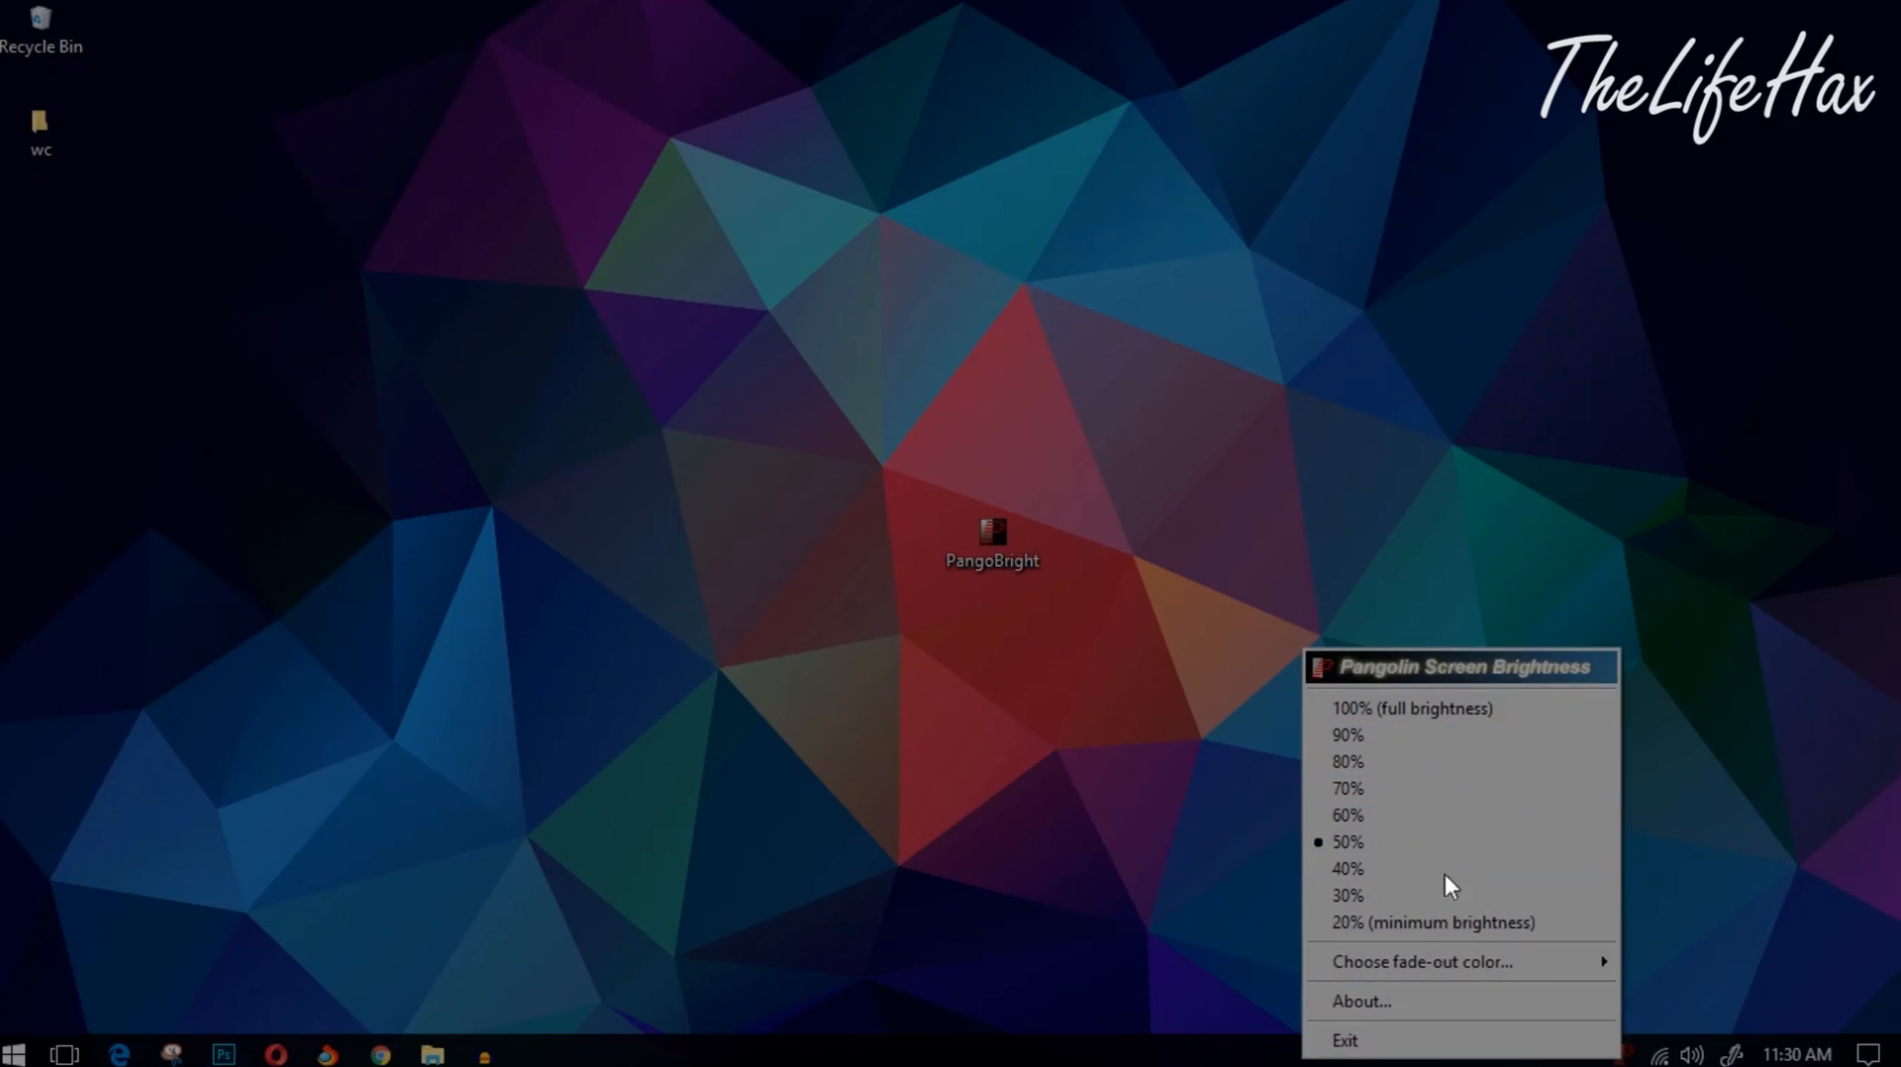
mouse_move(1476, 776)
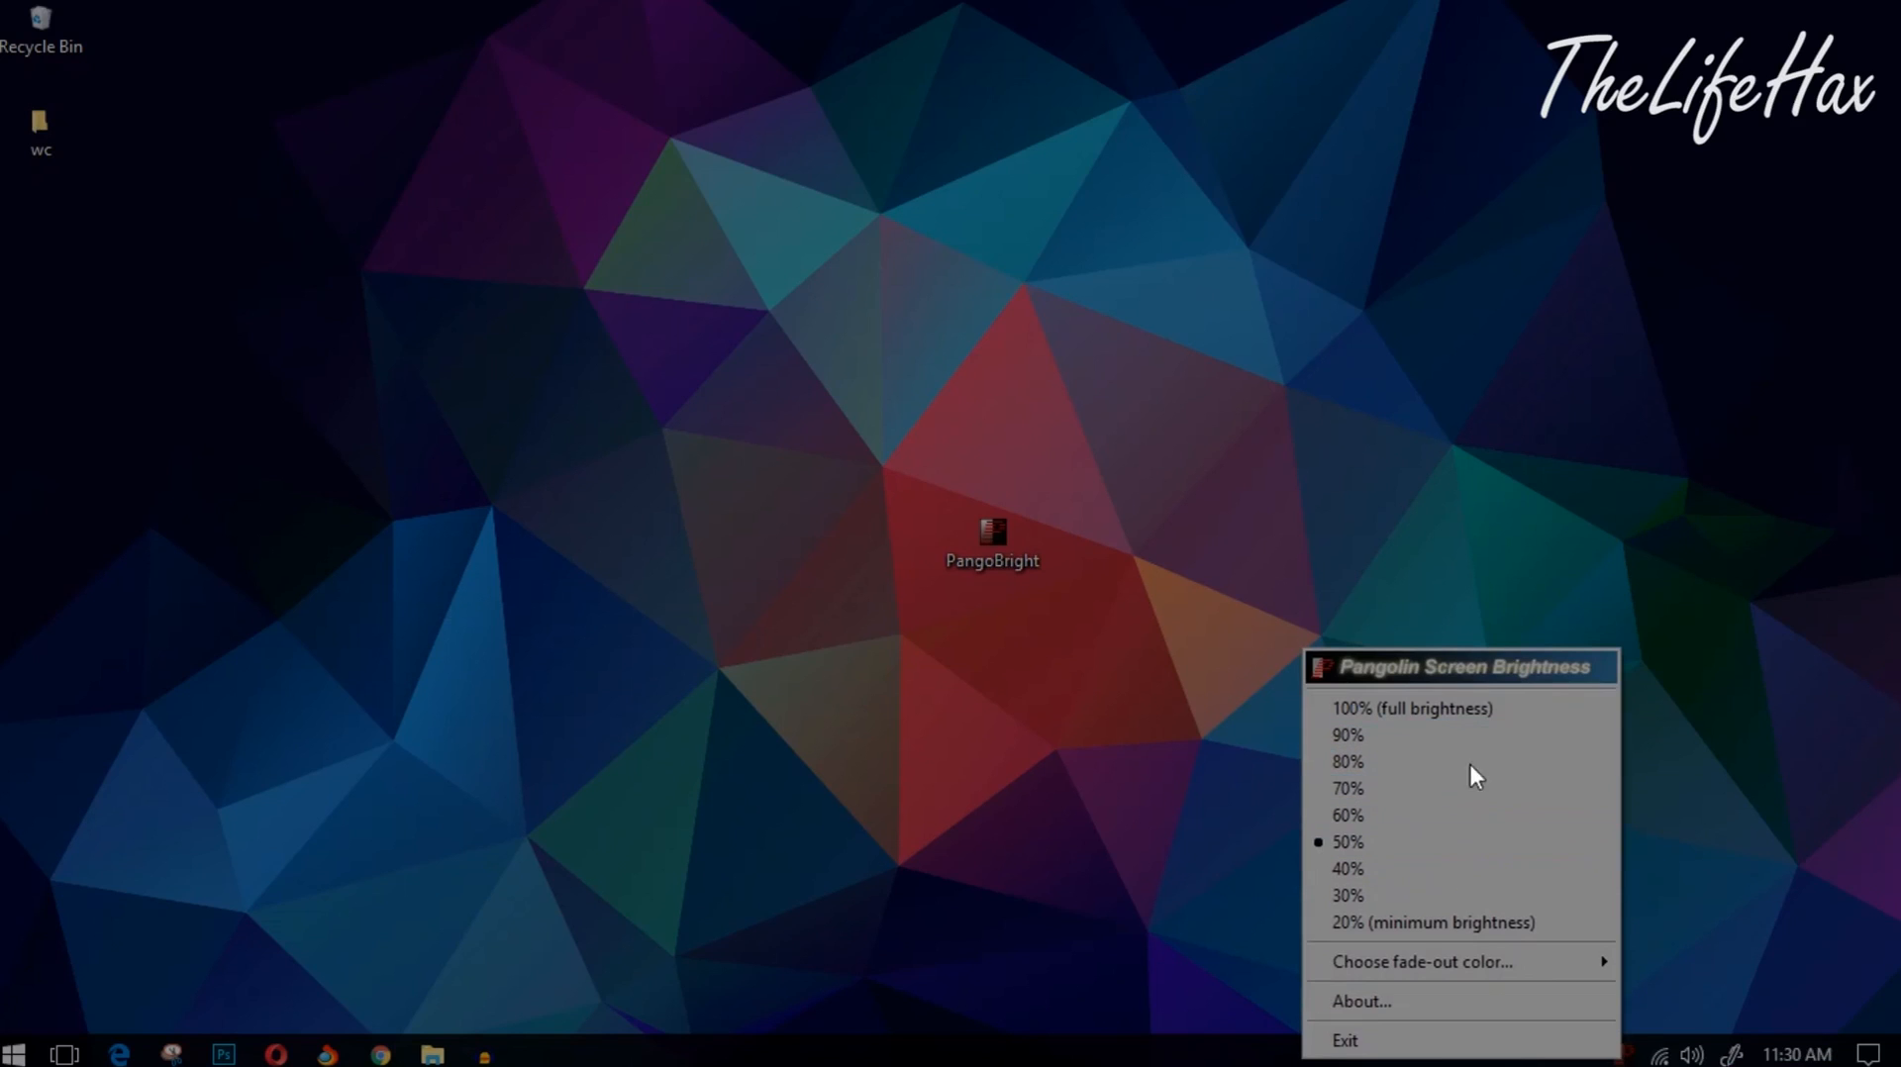
mouse_move(1377, 734)
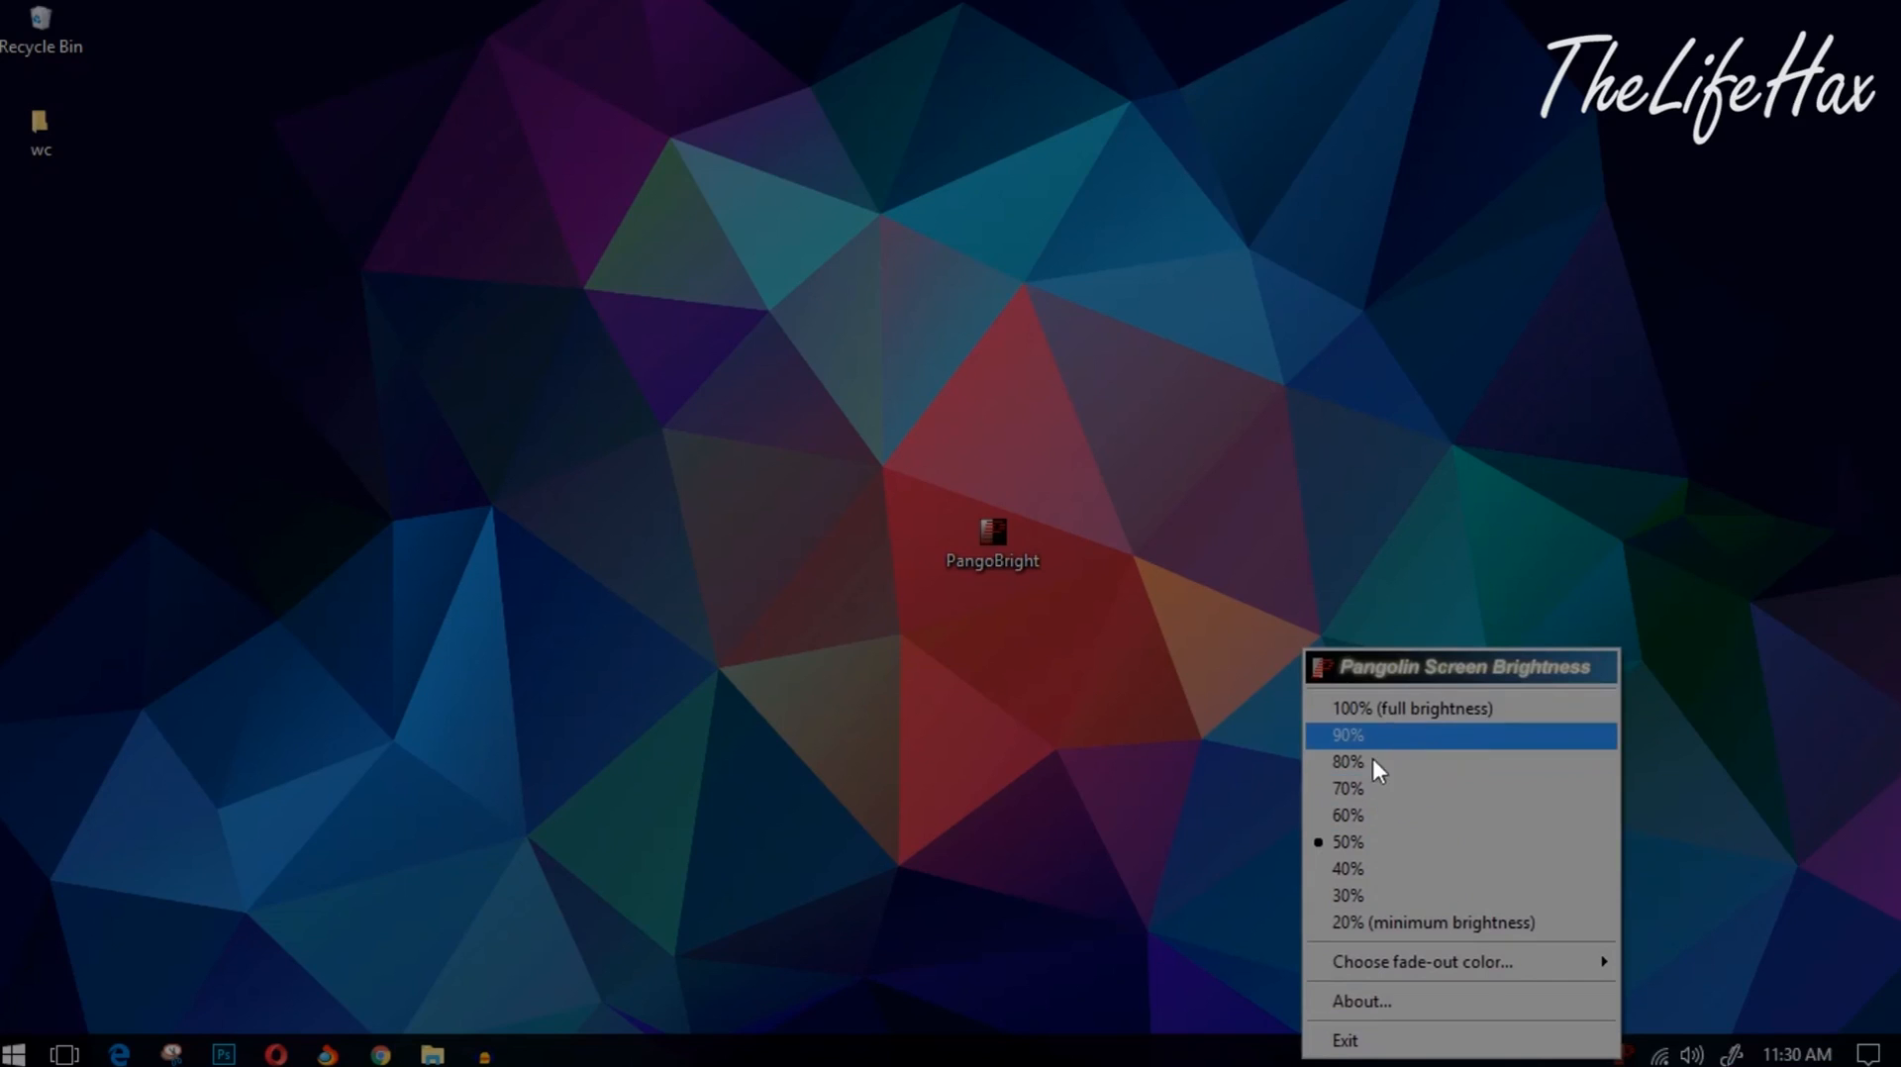
mouse_move(1368, 868)
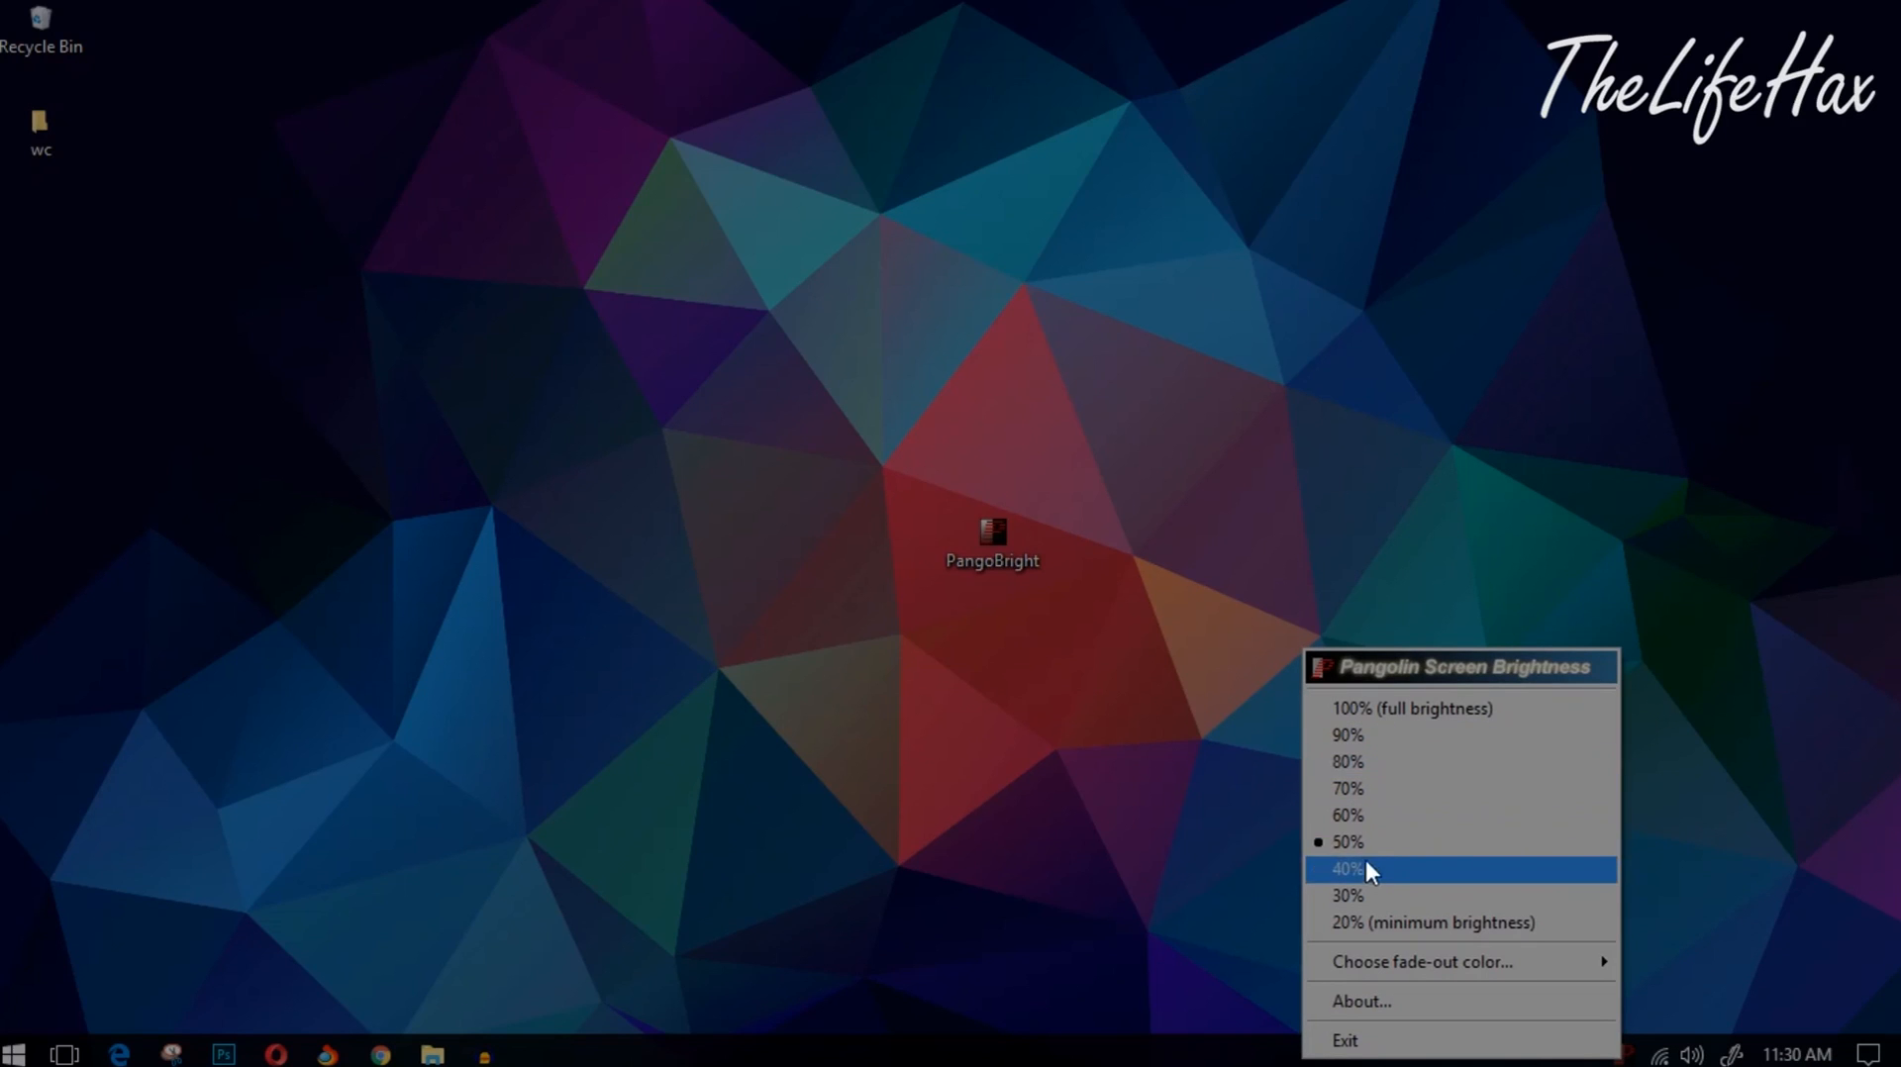
mouse_move(1419, 815)
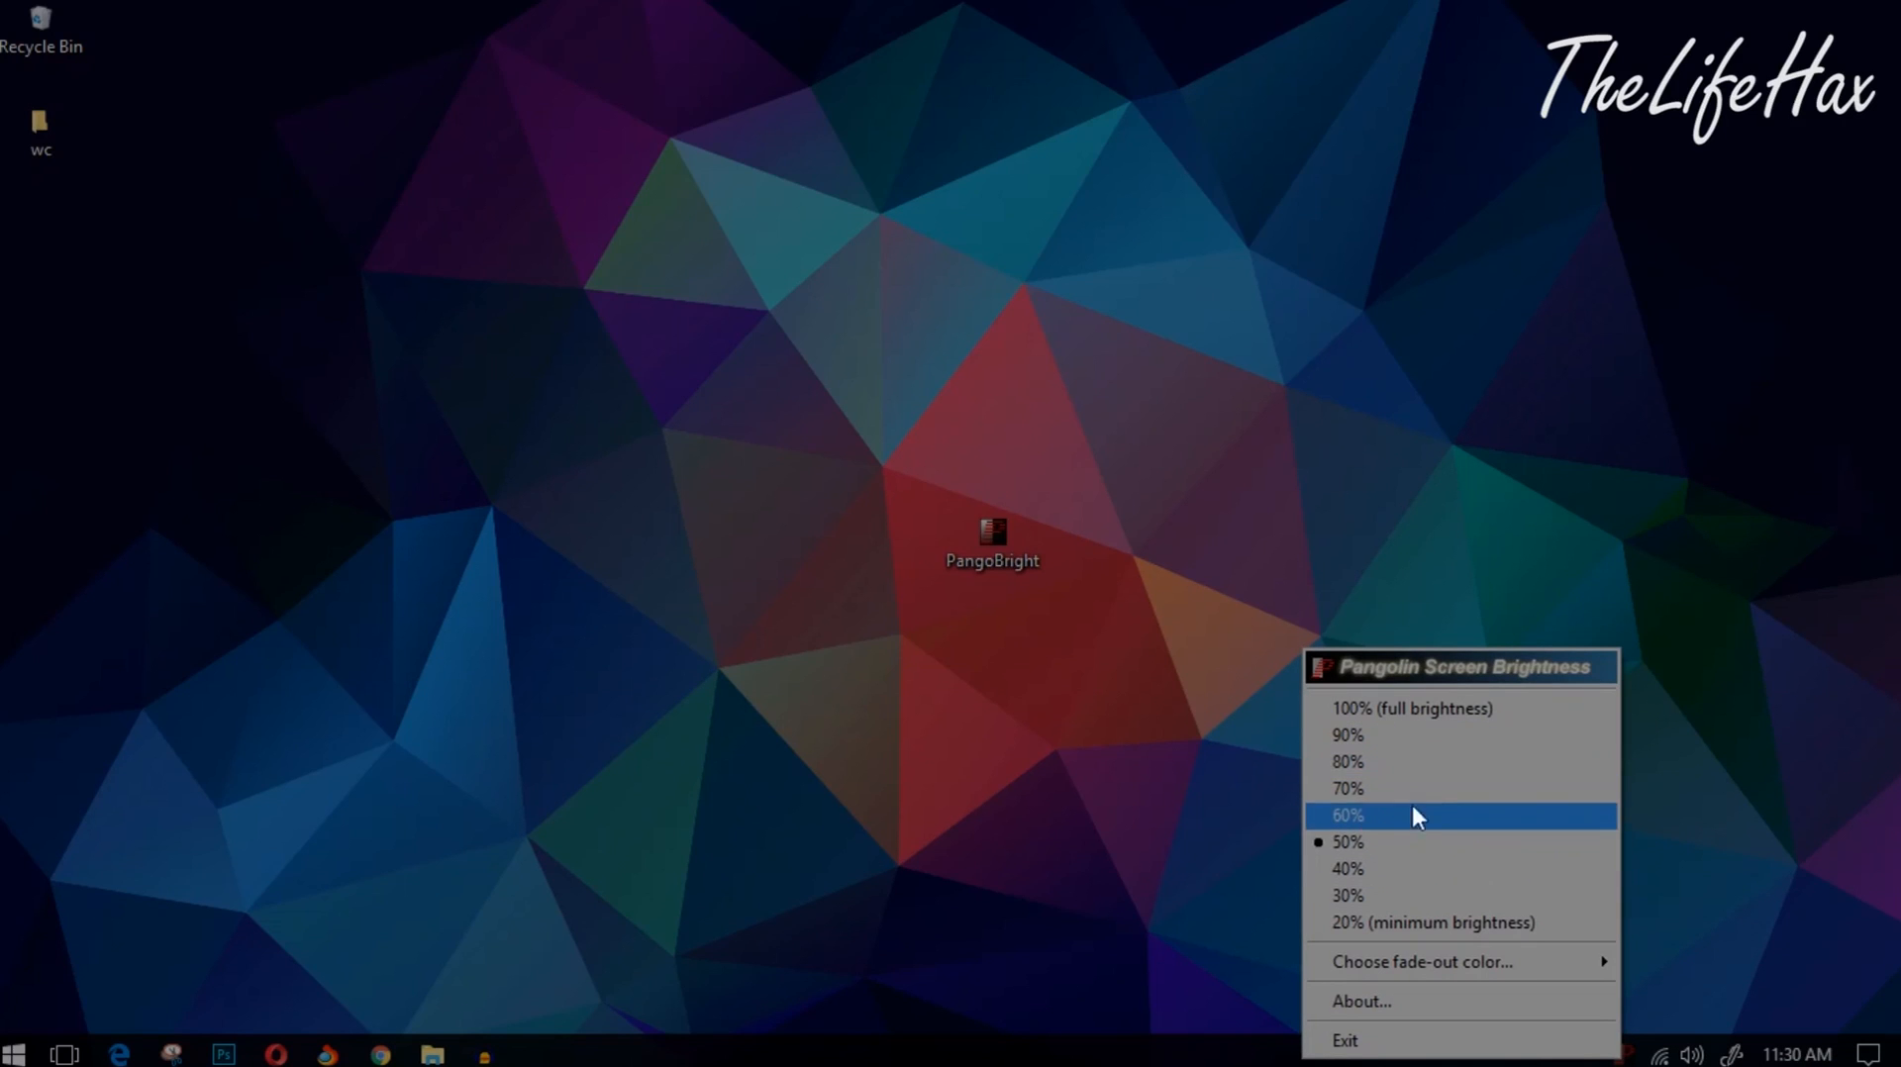
mouse_move(1425, 745)
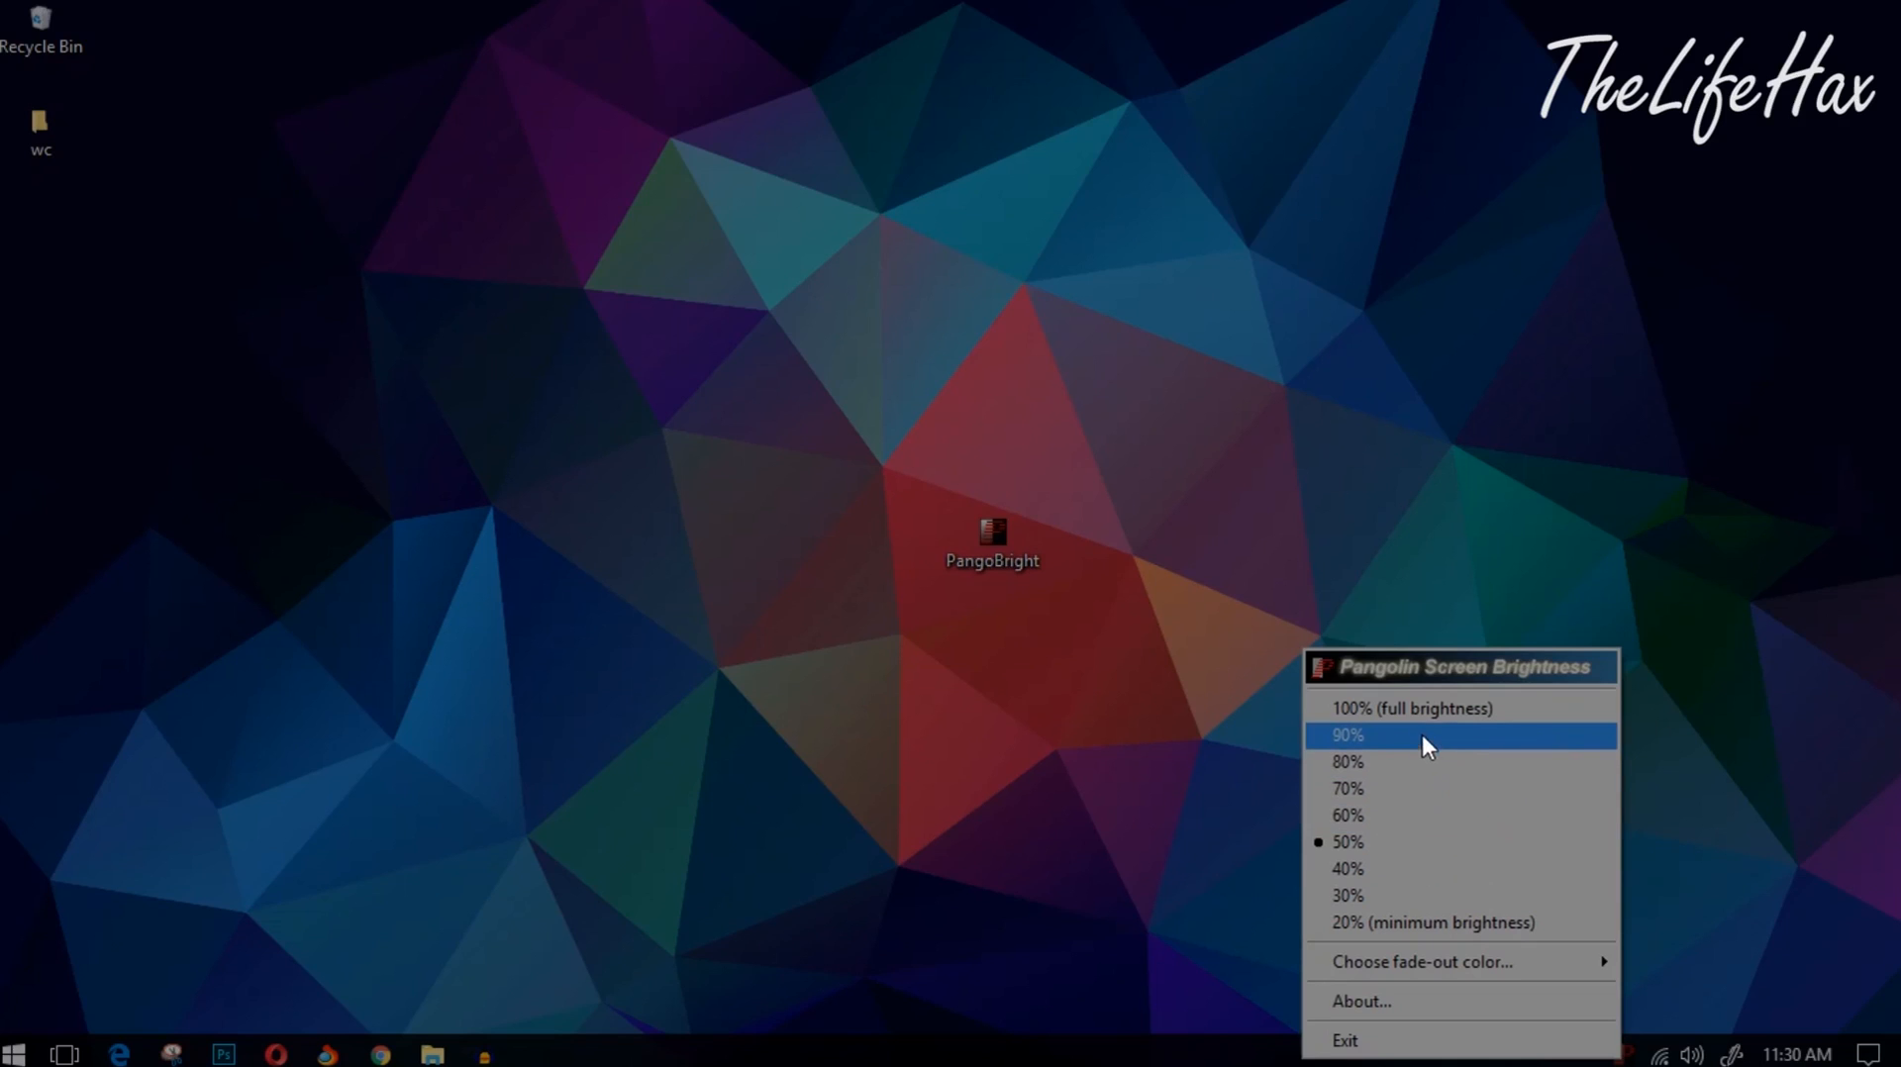
mouse_move(1442, 708)
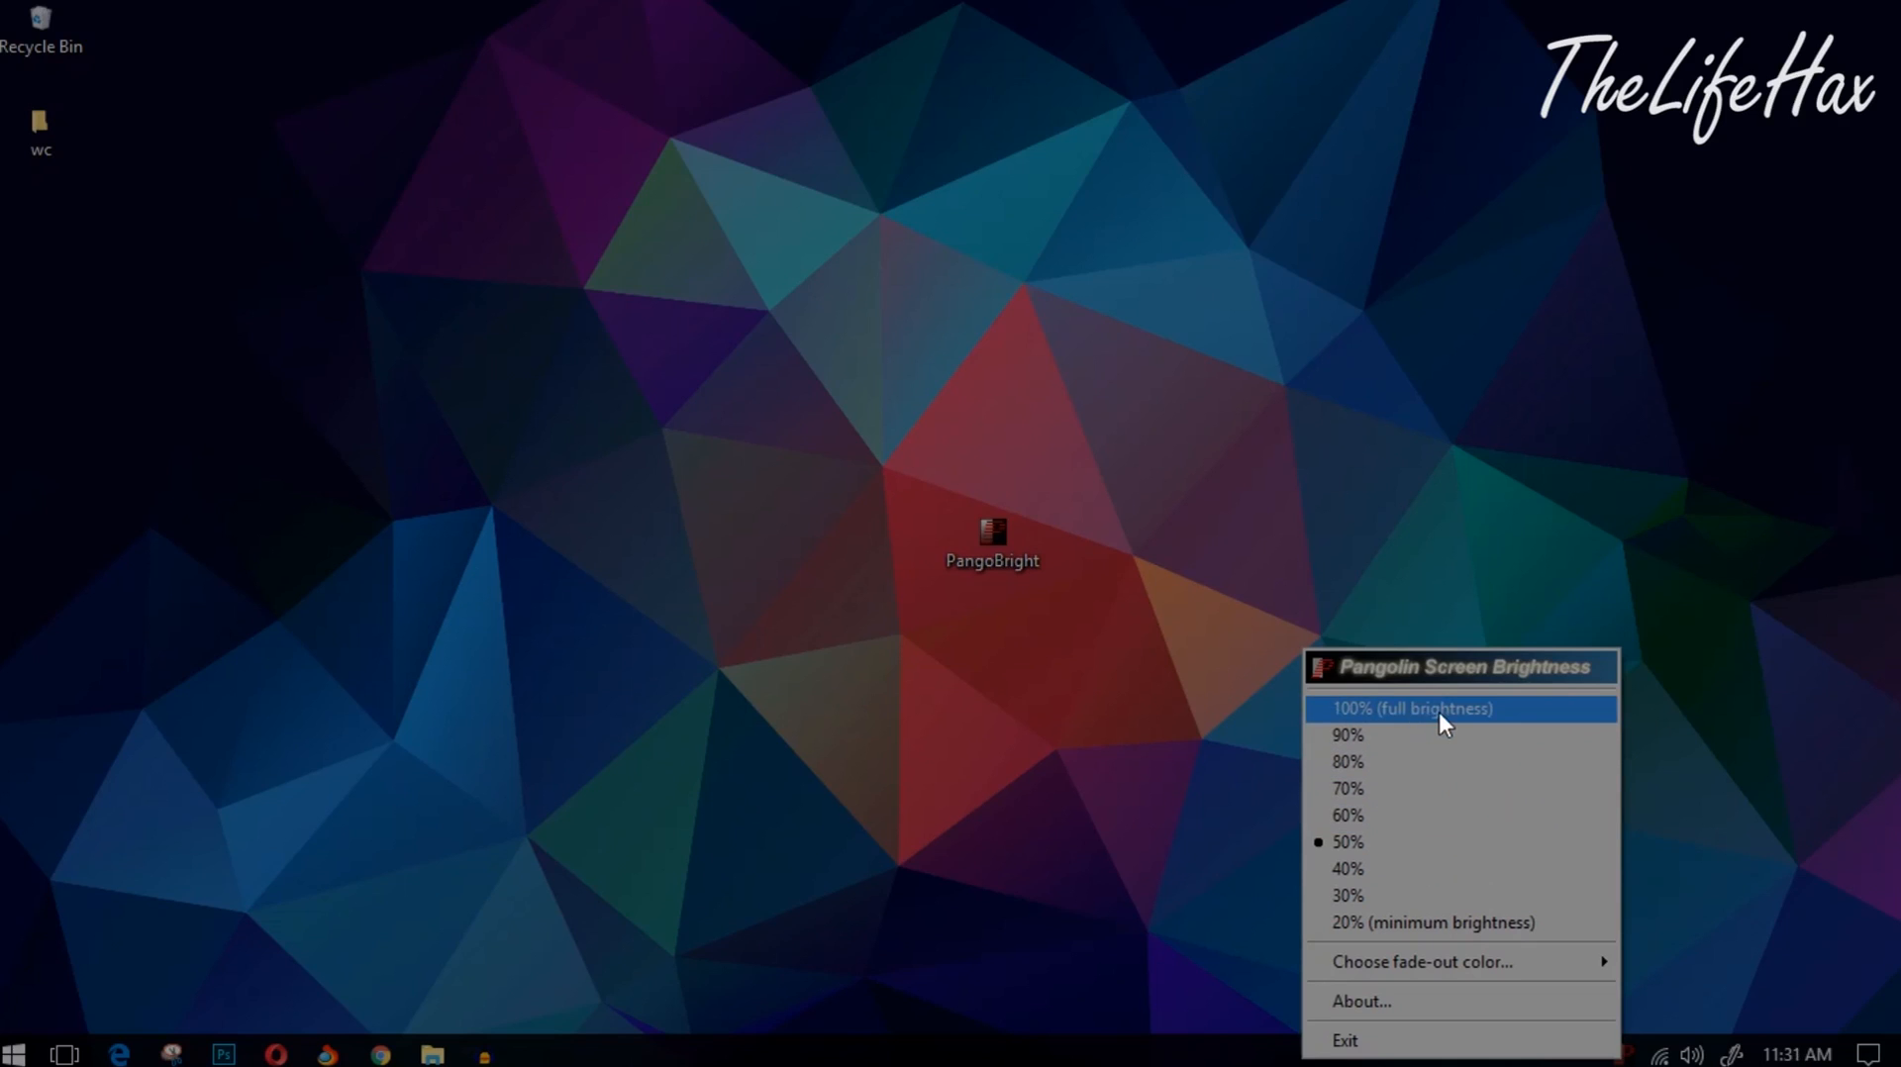
- Set brightness to 100% full brightness, then to the 20% minimum
click(1411, 708)
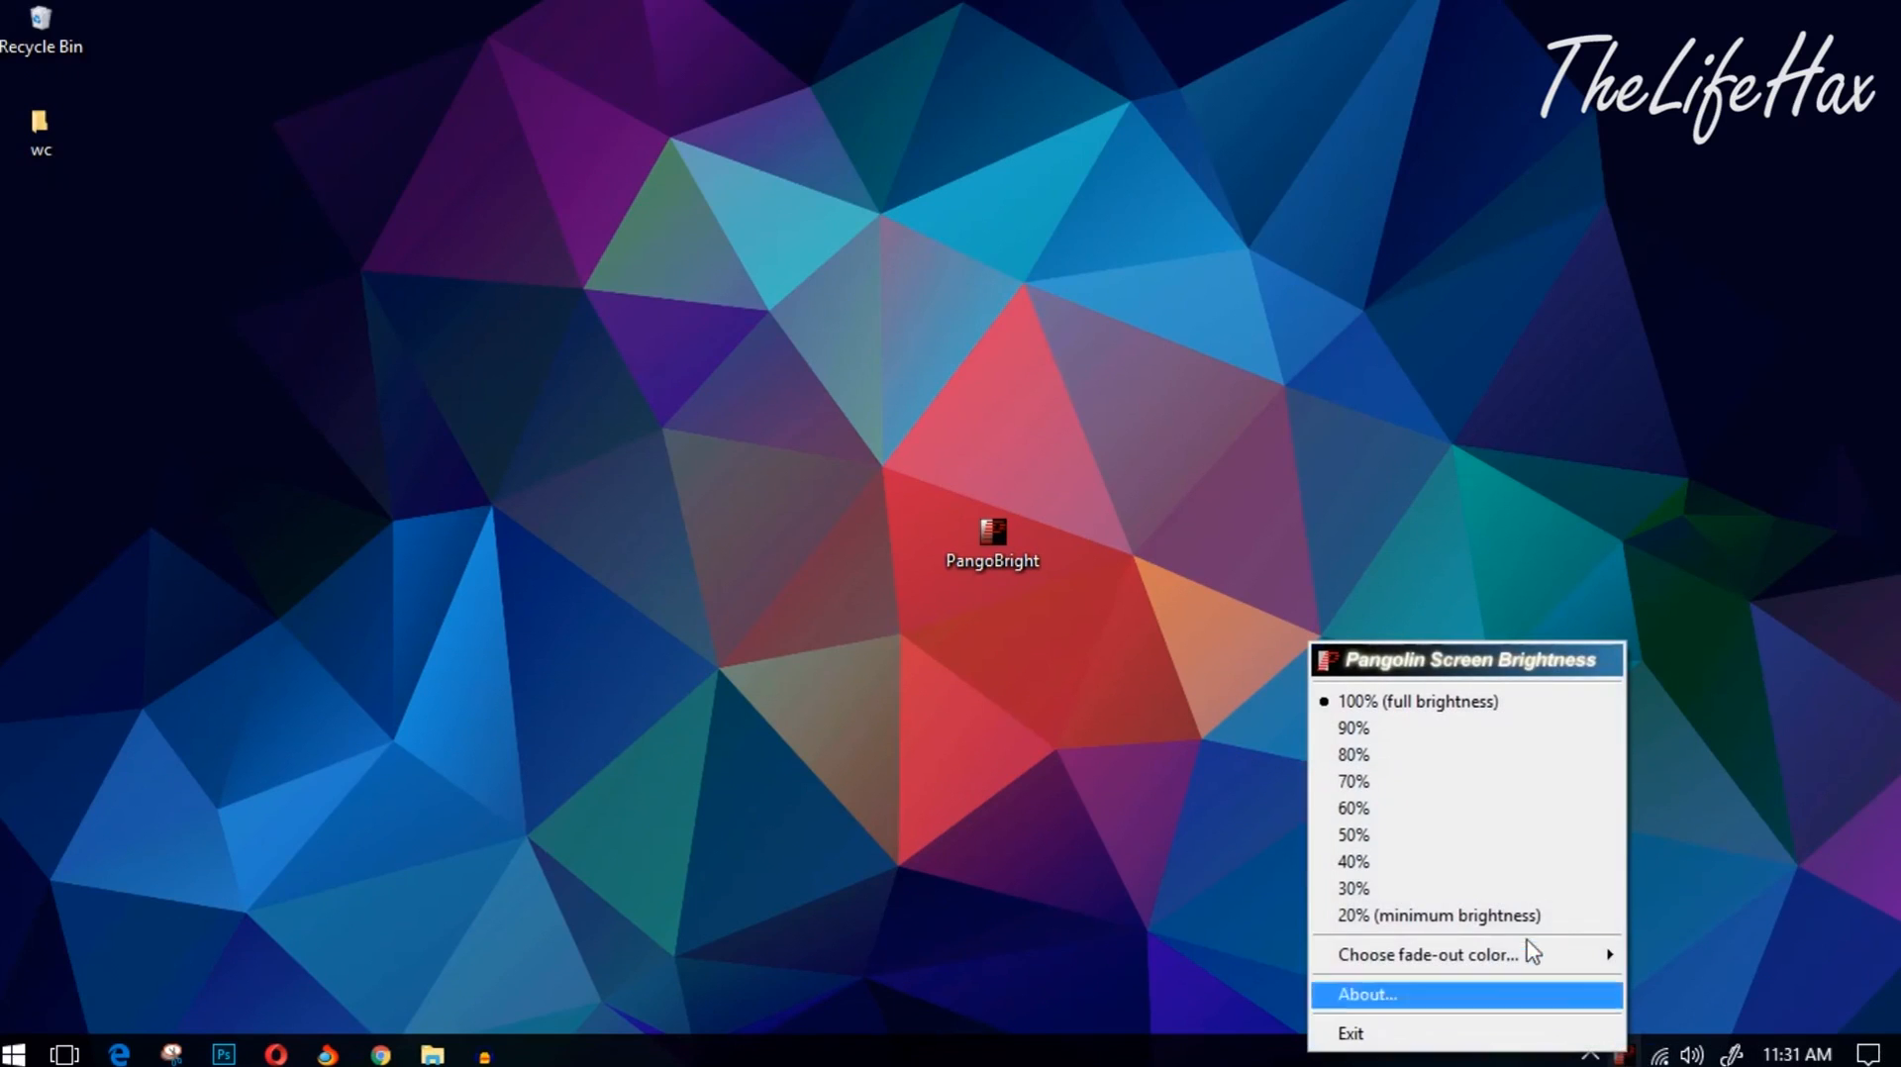
mouse_move(1455, 916)
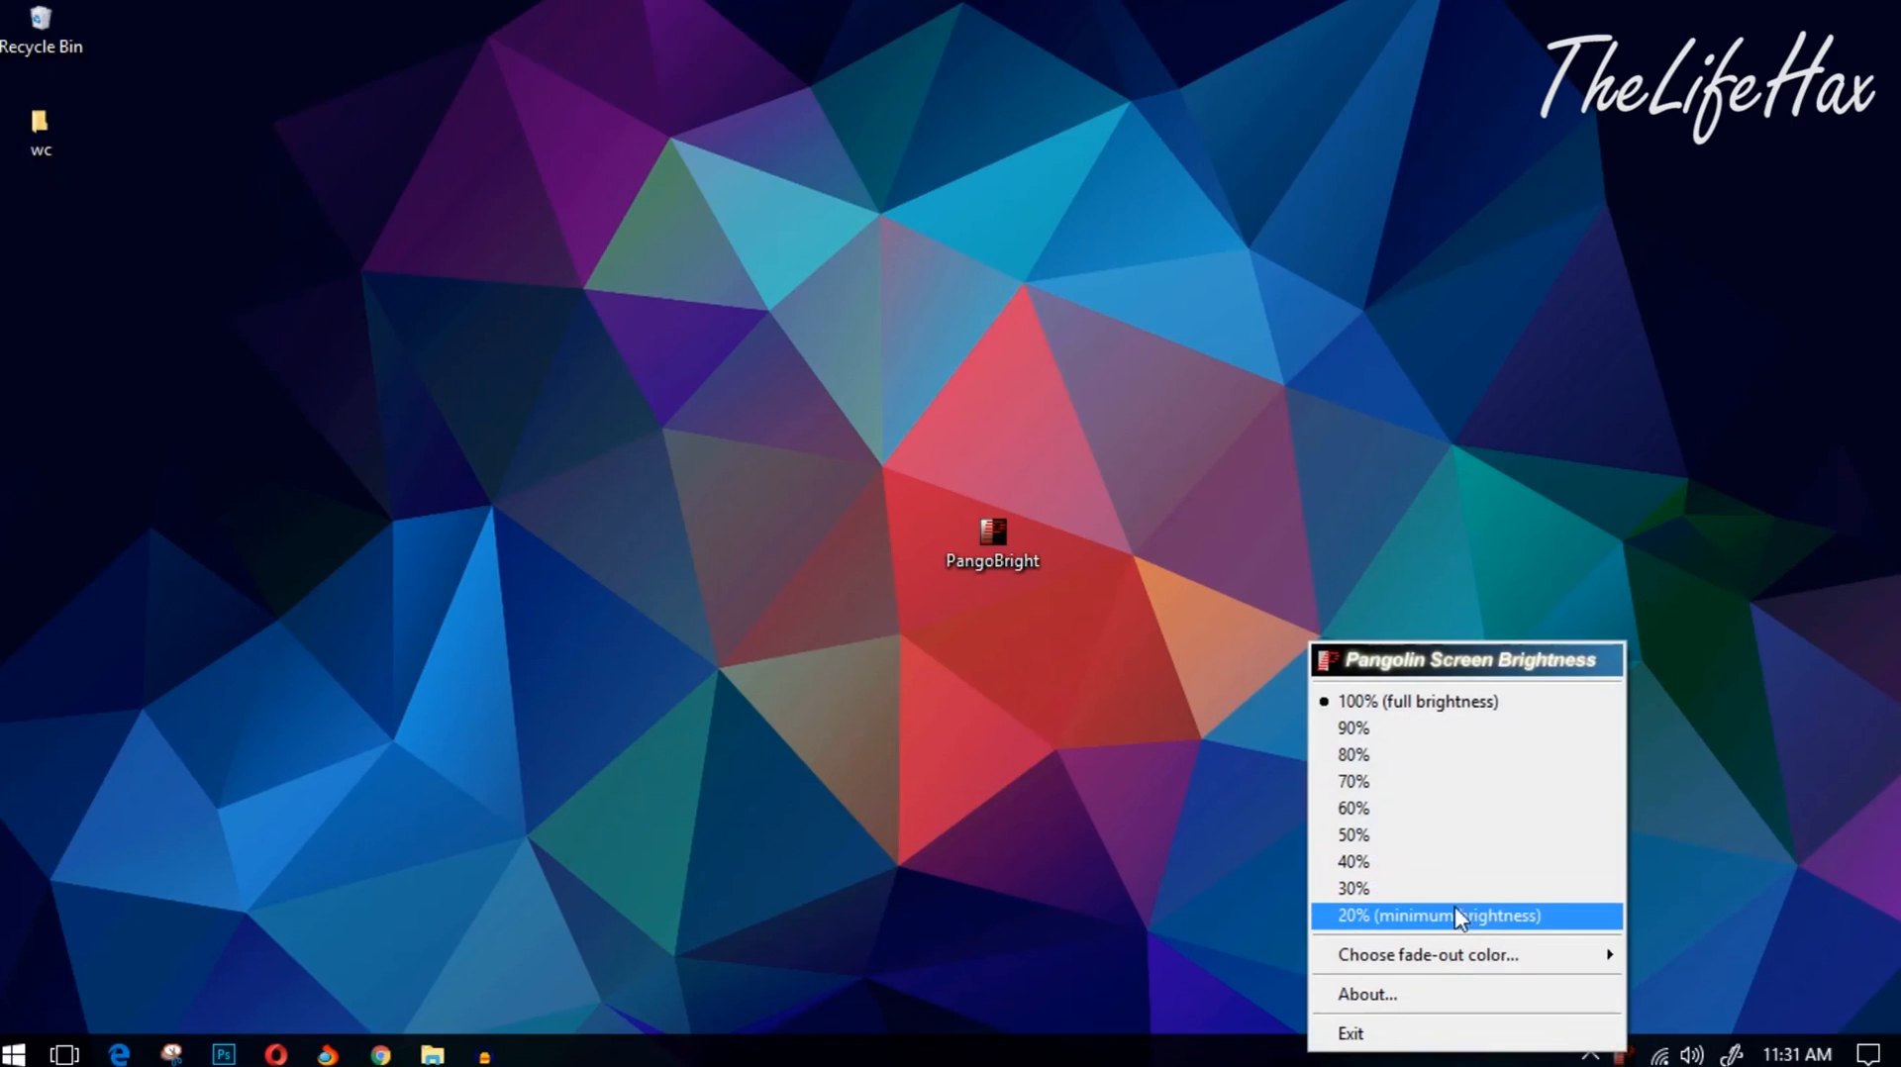
click(1437, 916)
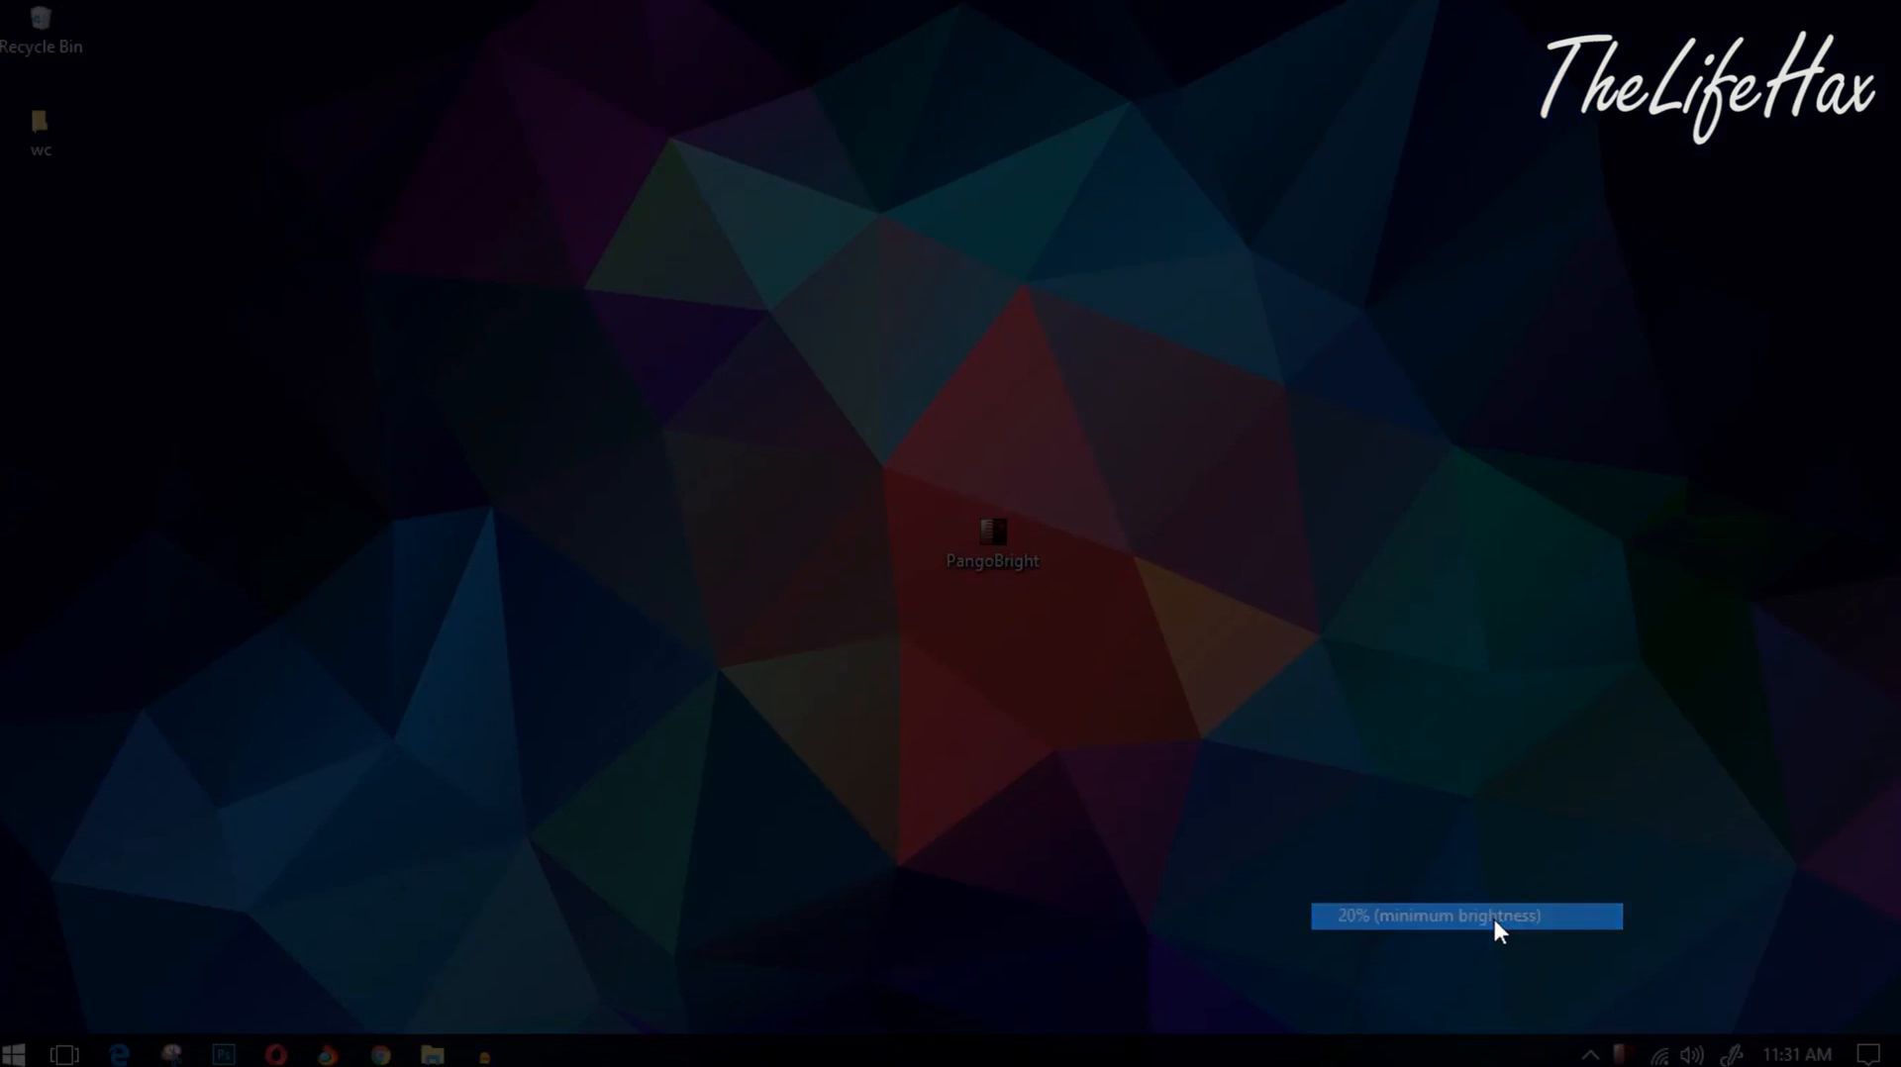
mouse_move(870, 544)
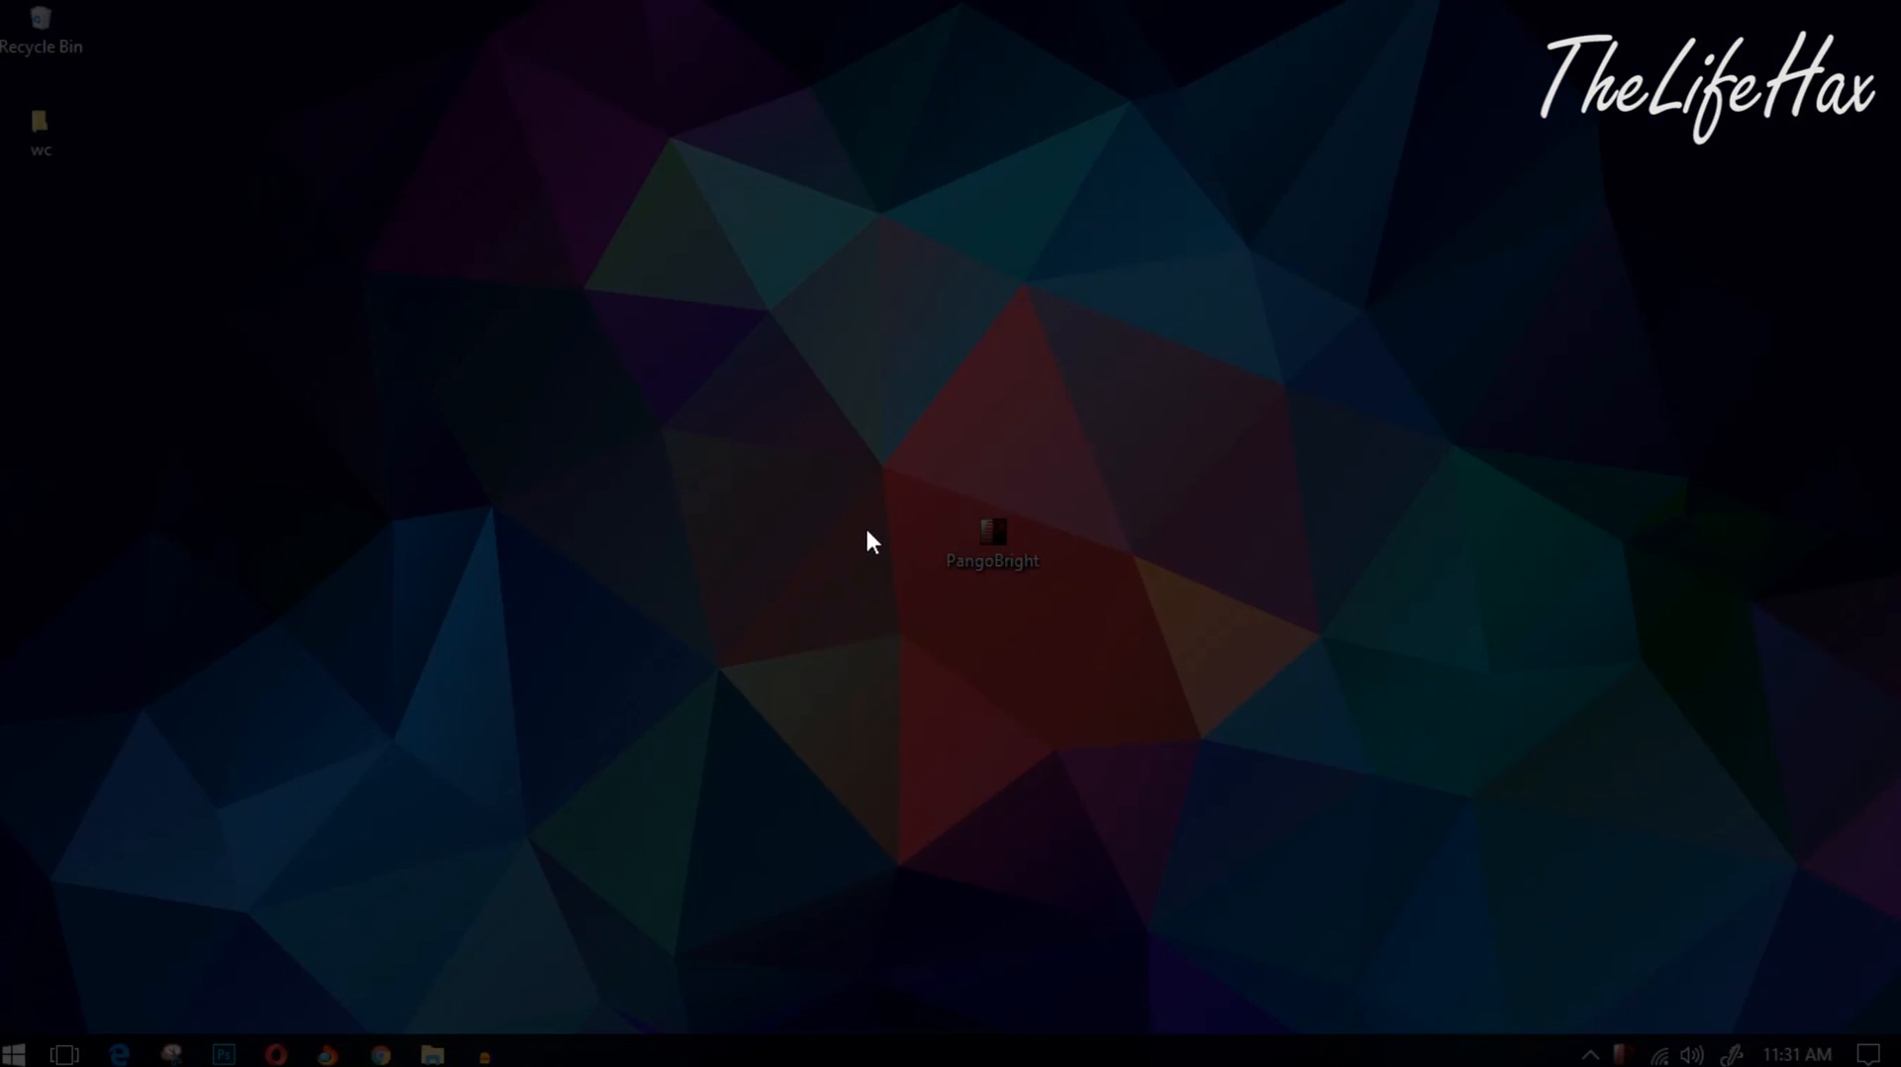
mouse_move(1625, 1058)
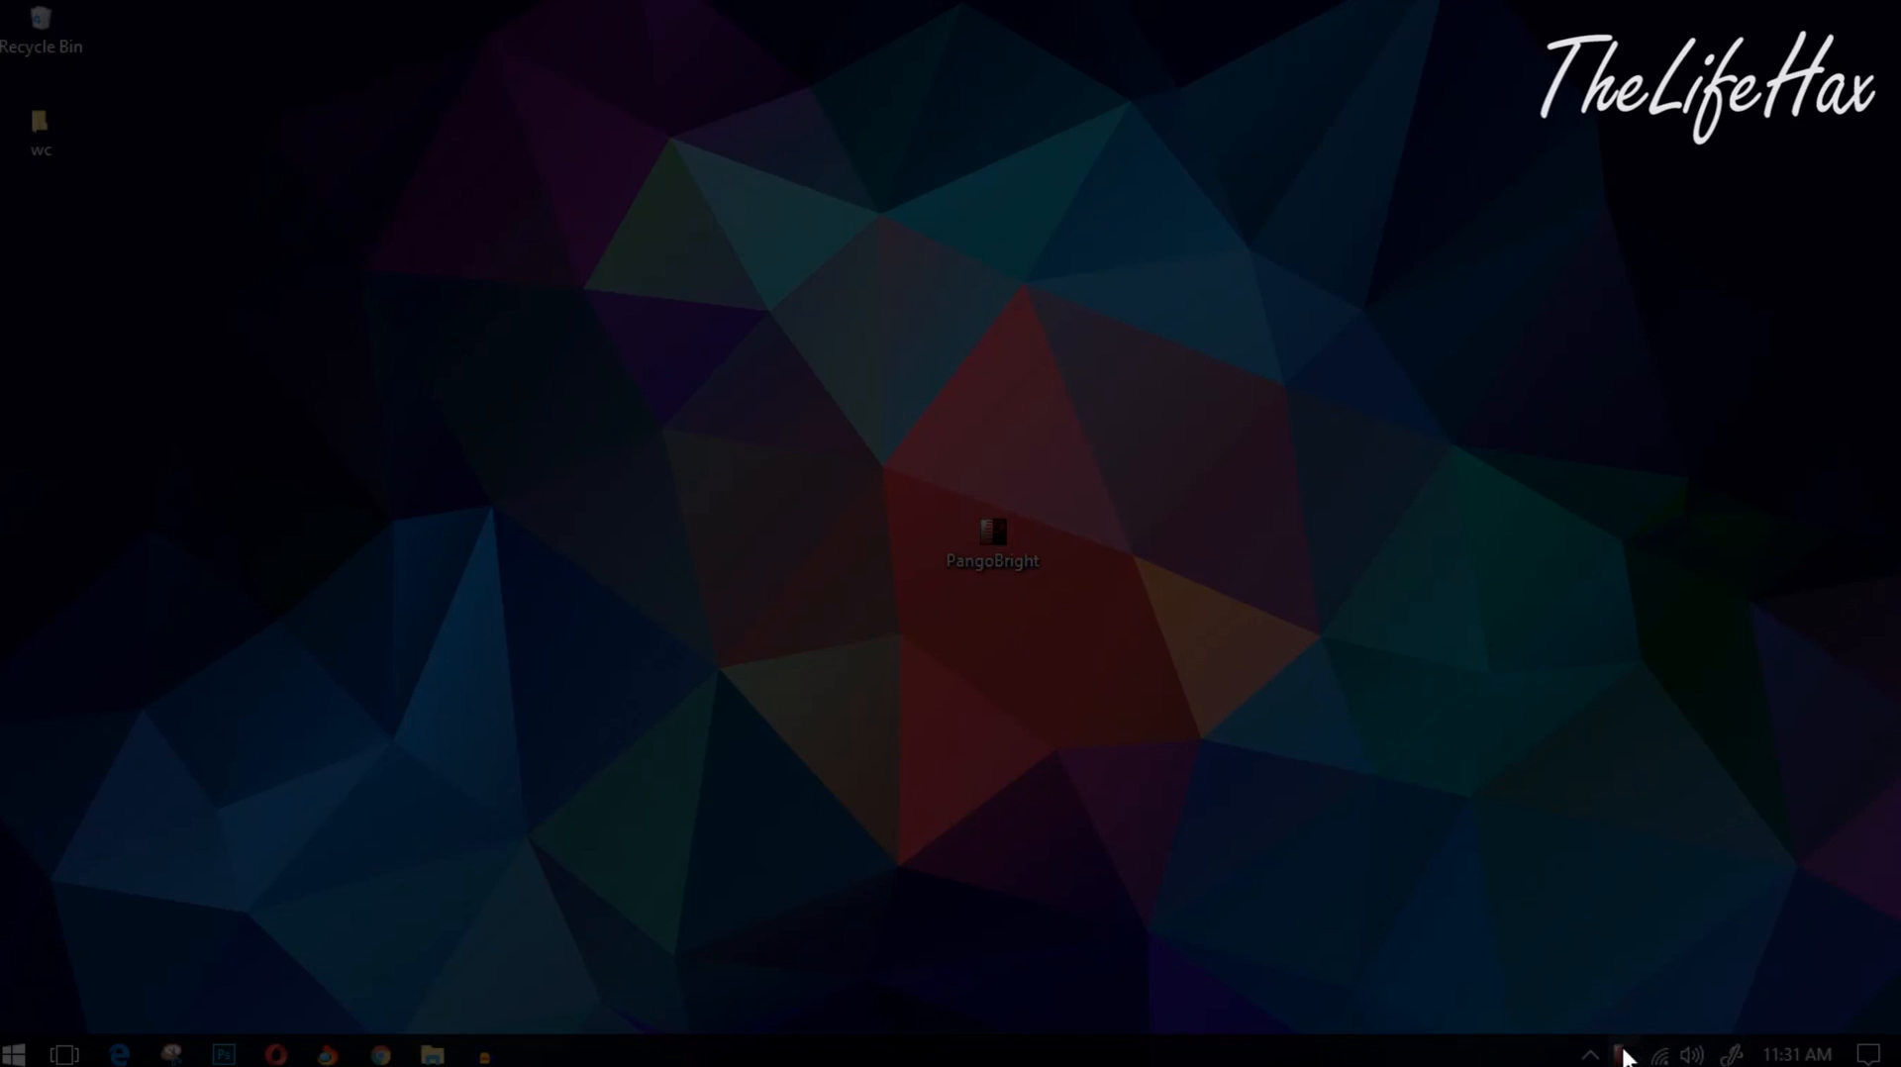
- Set PangoBright brightness to 40% from the tray menu
right_click(1625, 1055)
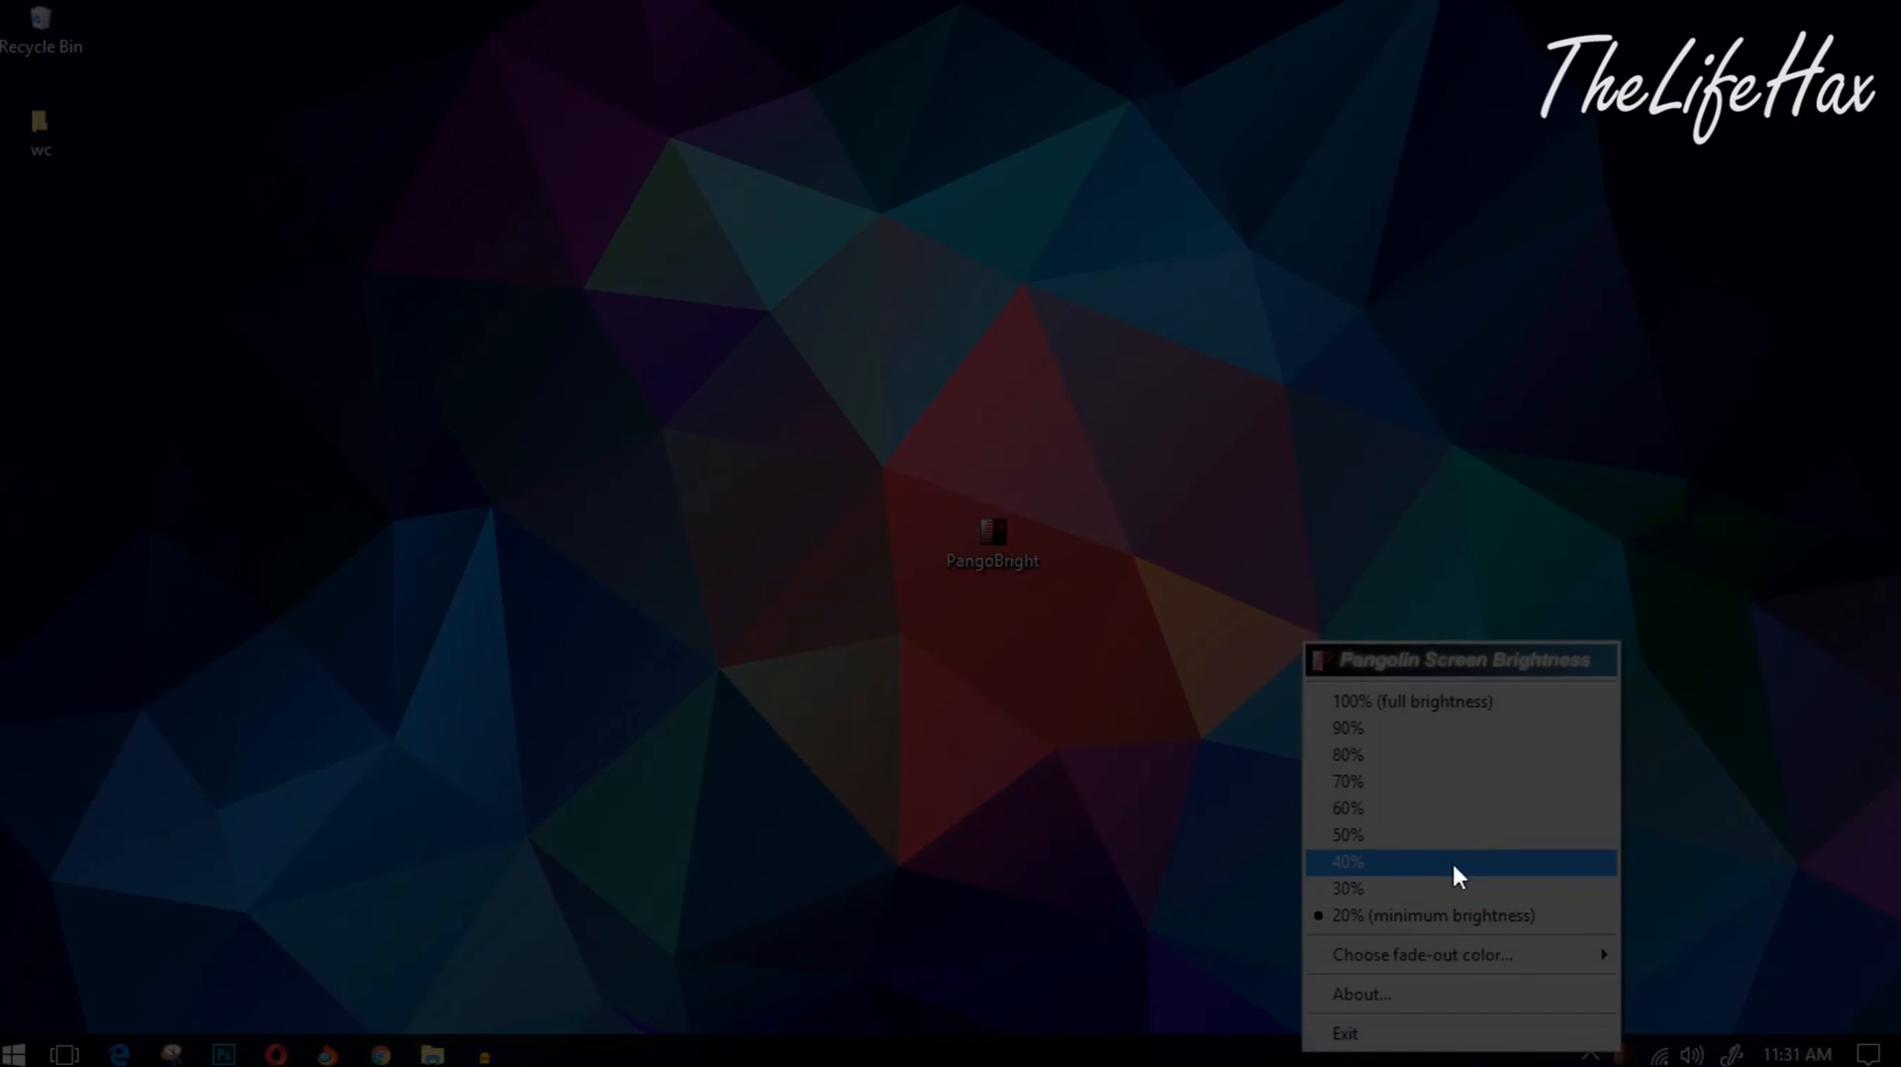
click(1347, 861)
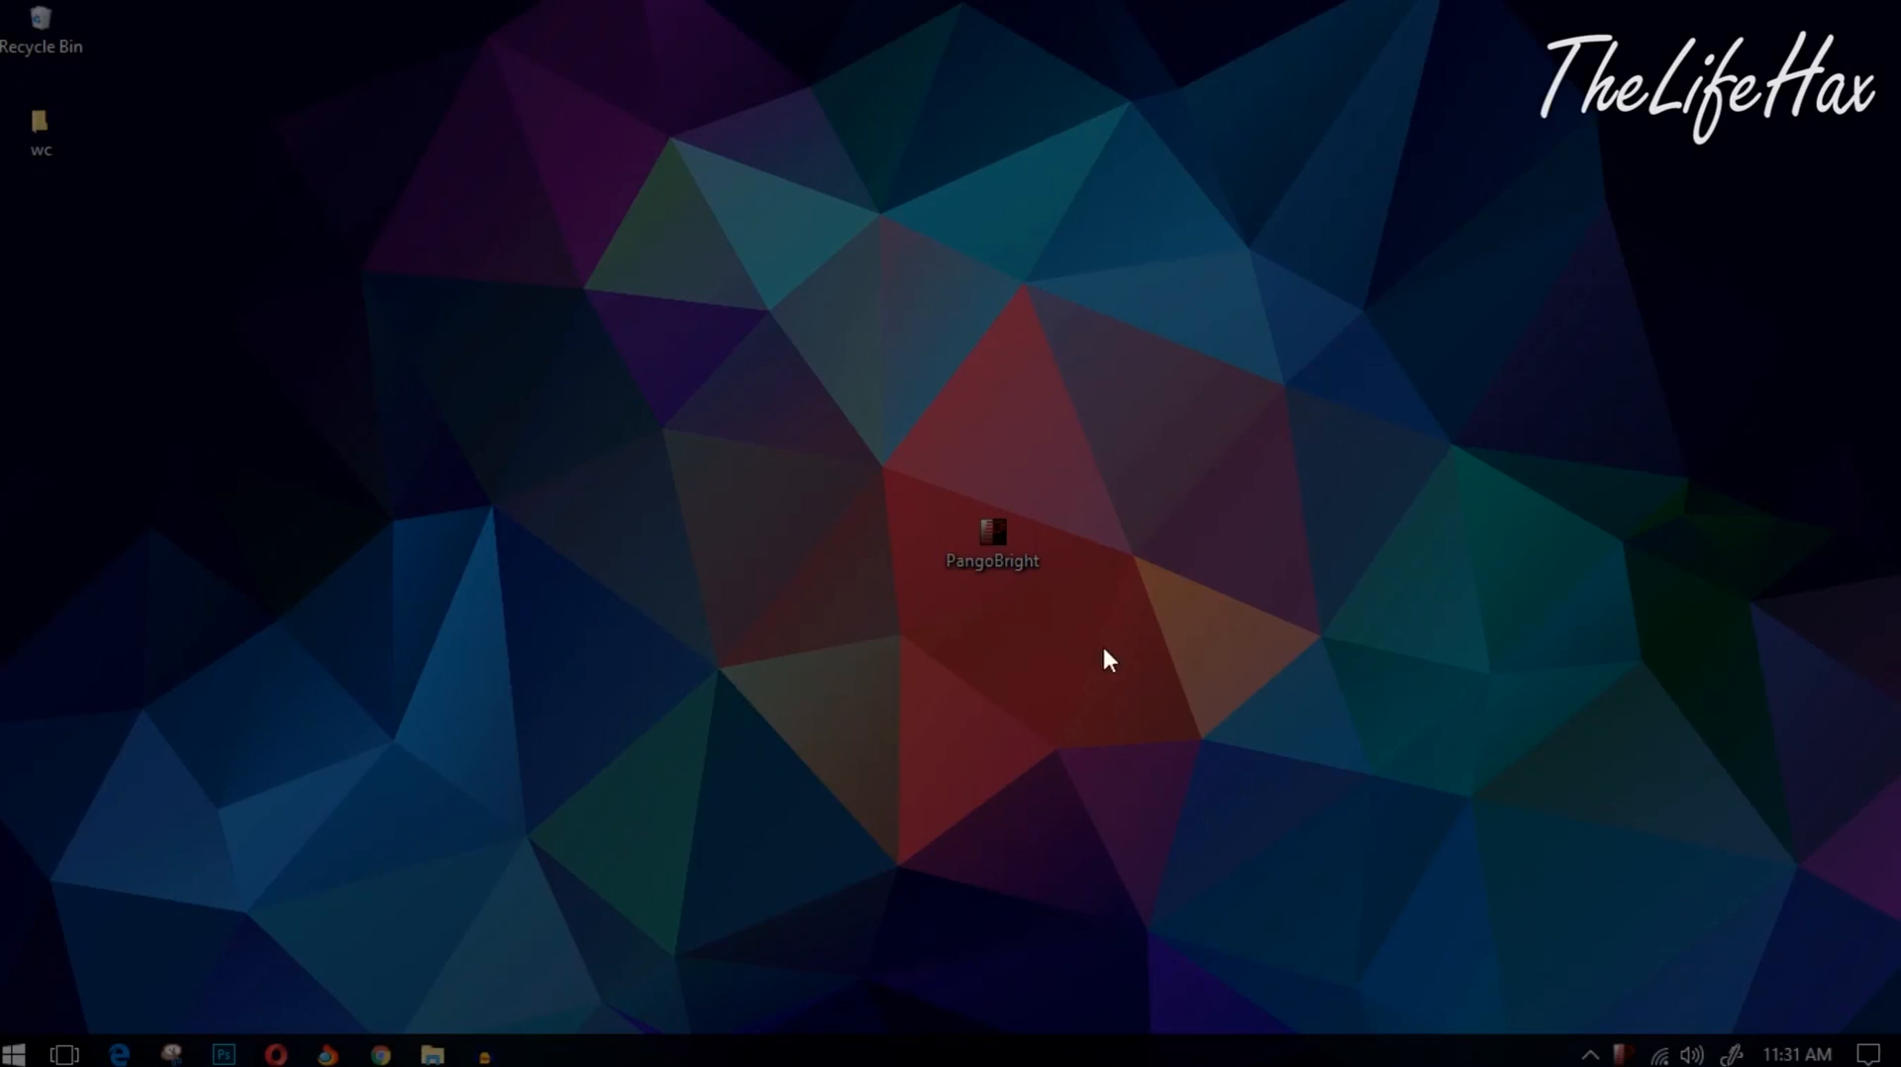
mouse_move(1367, 591)
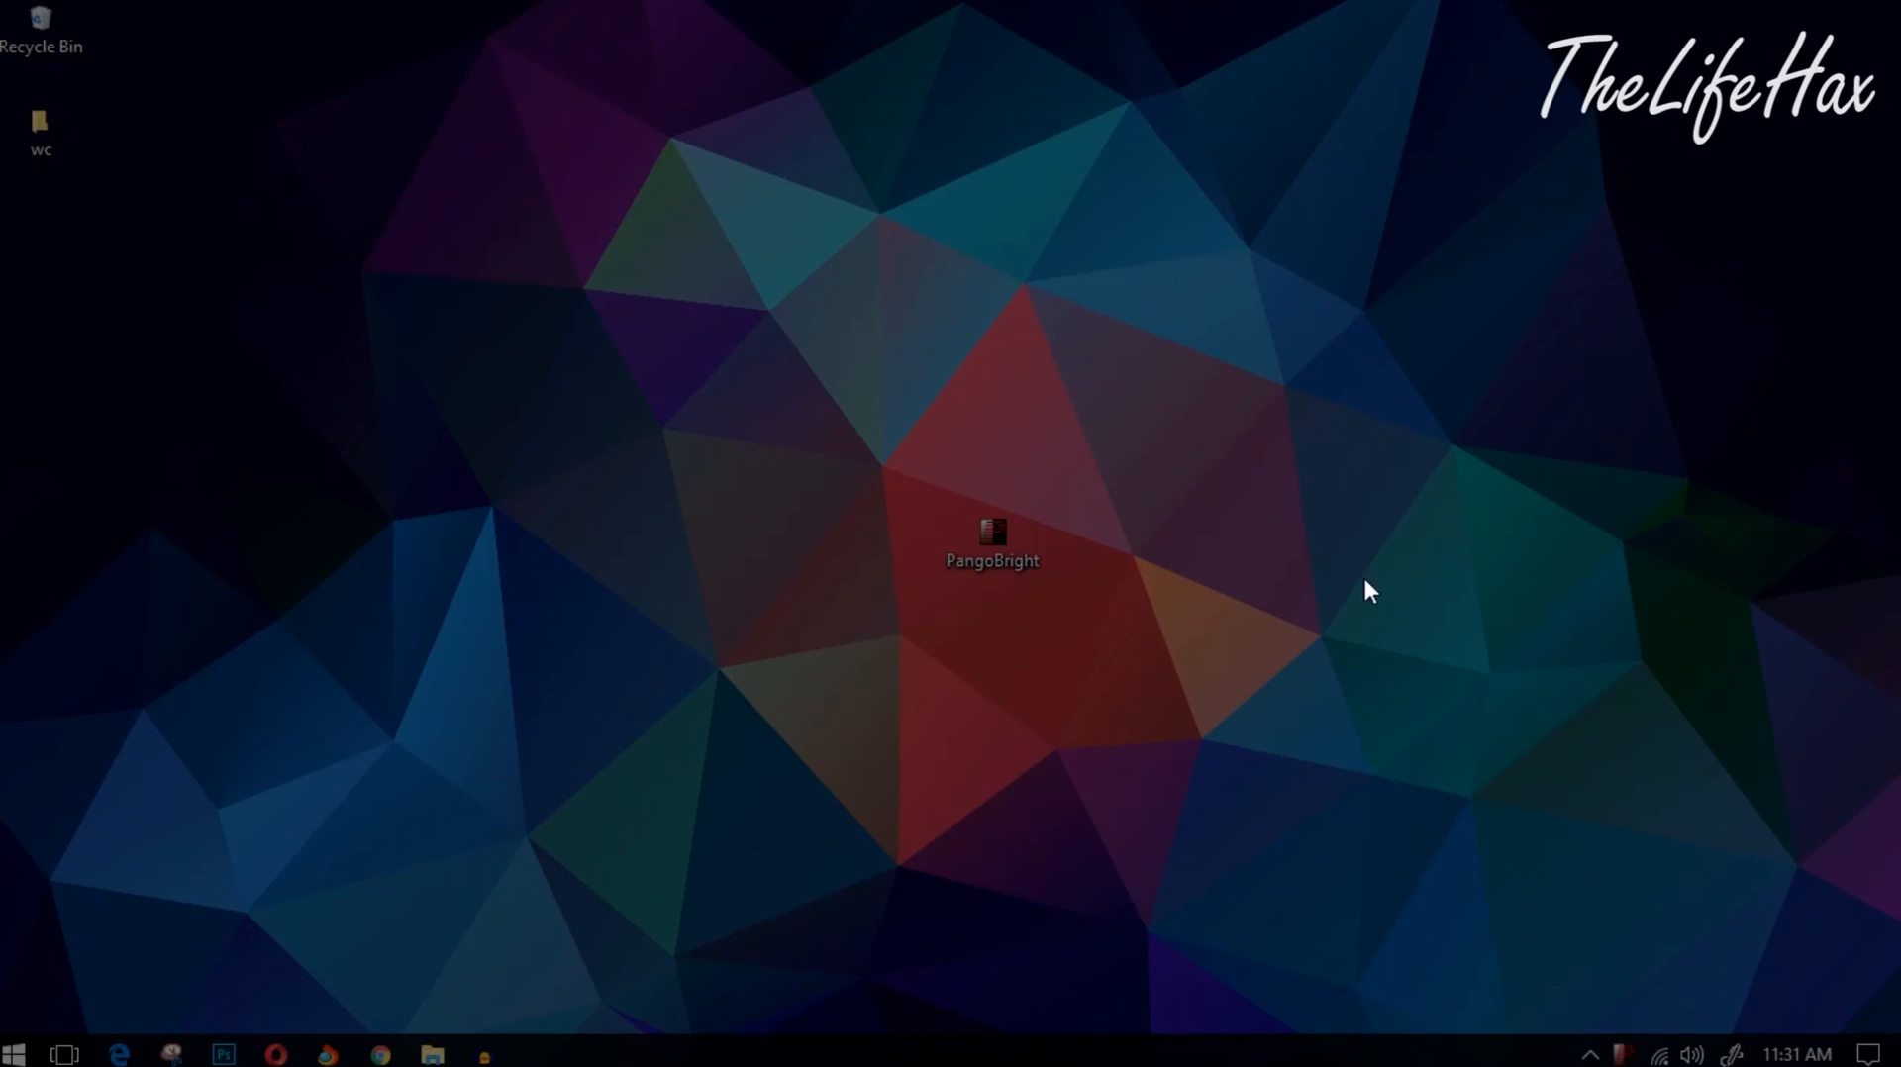
mouse_move(924, 461)
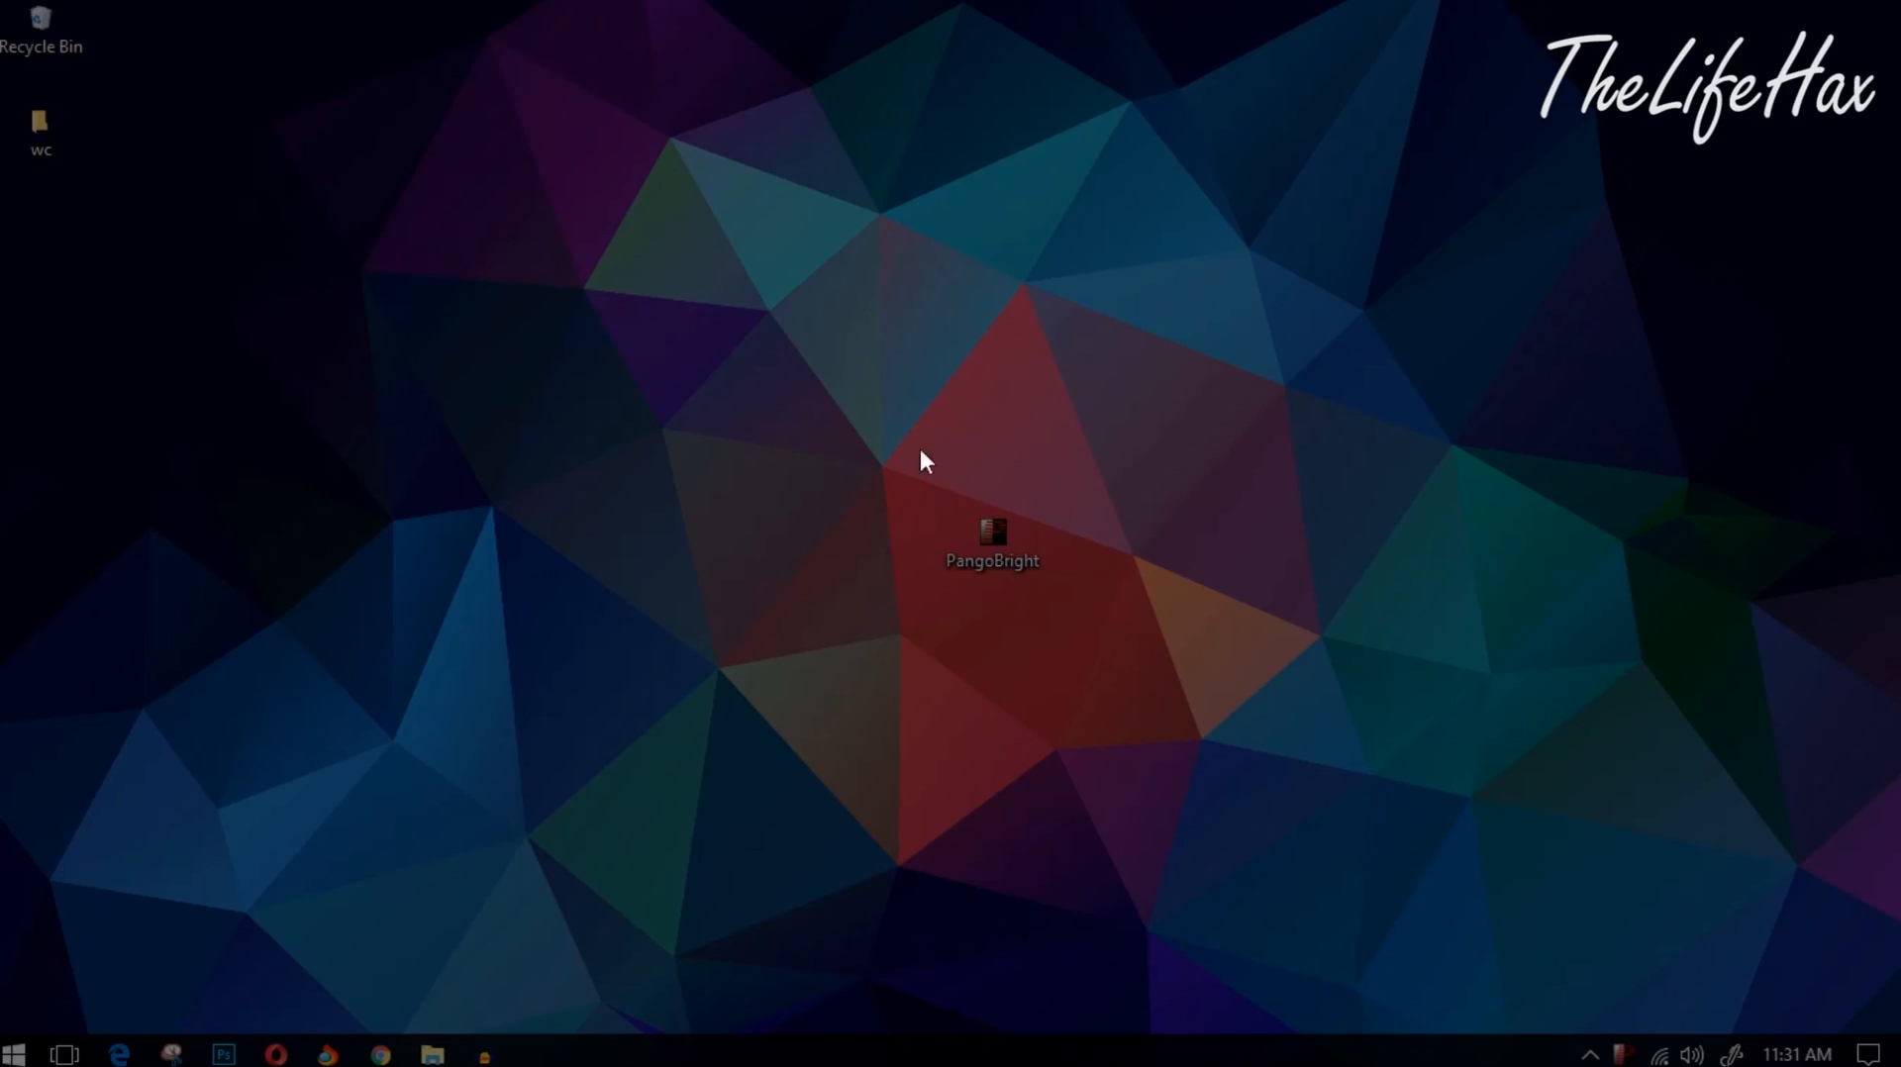
mouse_move(1631, 954)
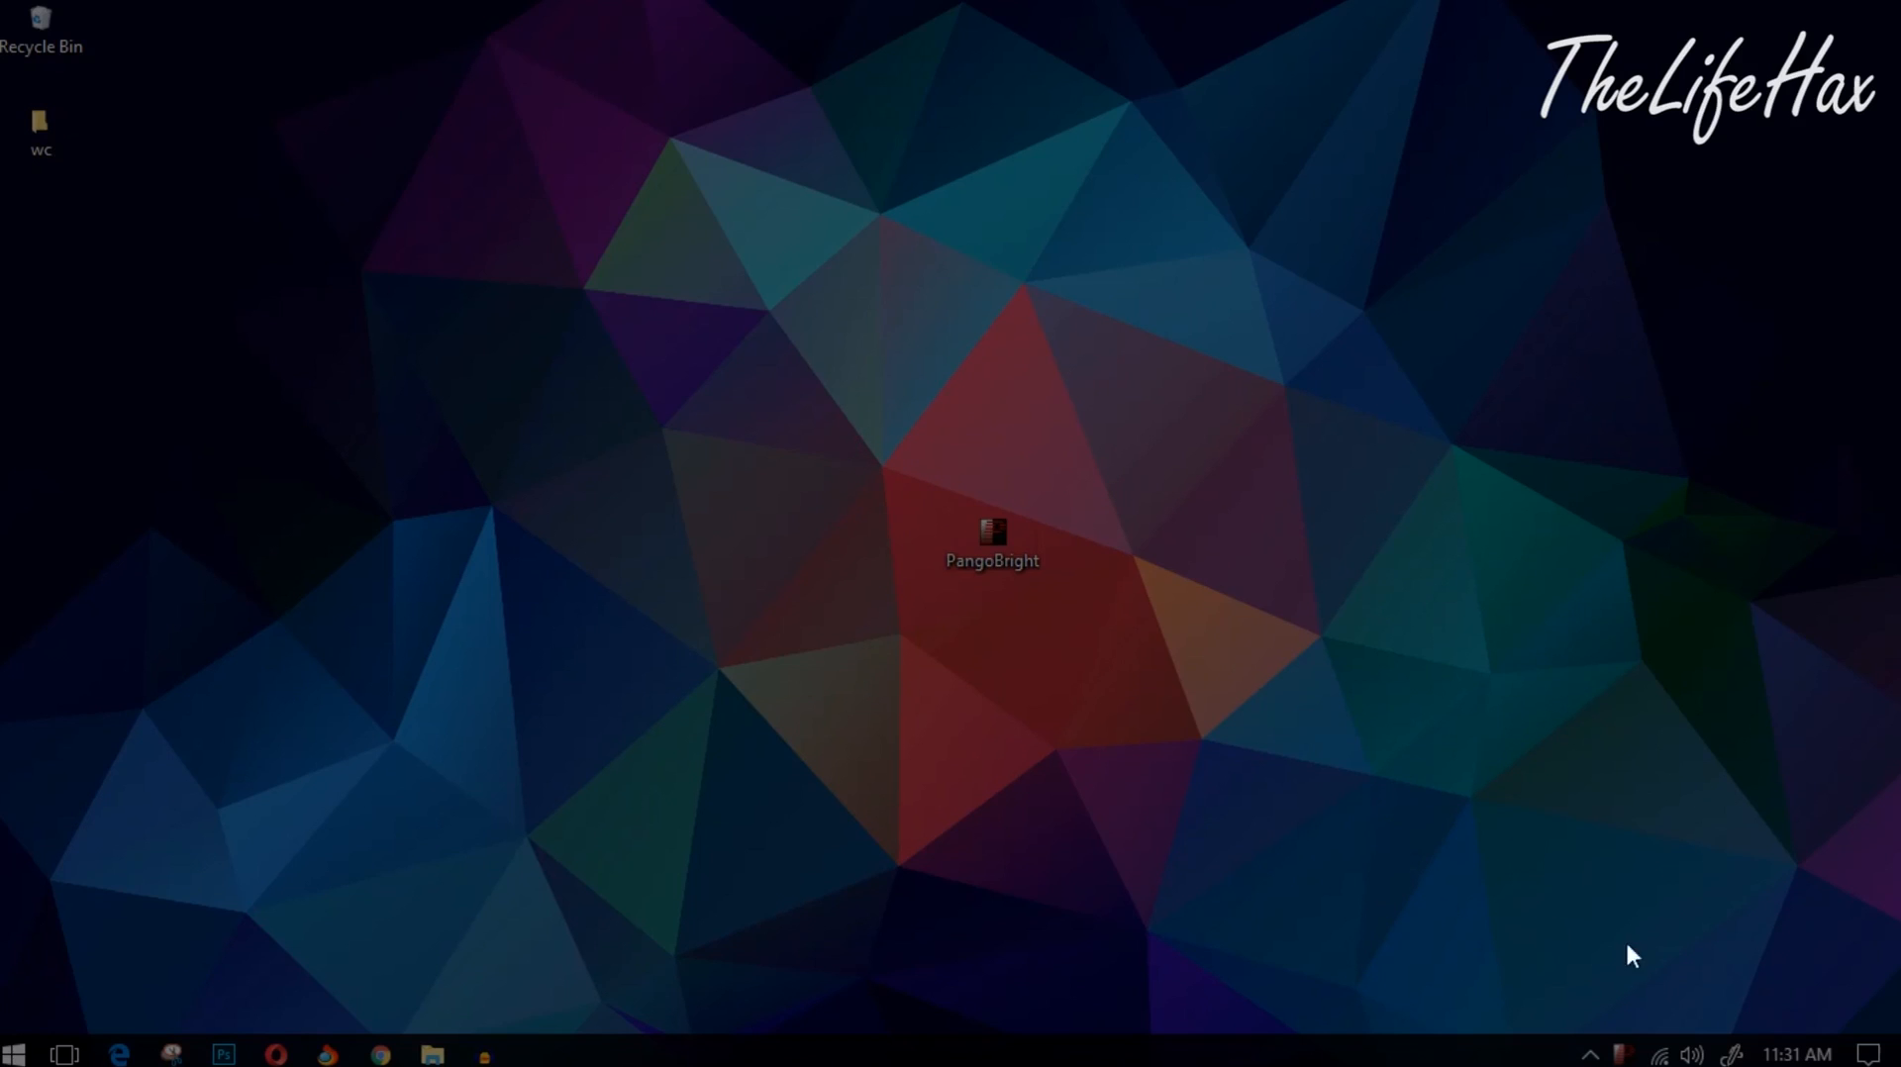
mouse_move(1015, 457)
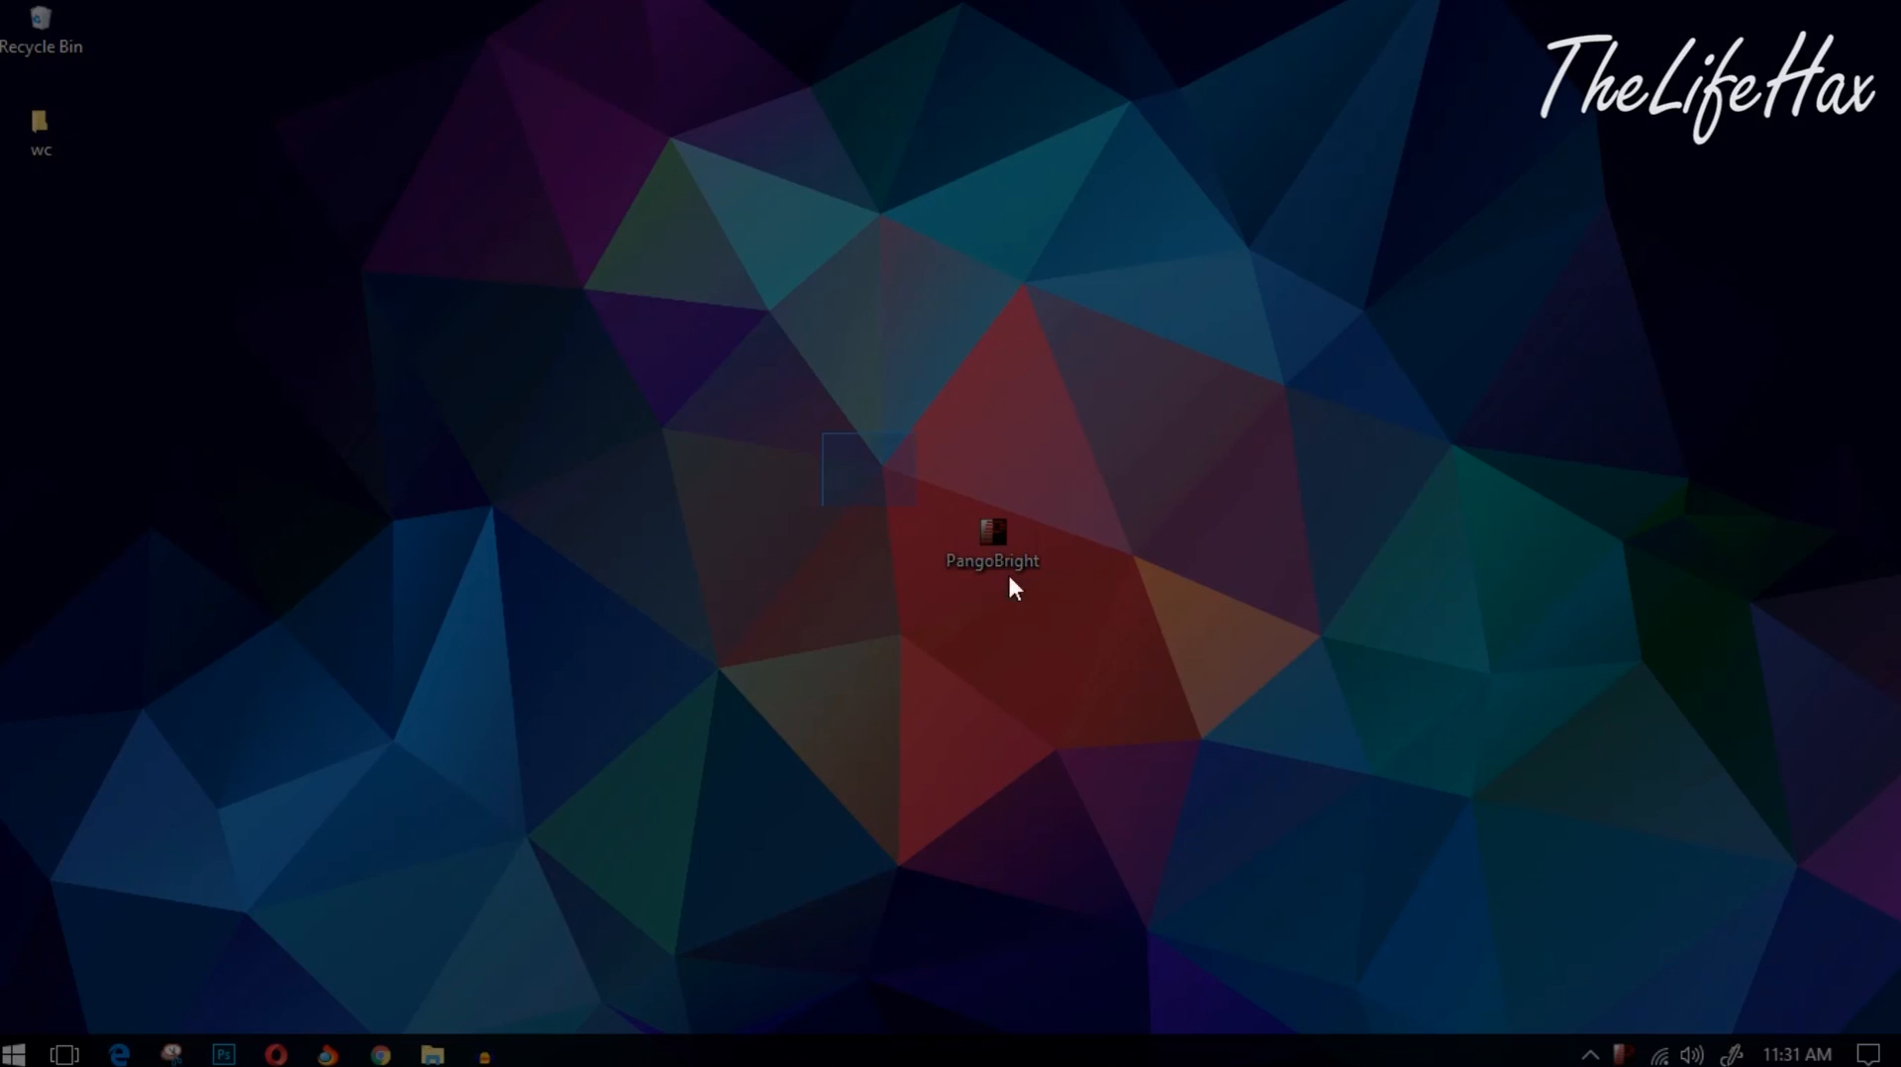
mouse_move(1146, 678)
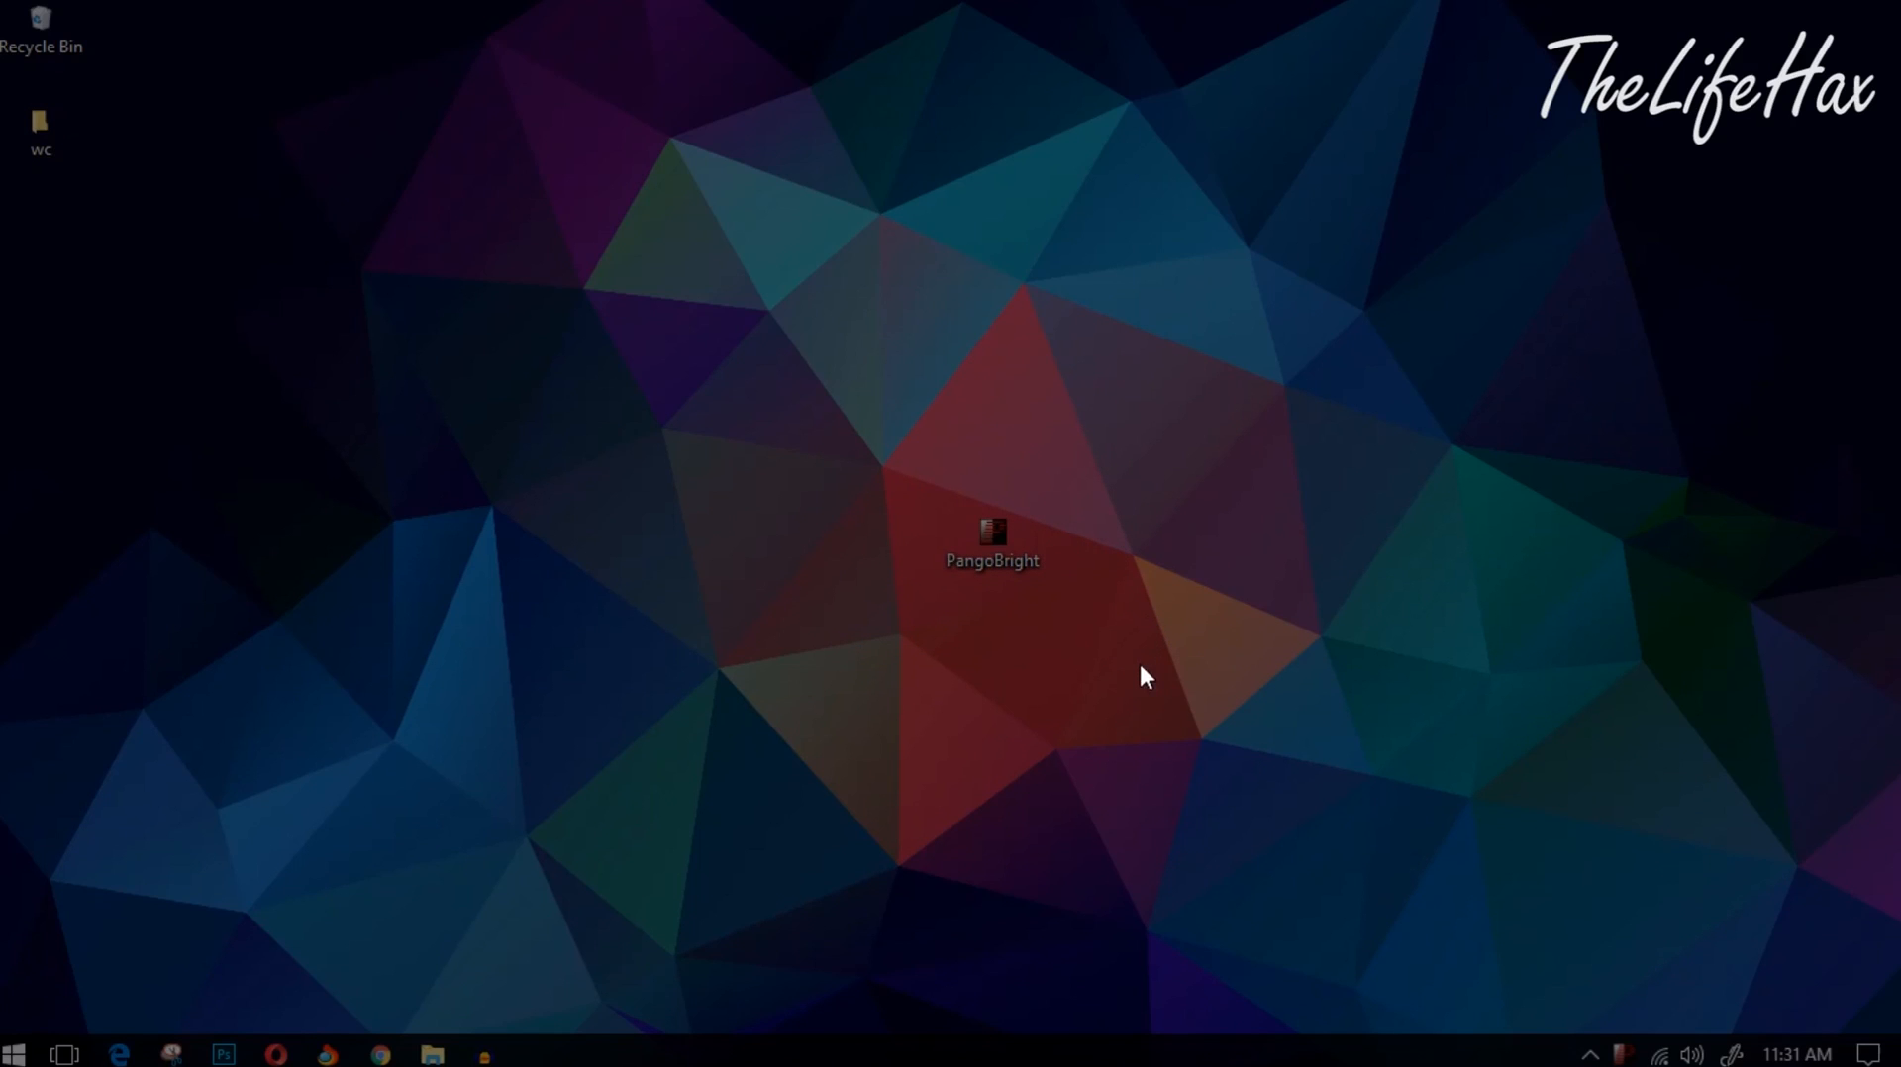
mouse_move(1120, 695)
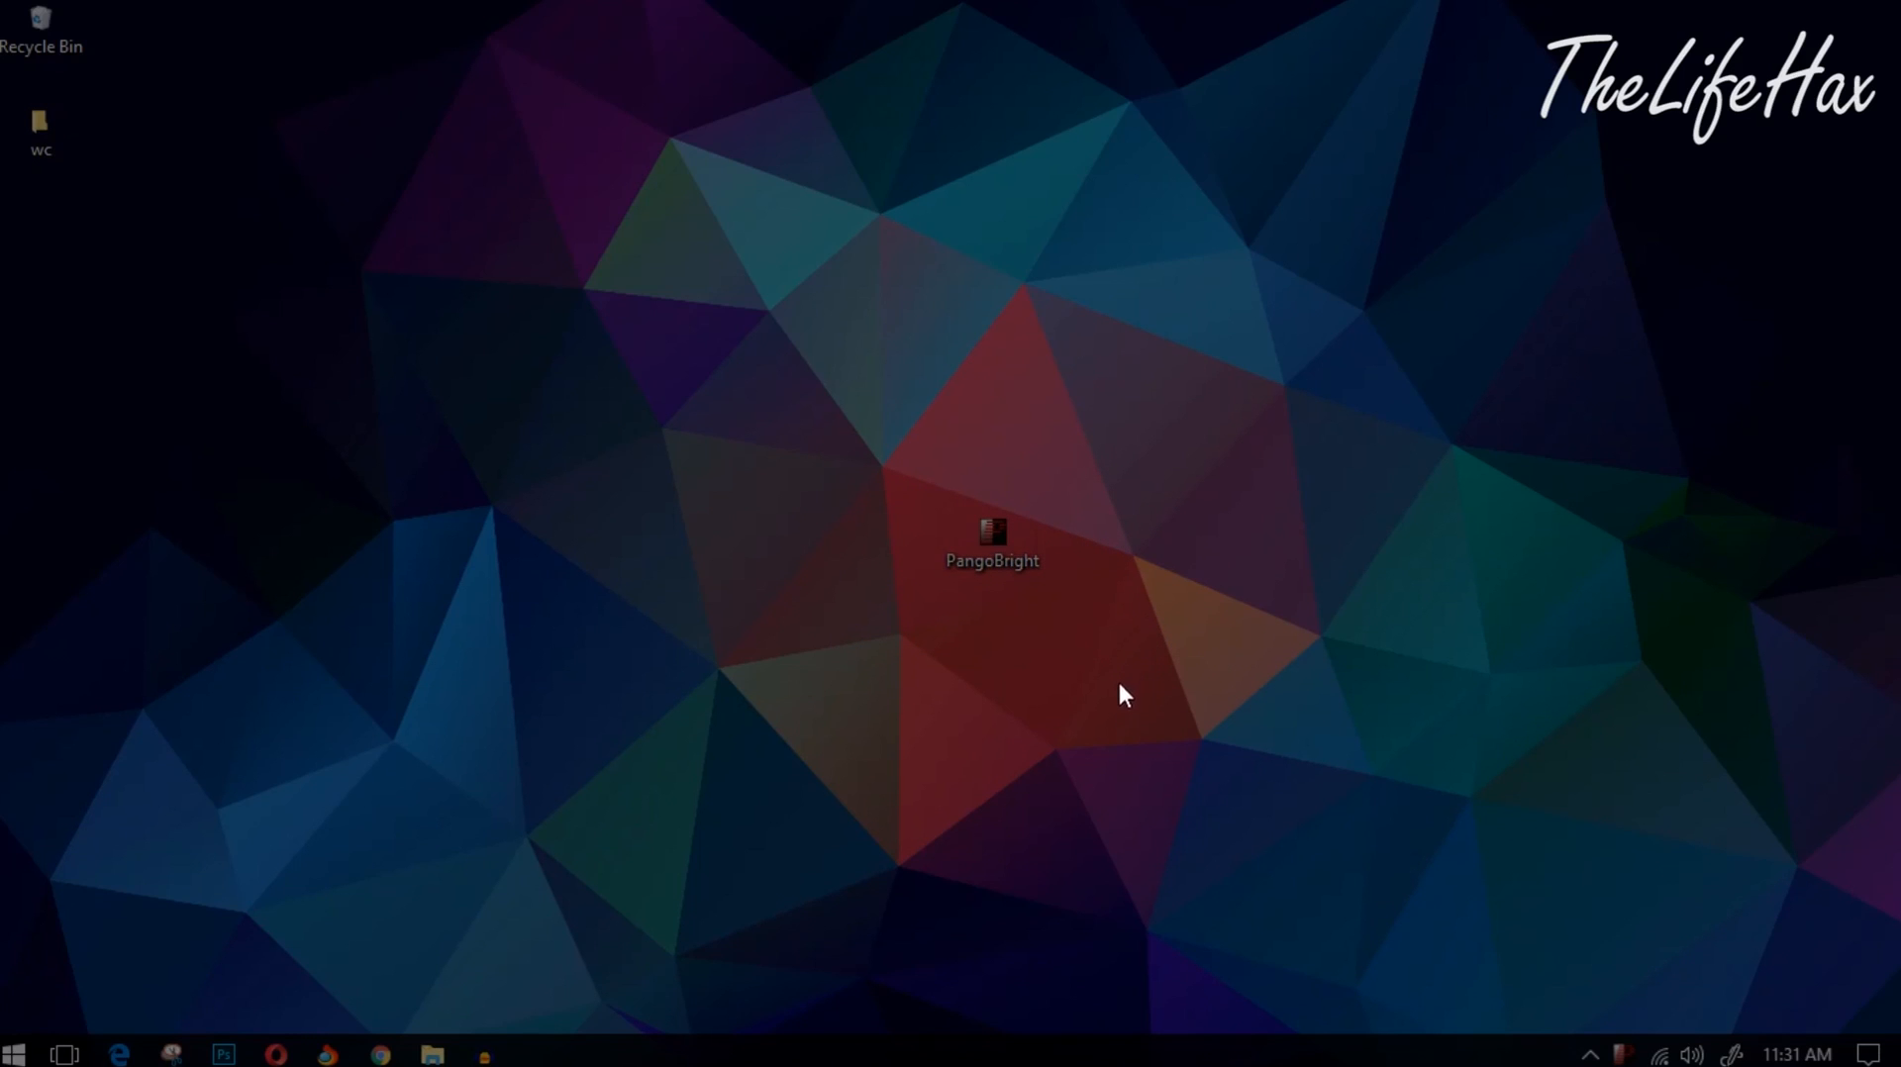
mouse_move(1138, 666)
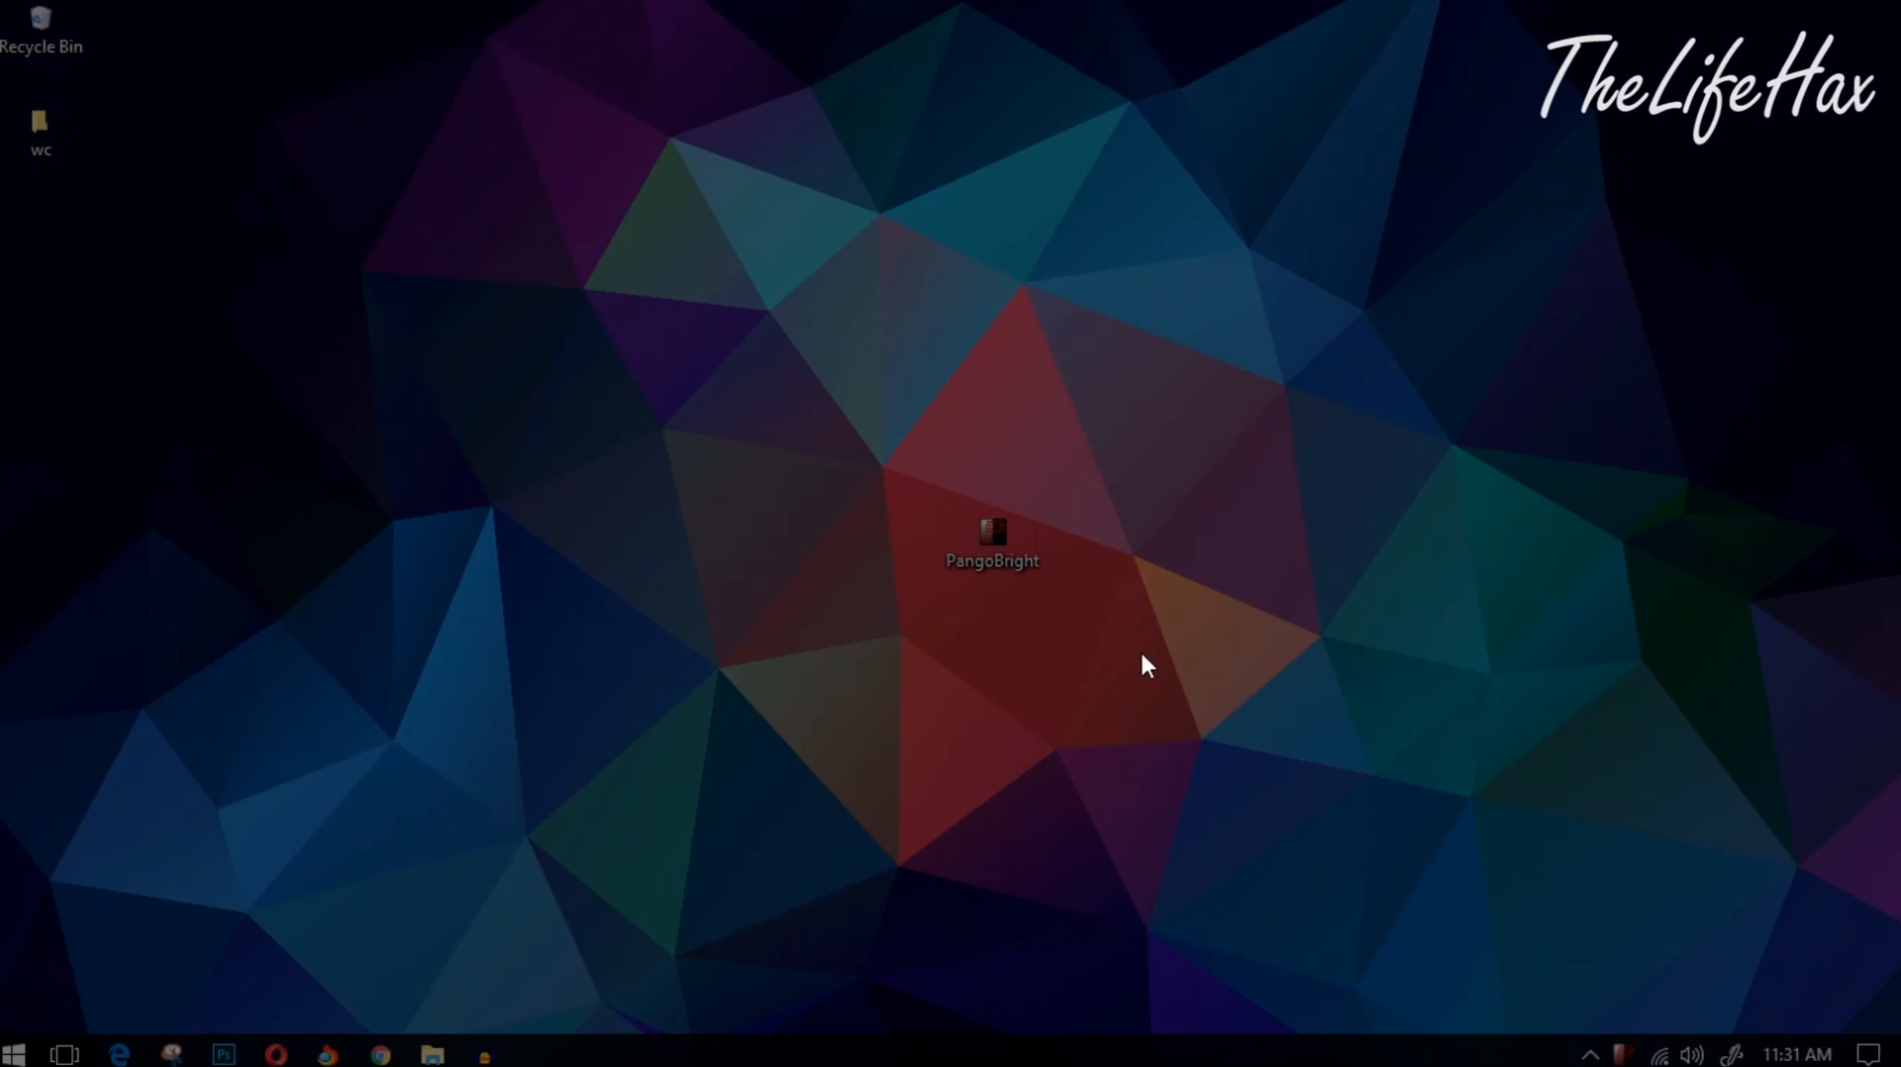
mouse_move(1140, 706)
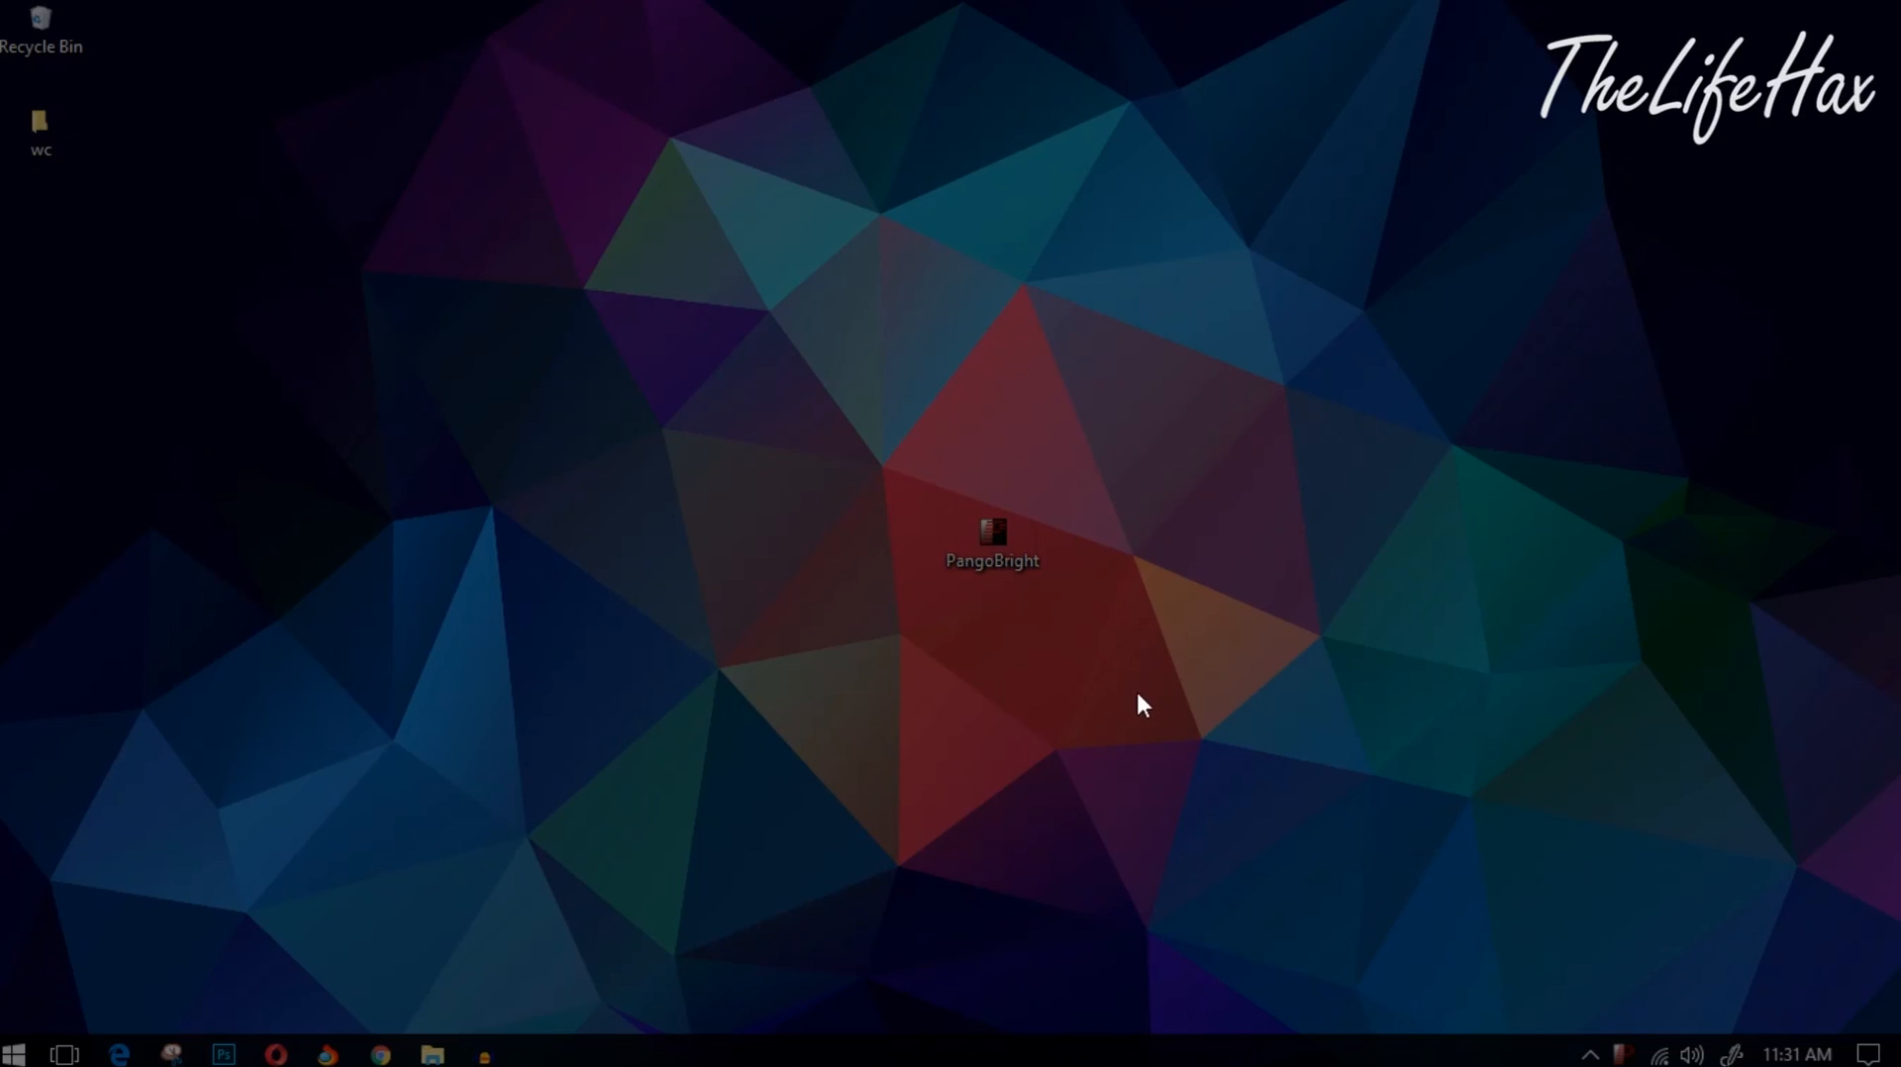
mouse_move(1152, 695)
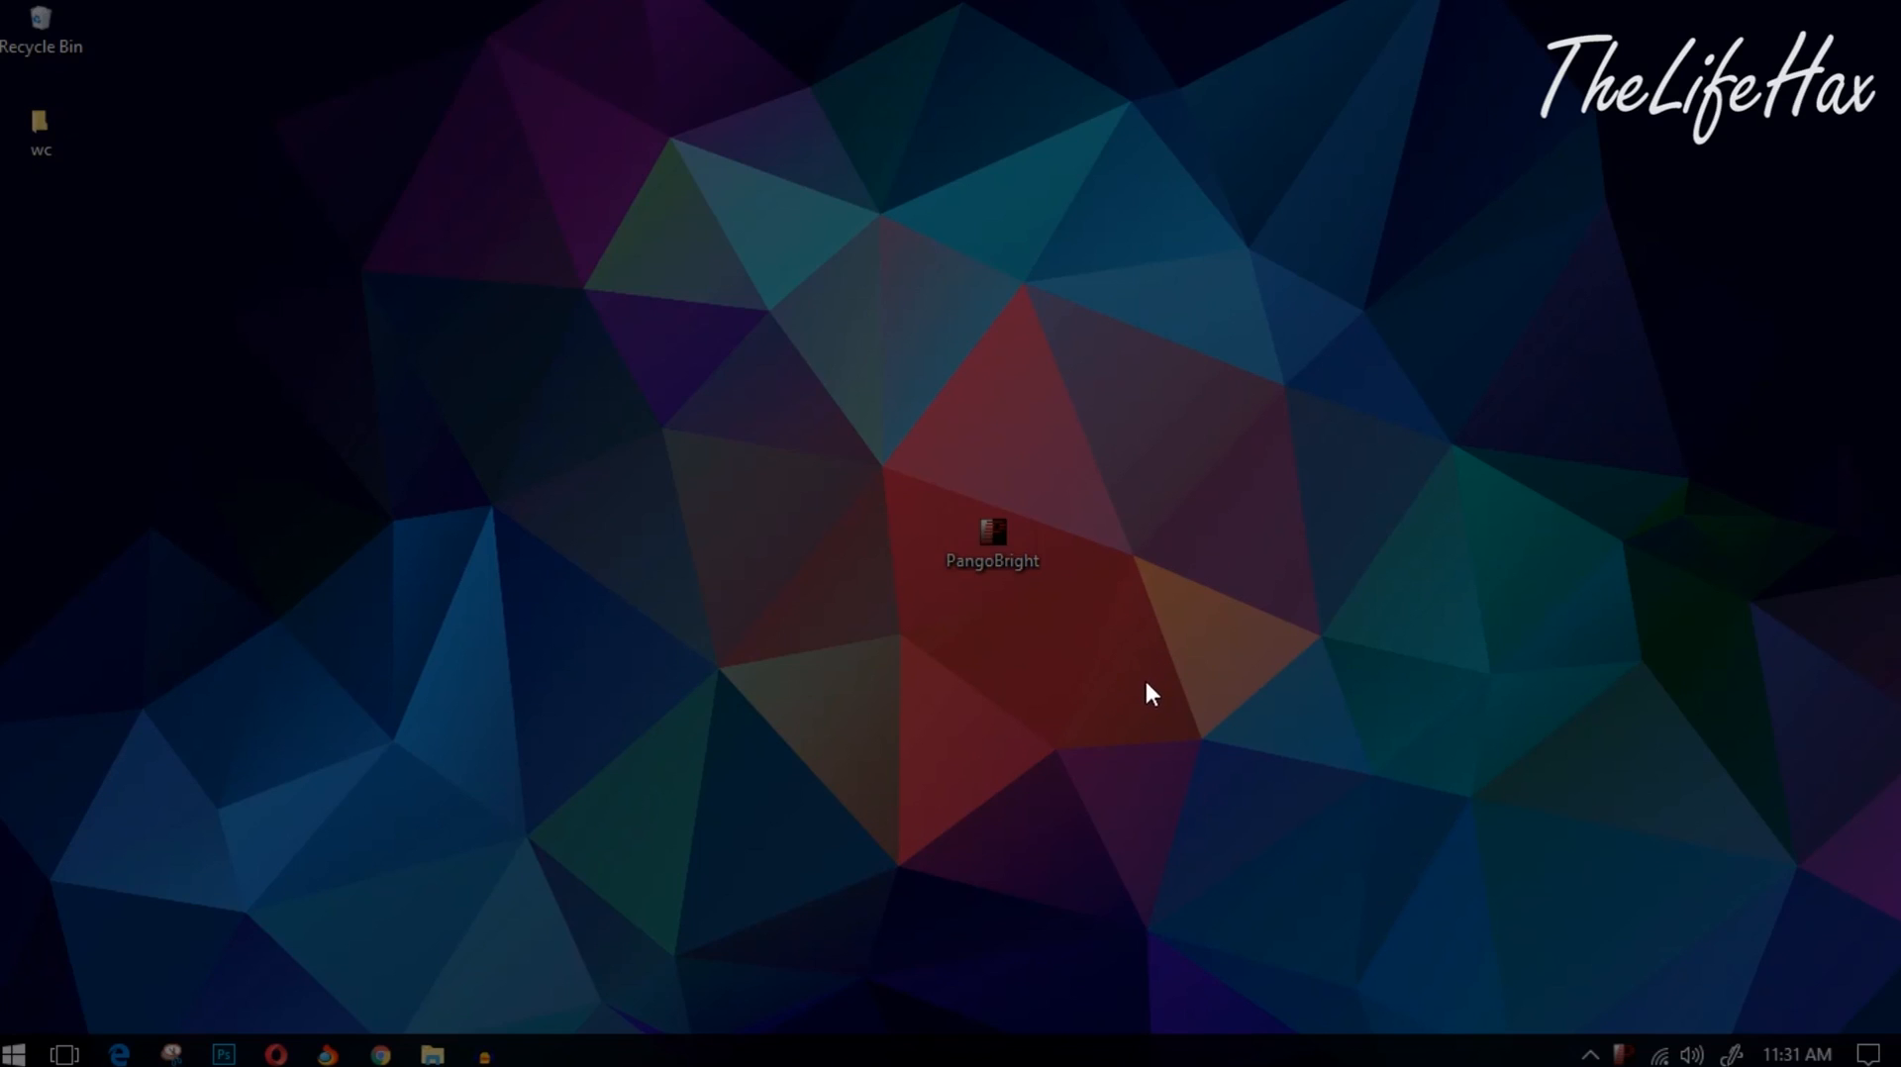
mouse_move(979, 640)
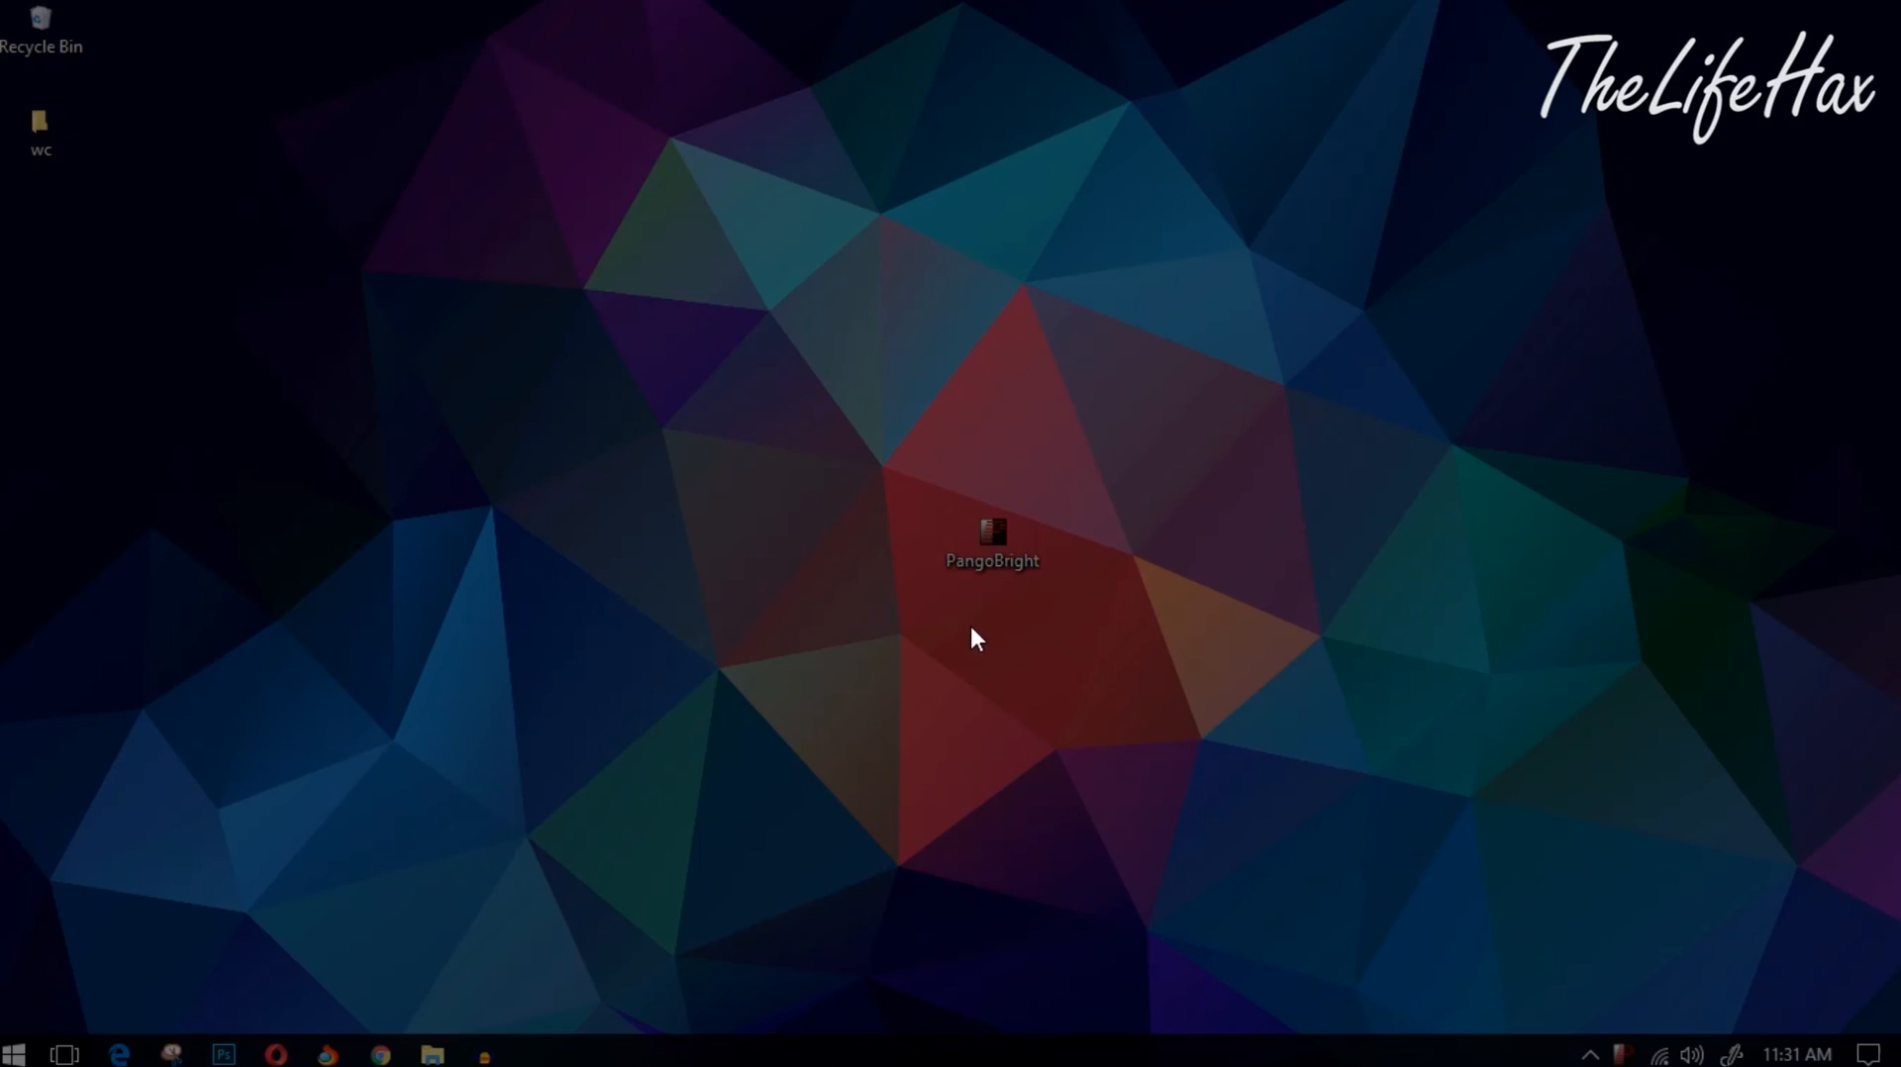
mouse_move(812, 507)
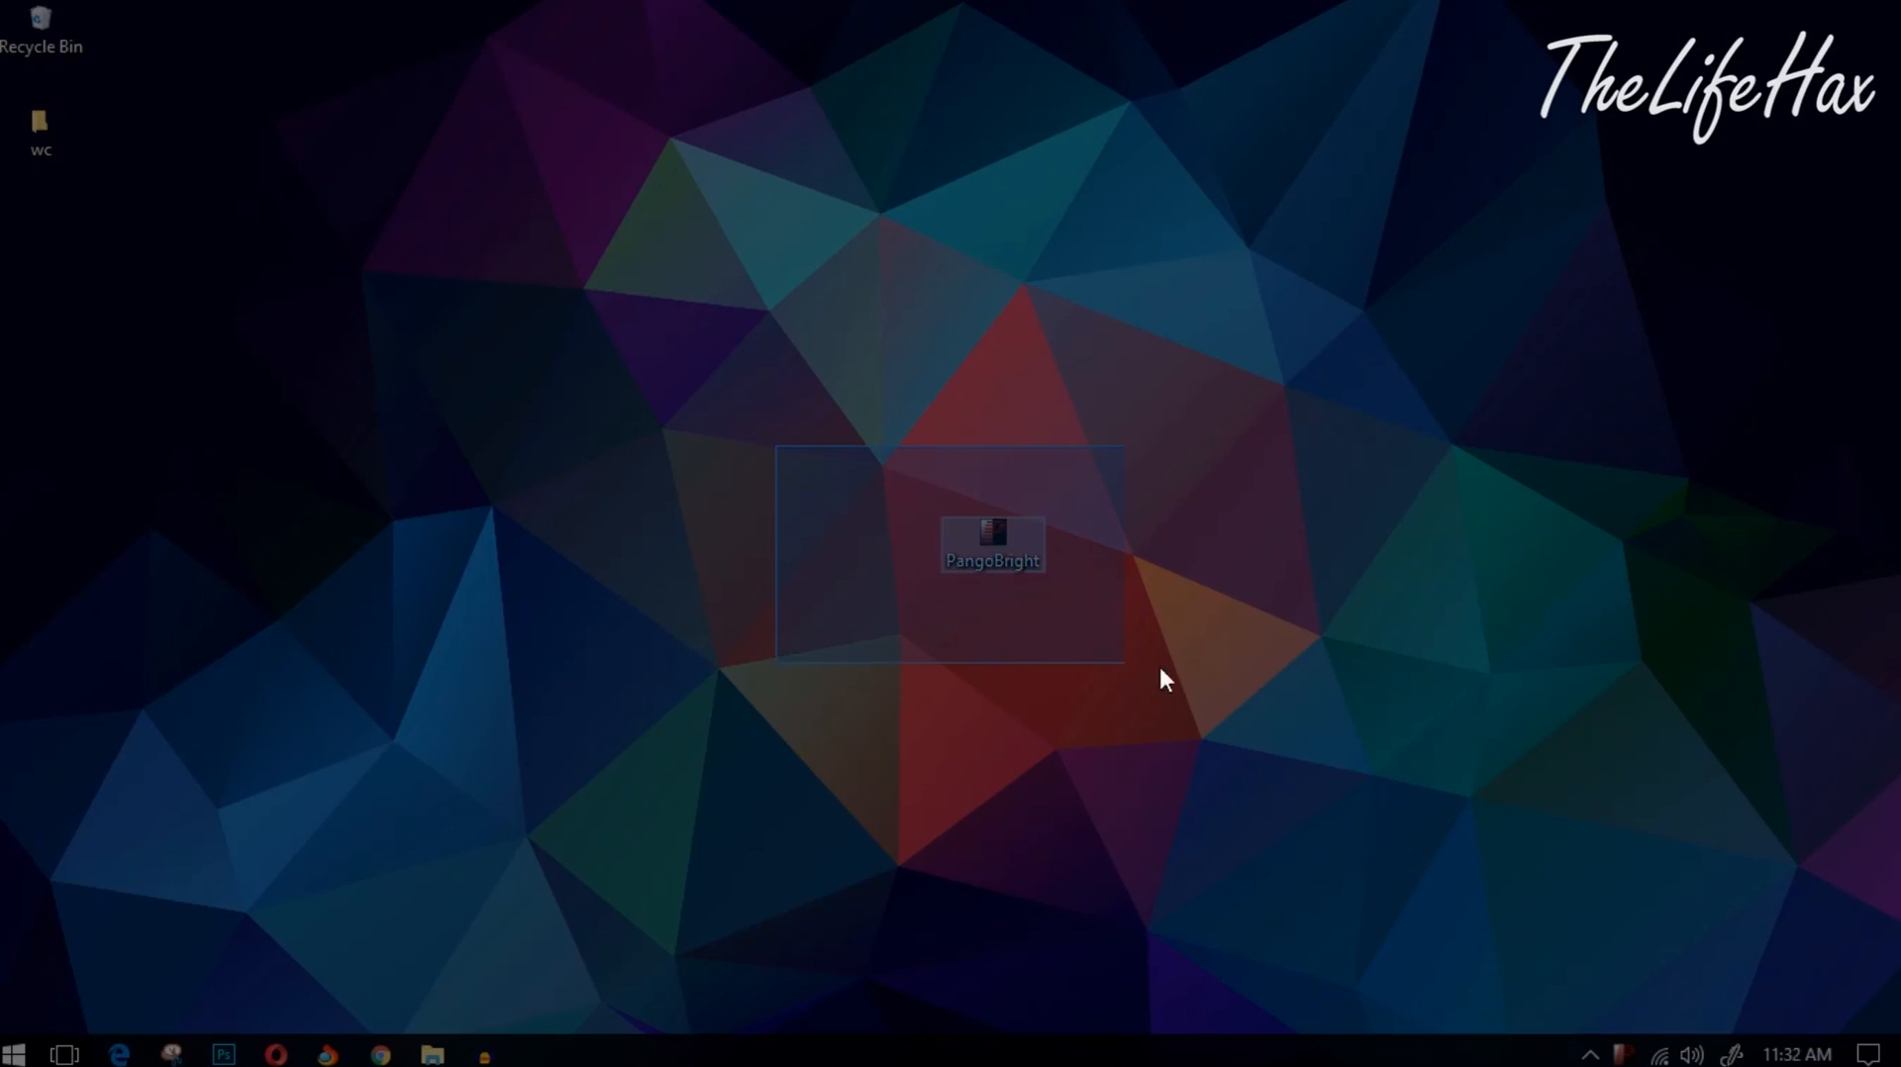
click(885, 575)
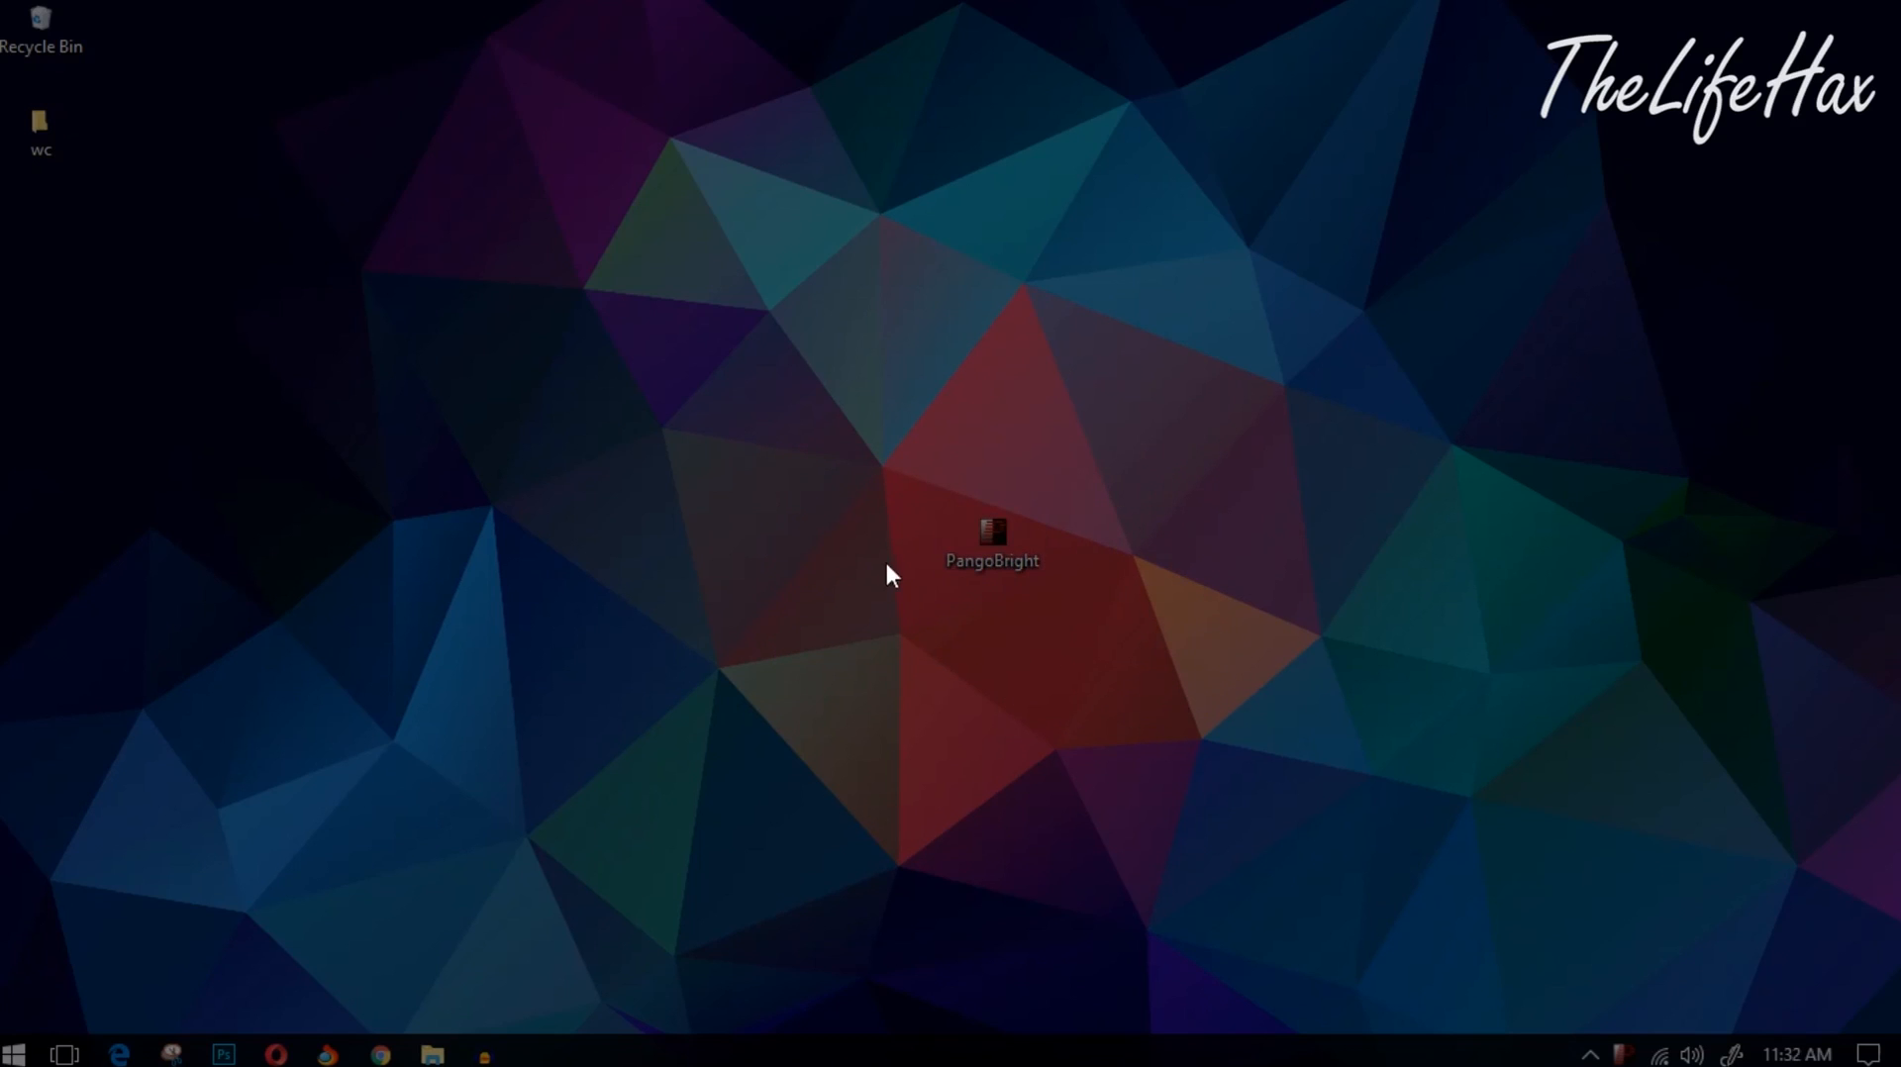
mouse_move(852, 516)
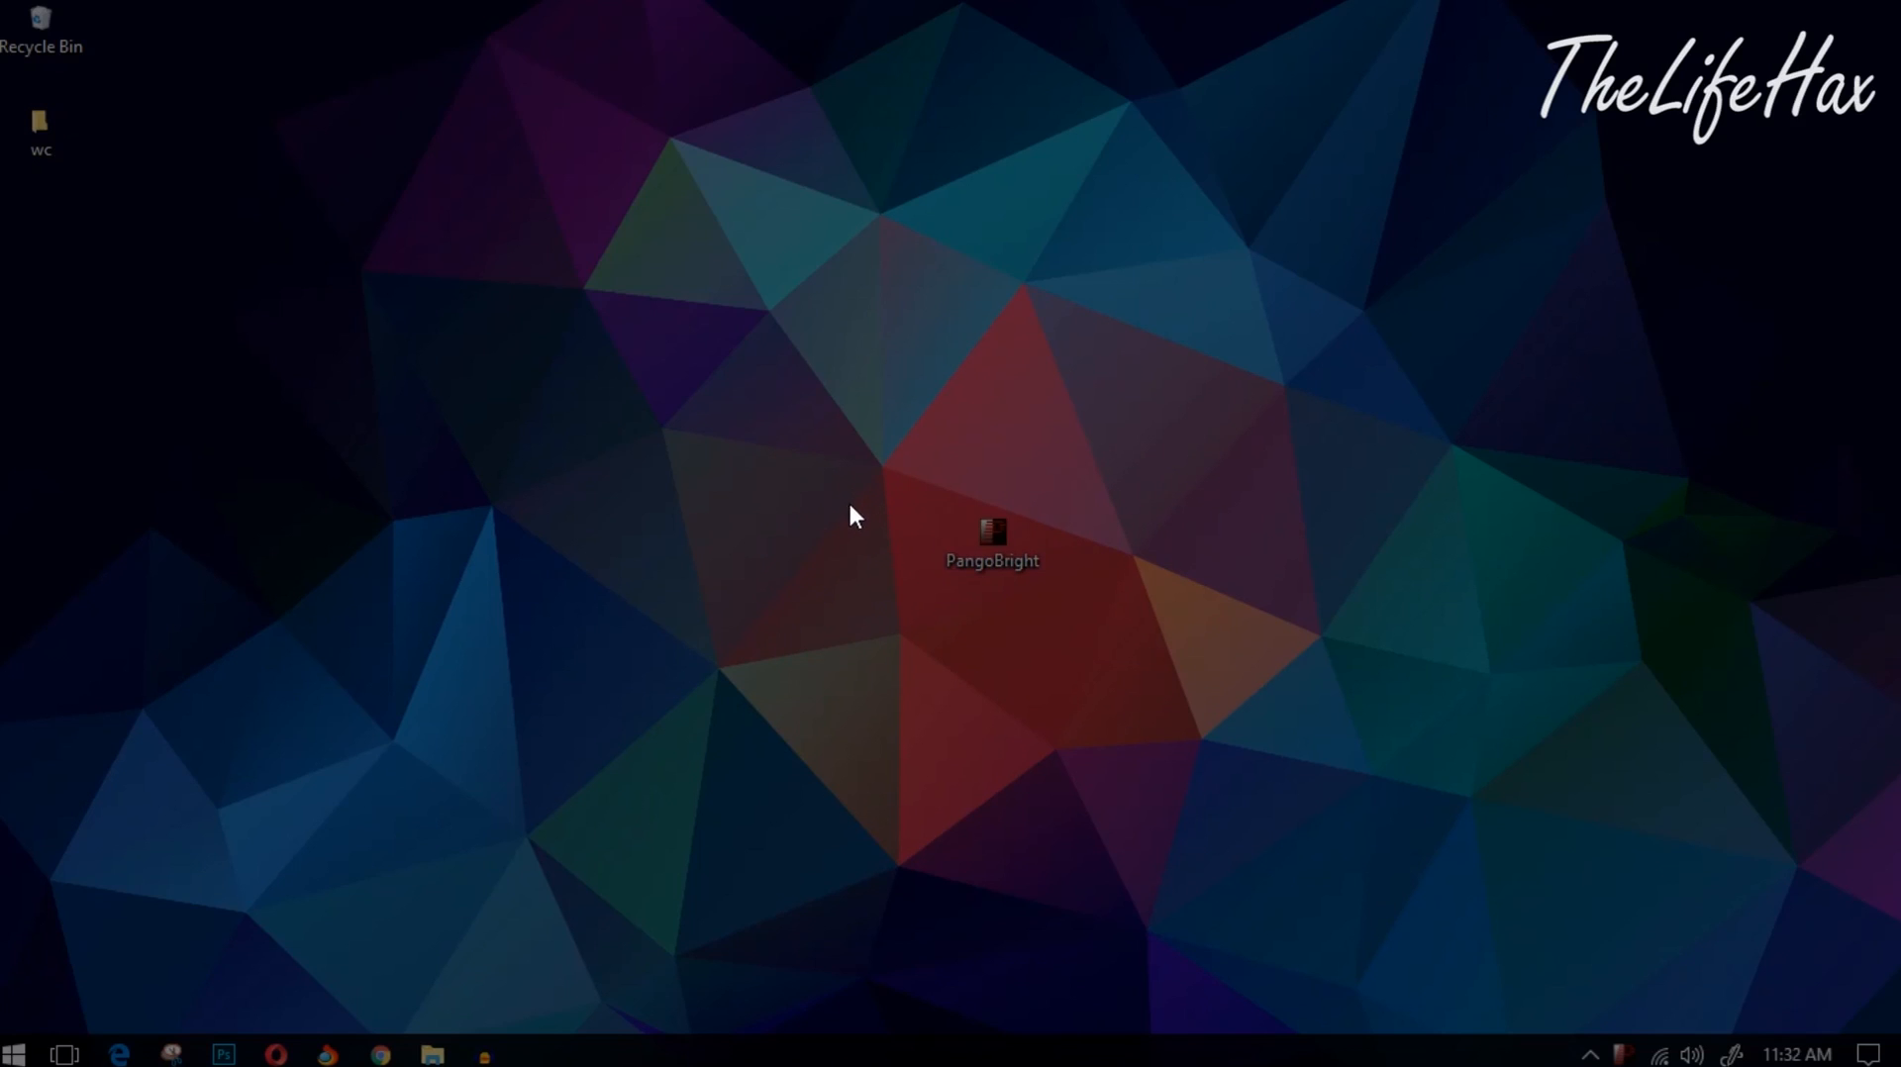
mouse_move(843, 512)
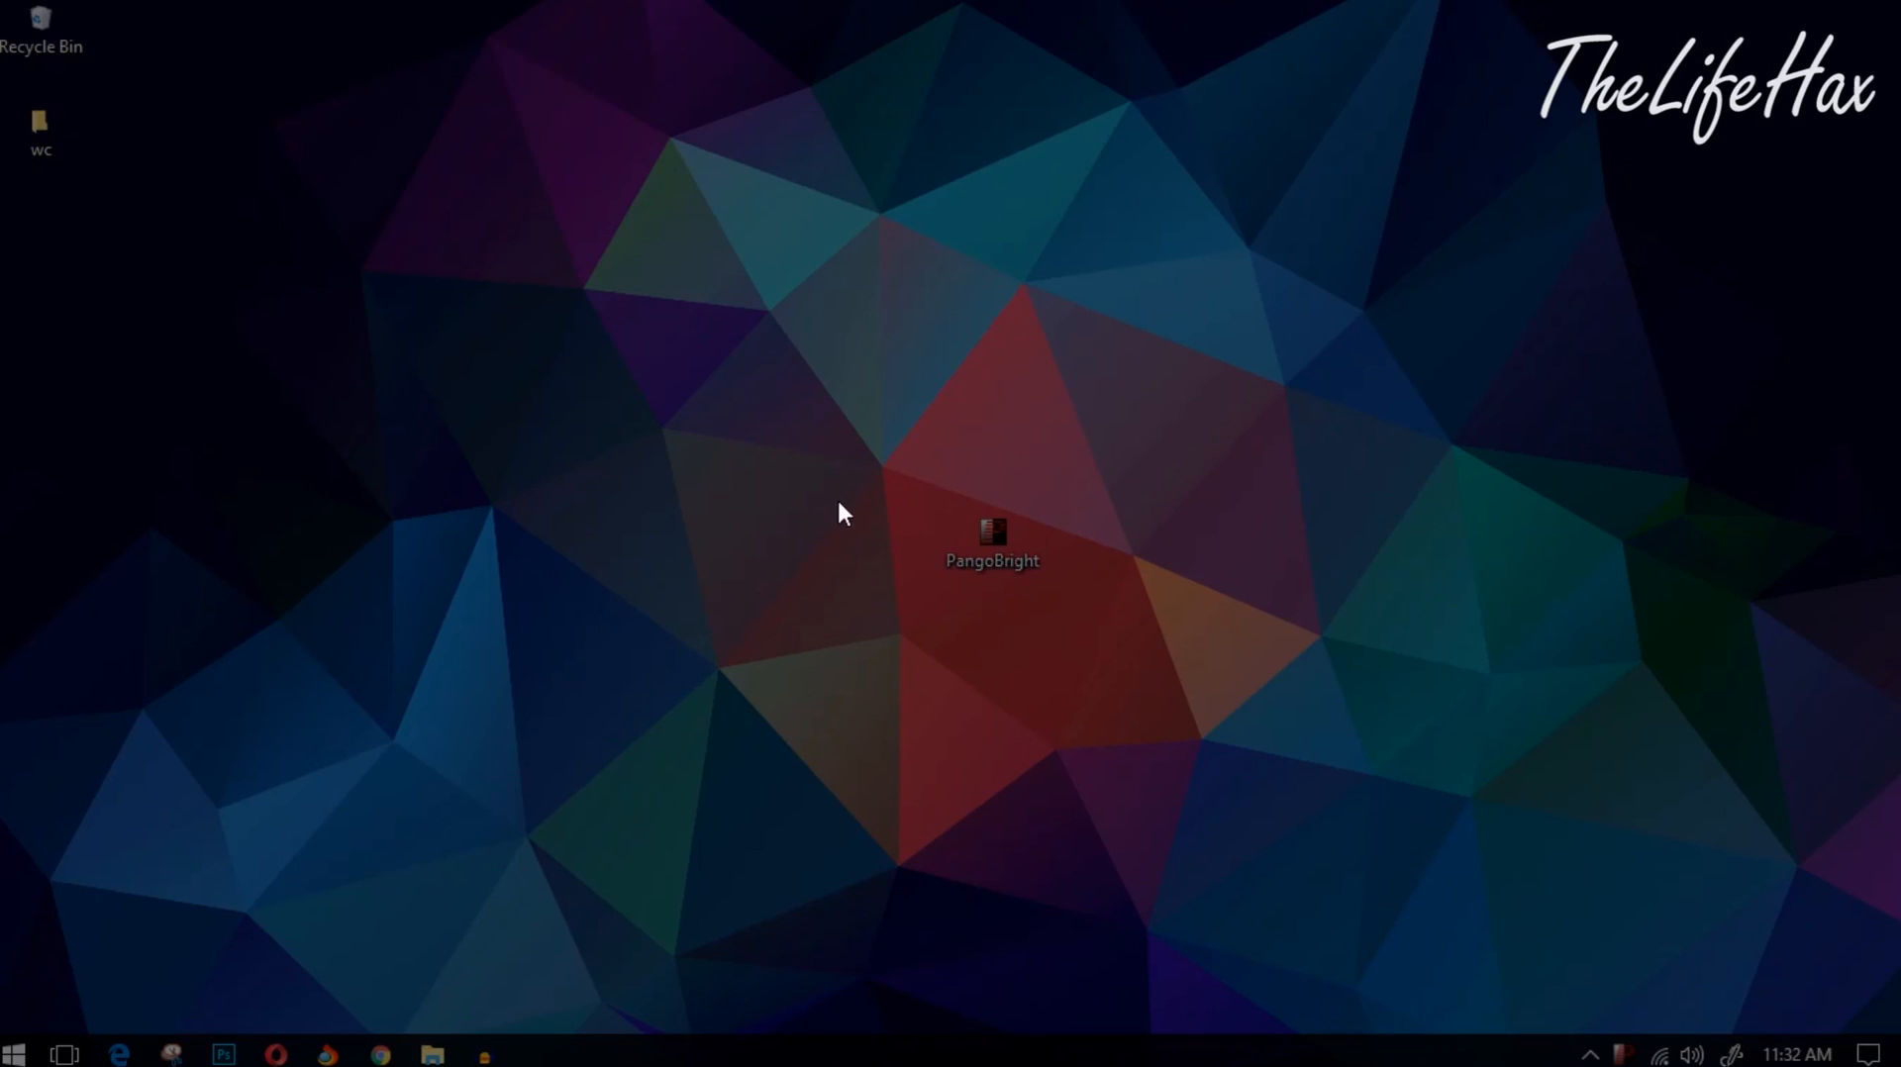
mouse_move(881, 592)
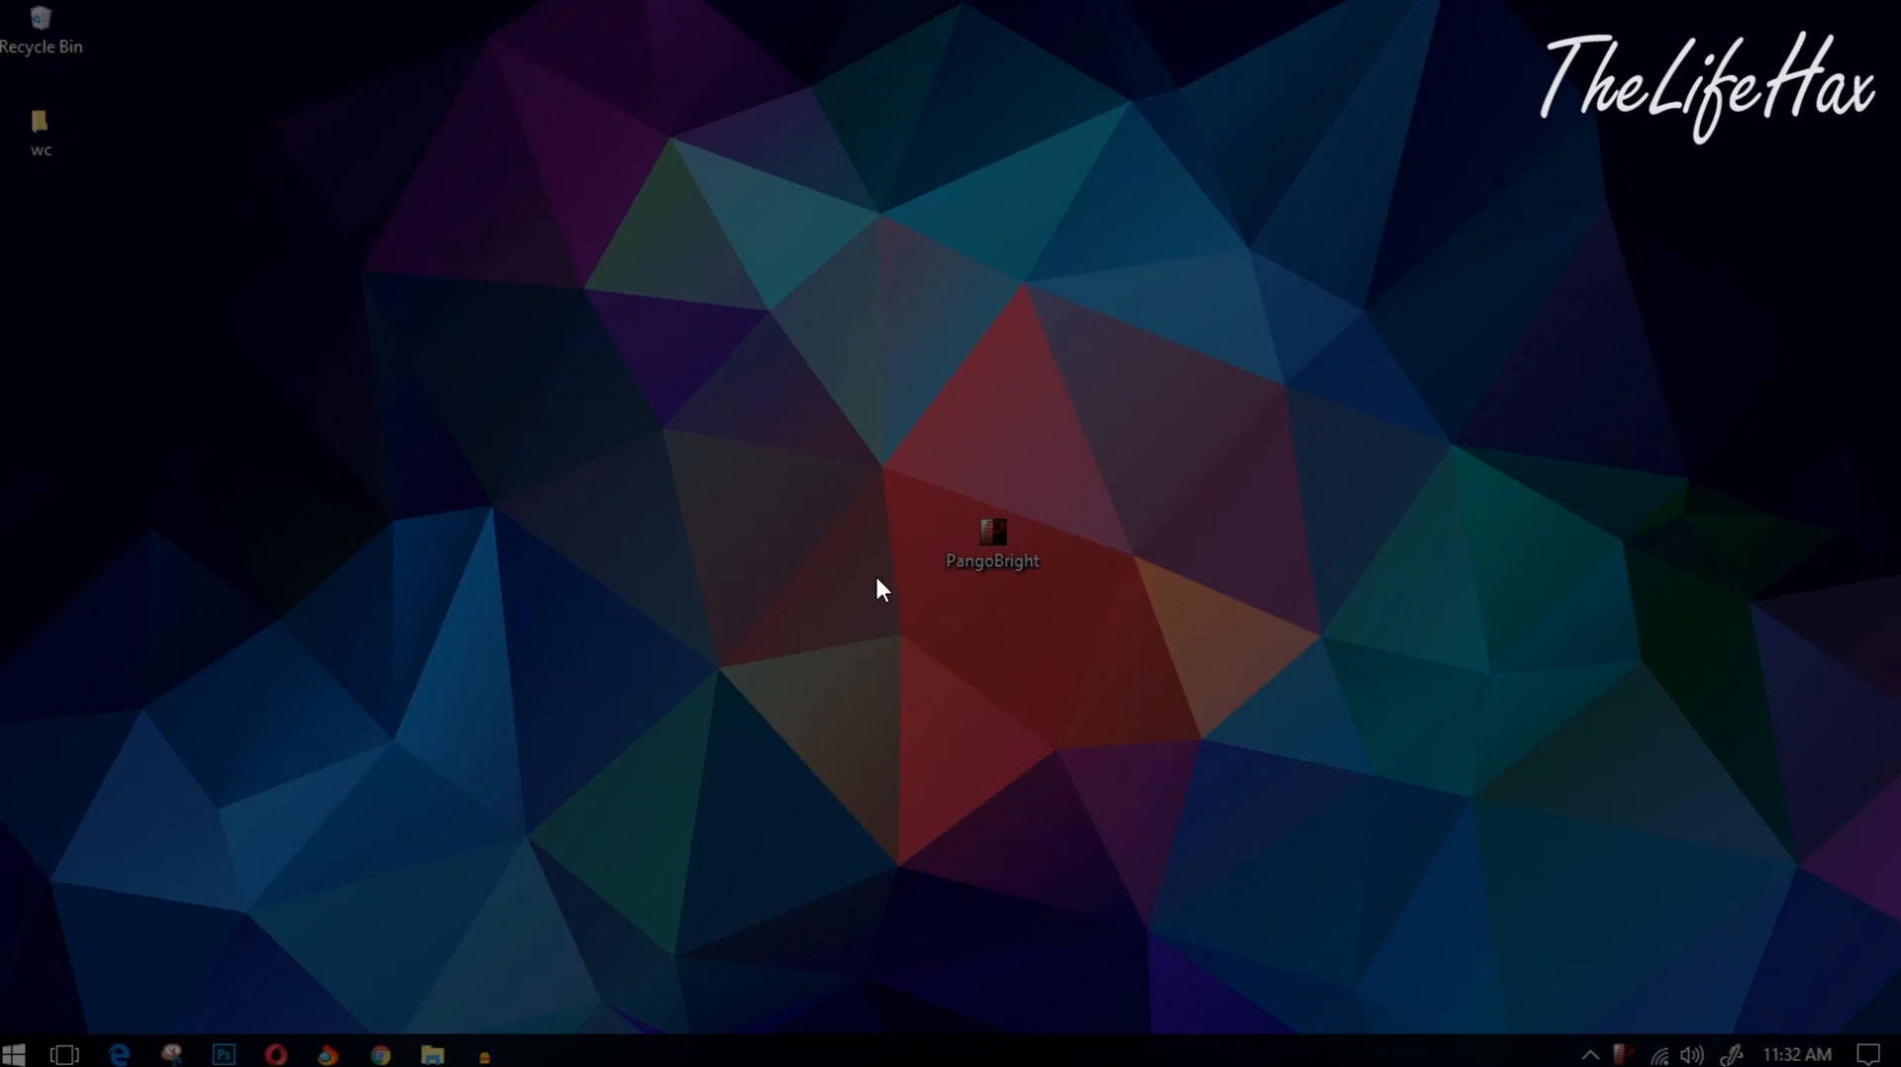
mouse_move(886, 504)
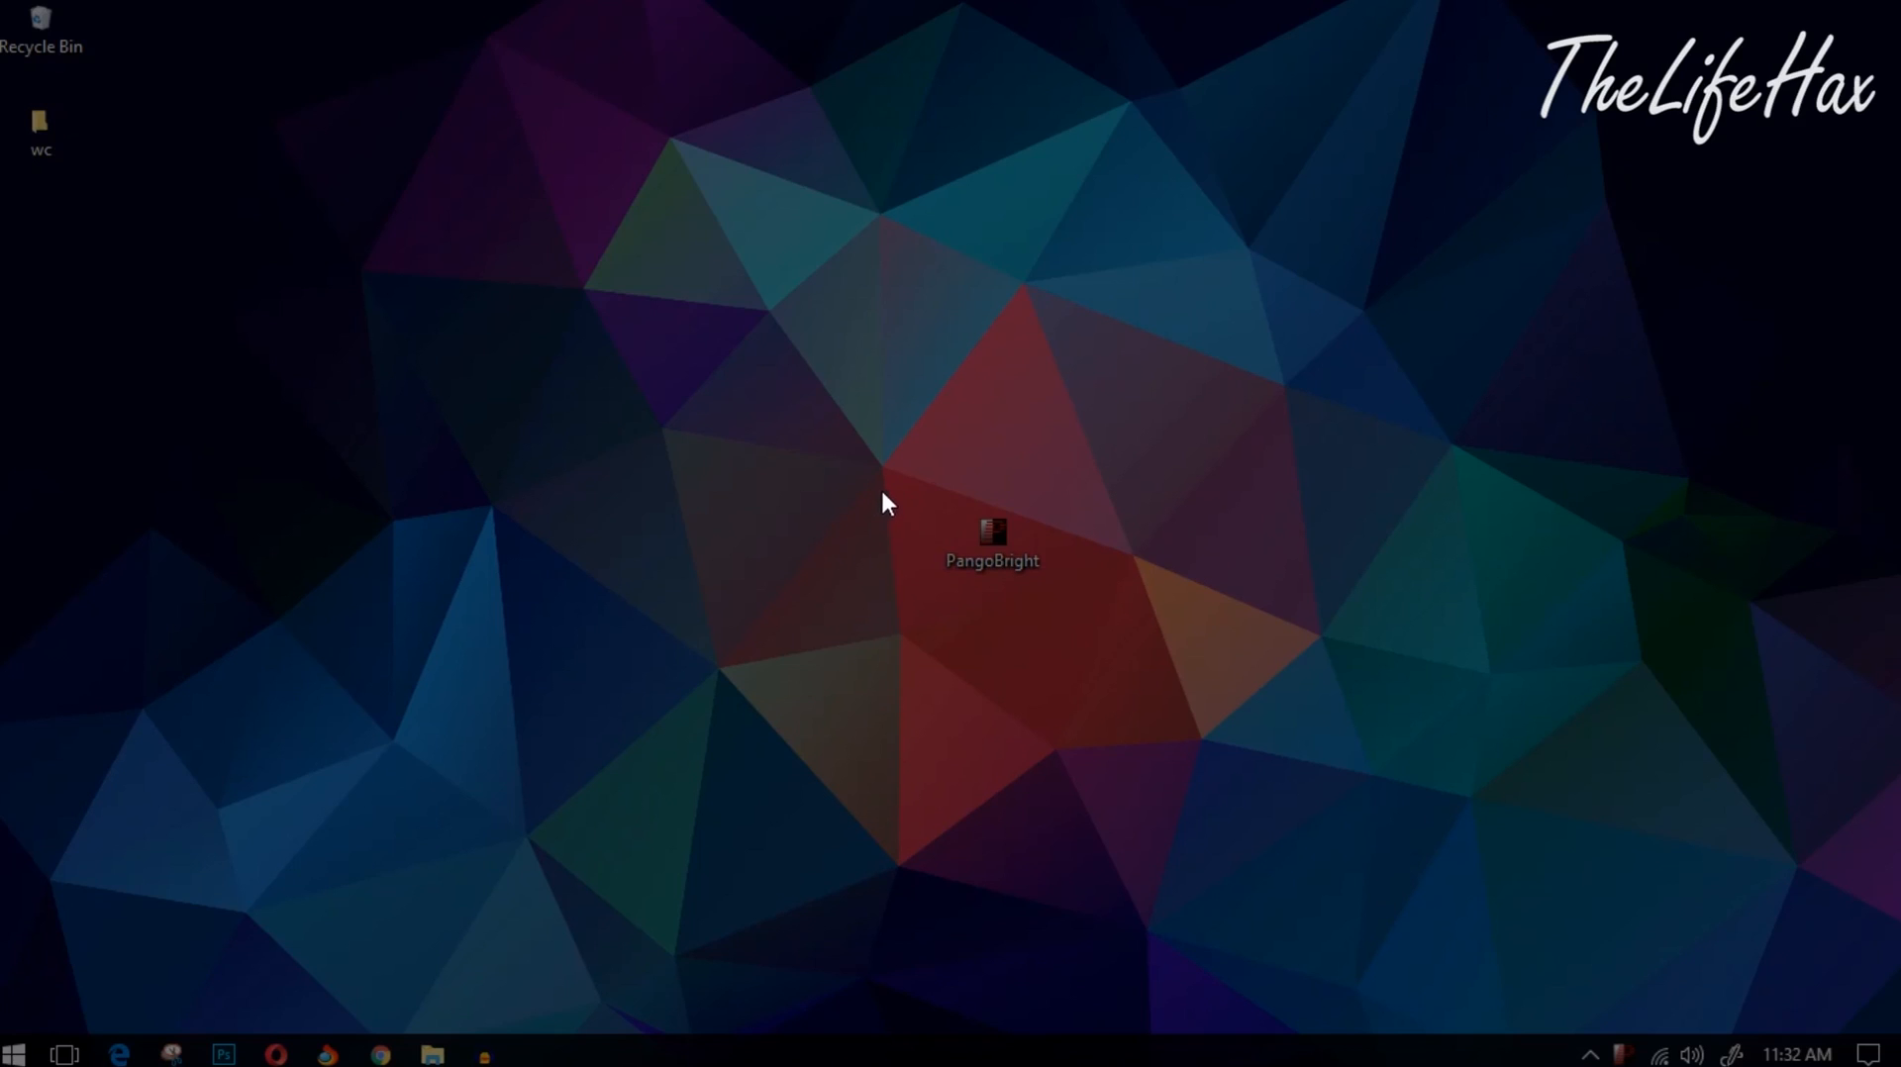
mouse_move(1426, 901)
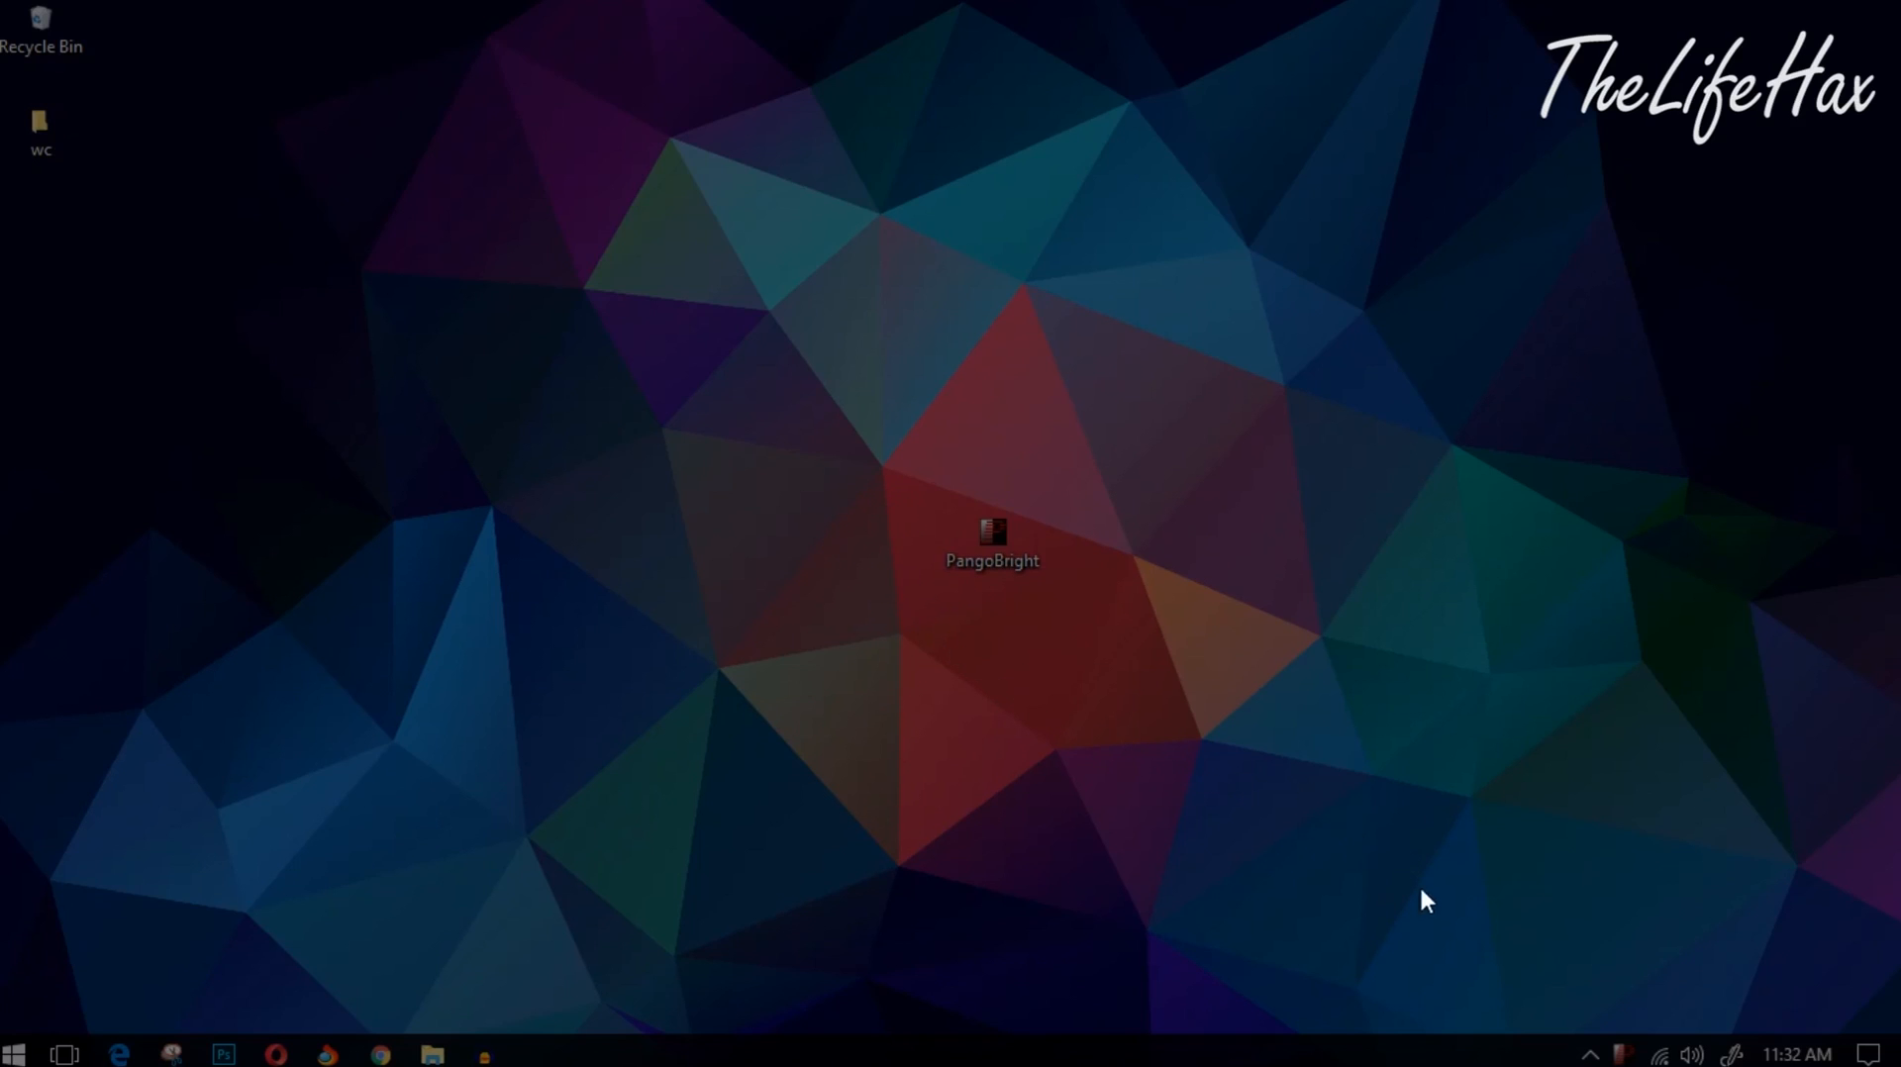
mouse_move(1617, 1007)
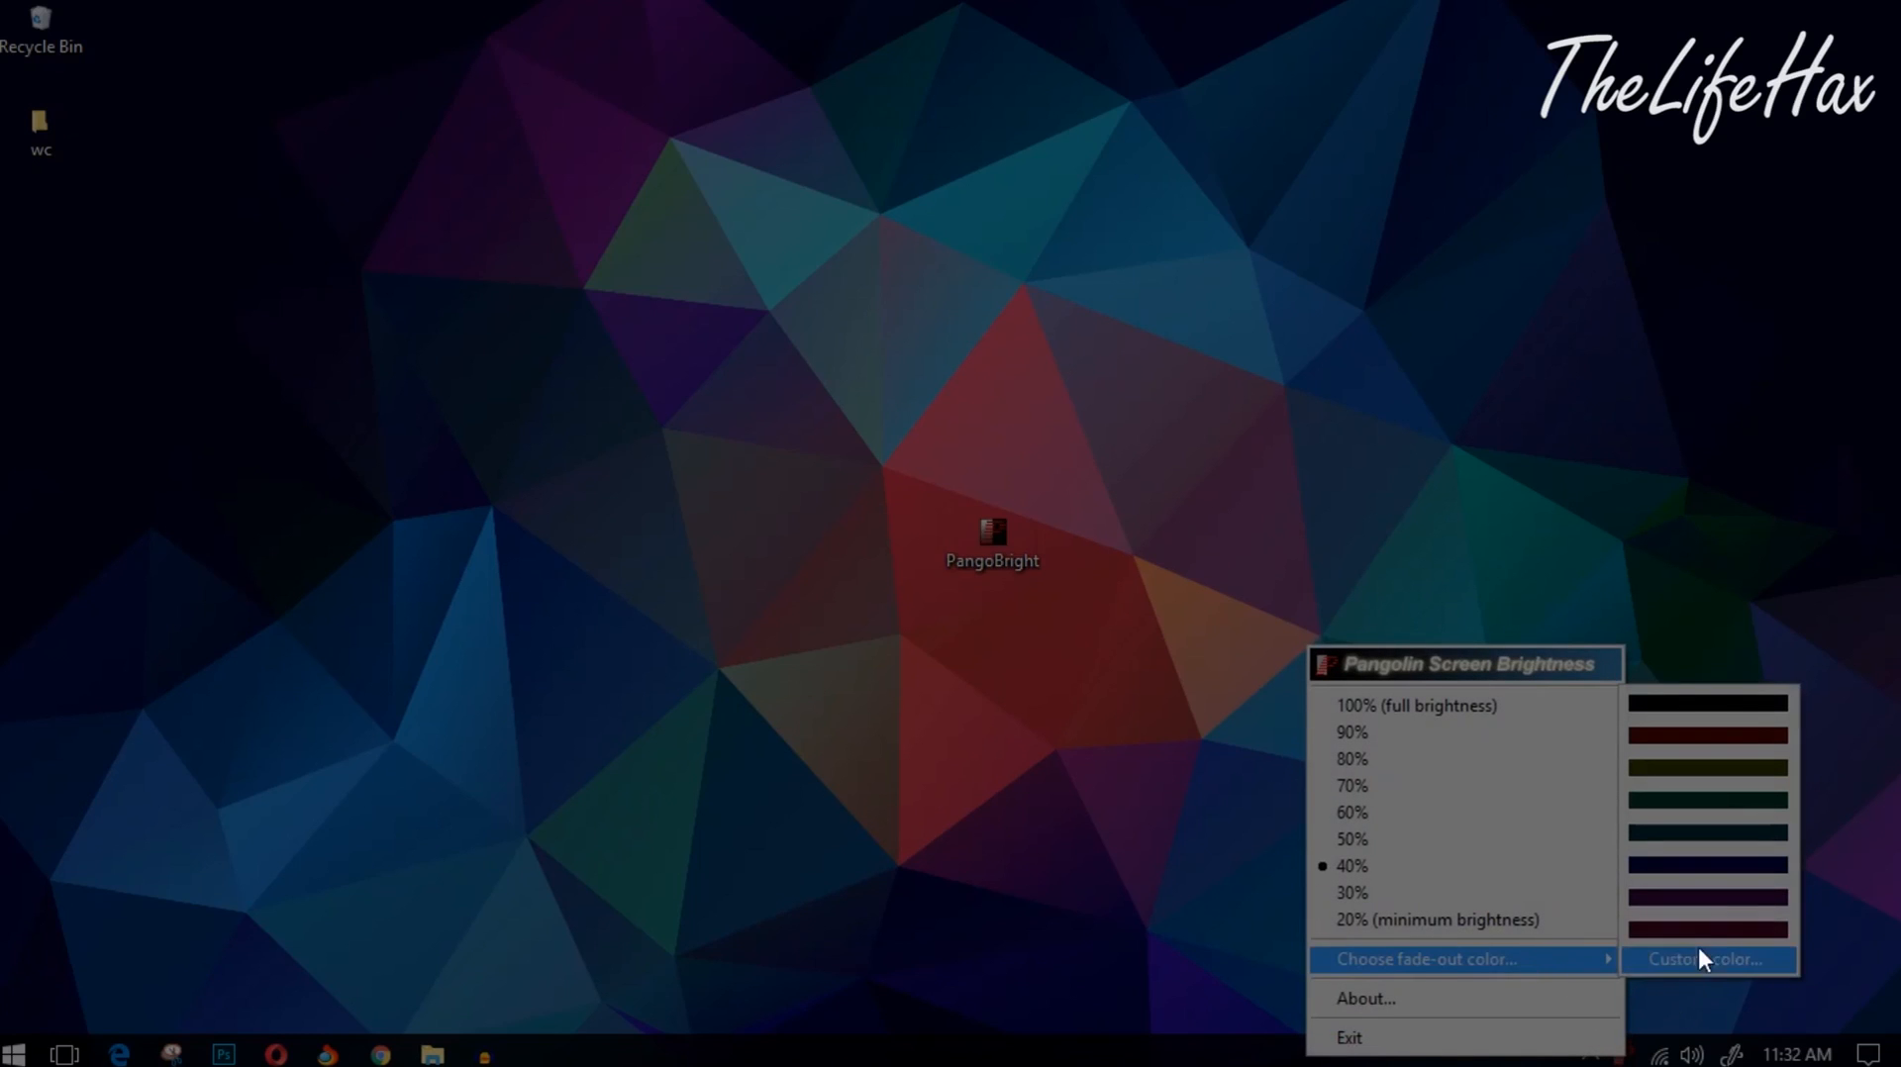
mouse_move(1707, 800)
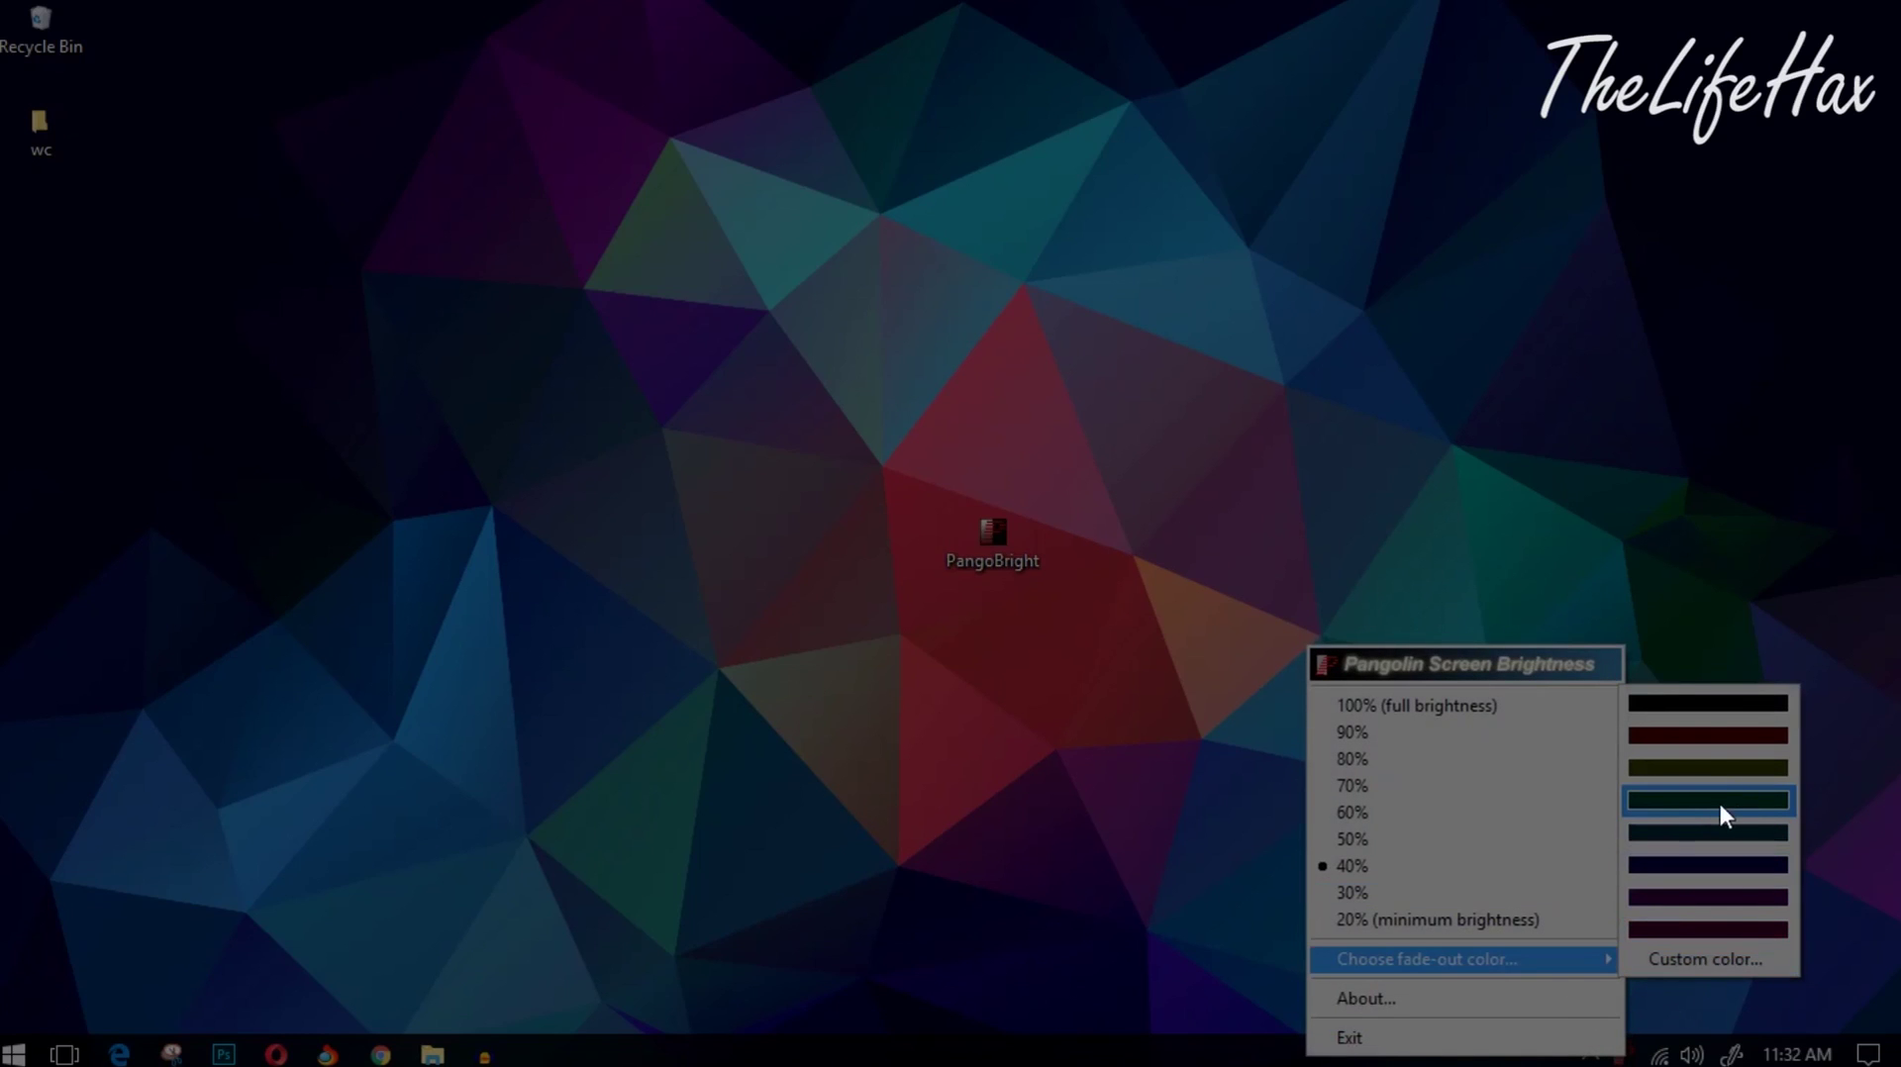
- Apply dark teal, then dark blue-grey fade-out colour swatches from the tray menu
click(1707, 799)
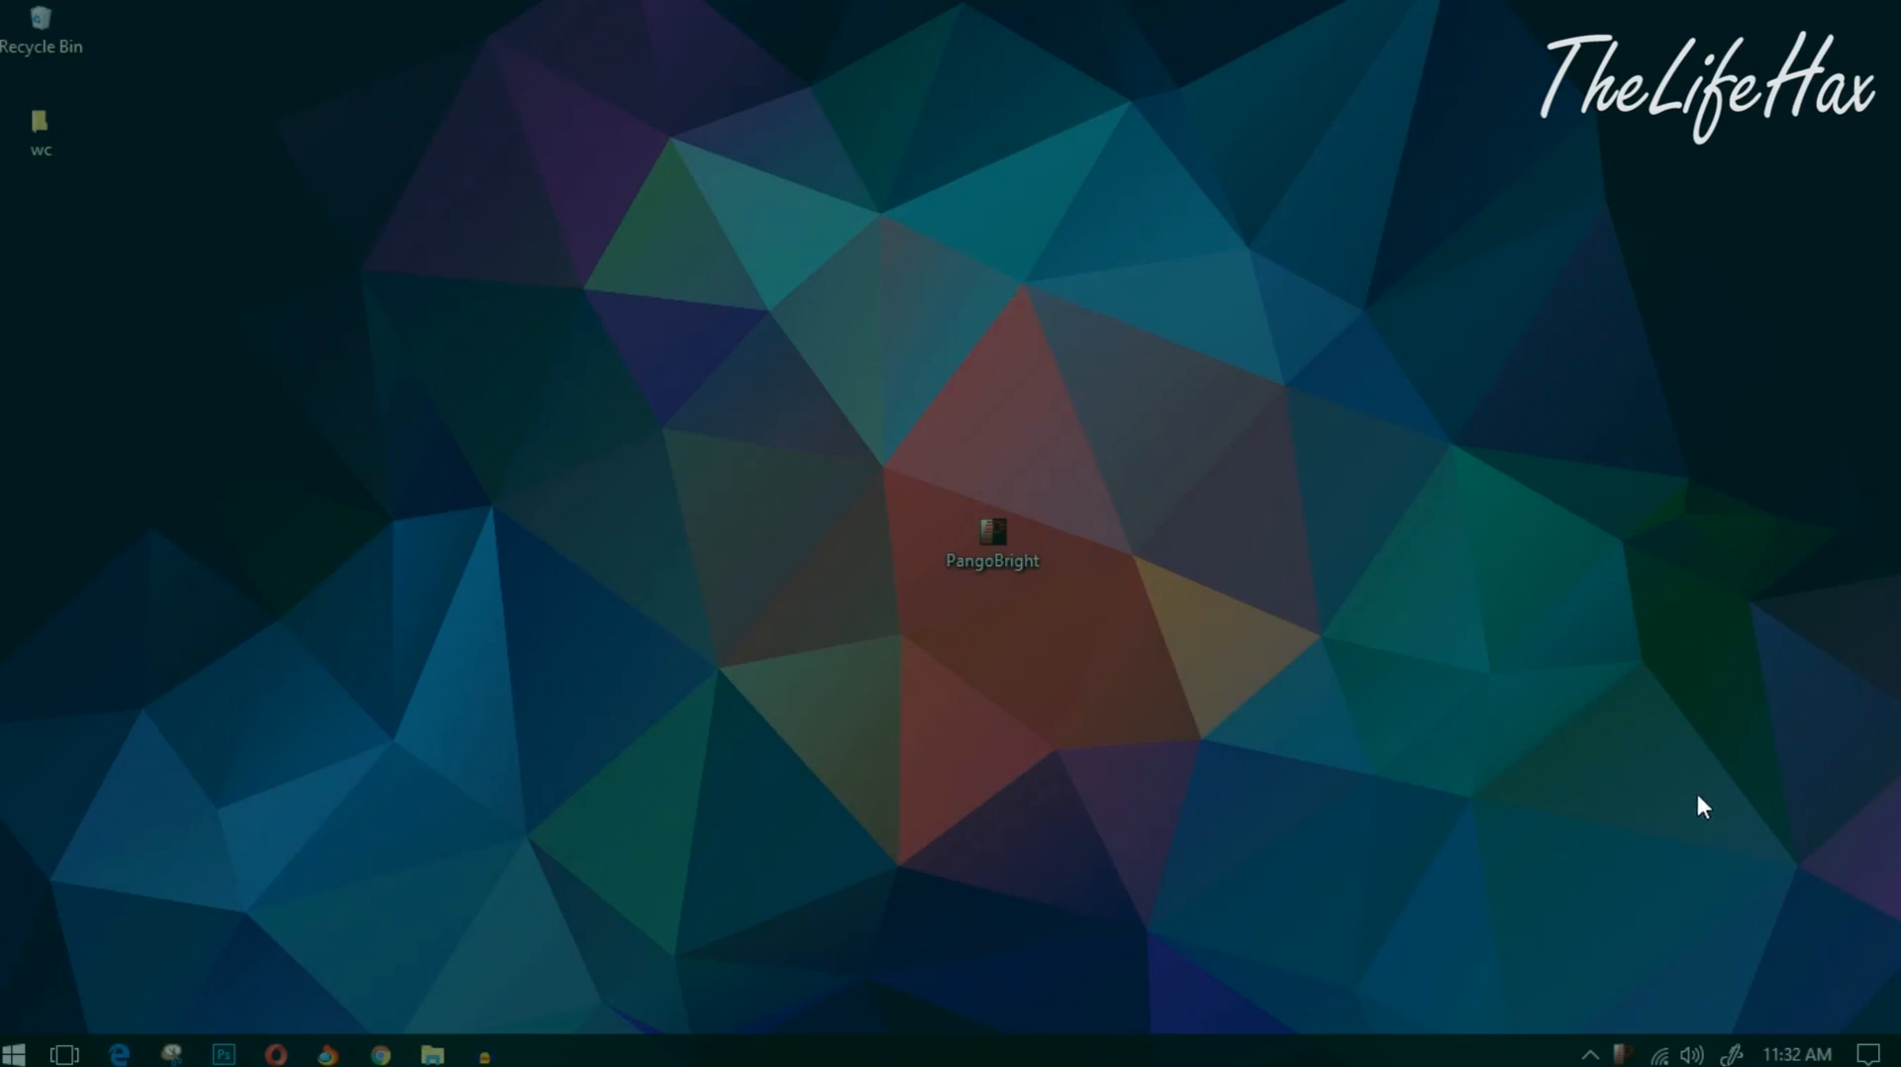
mouse_move(334, 249)
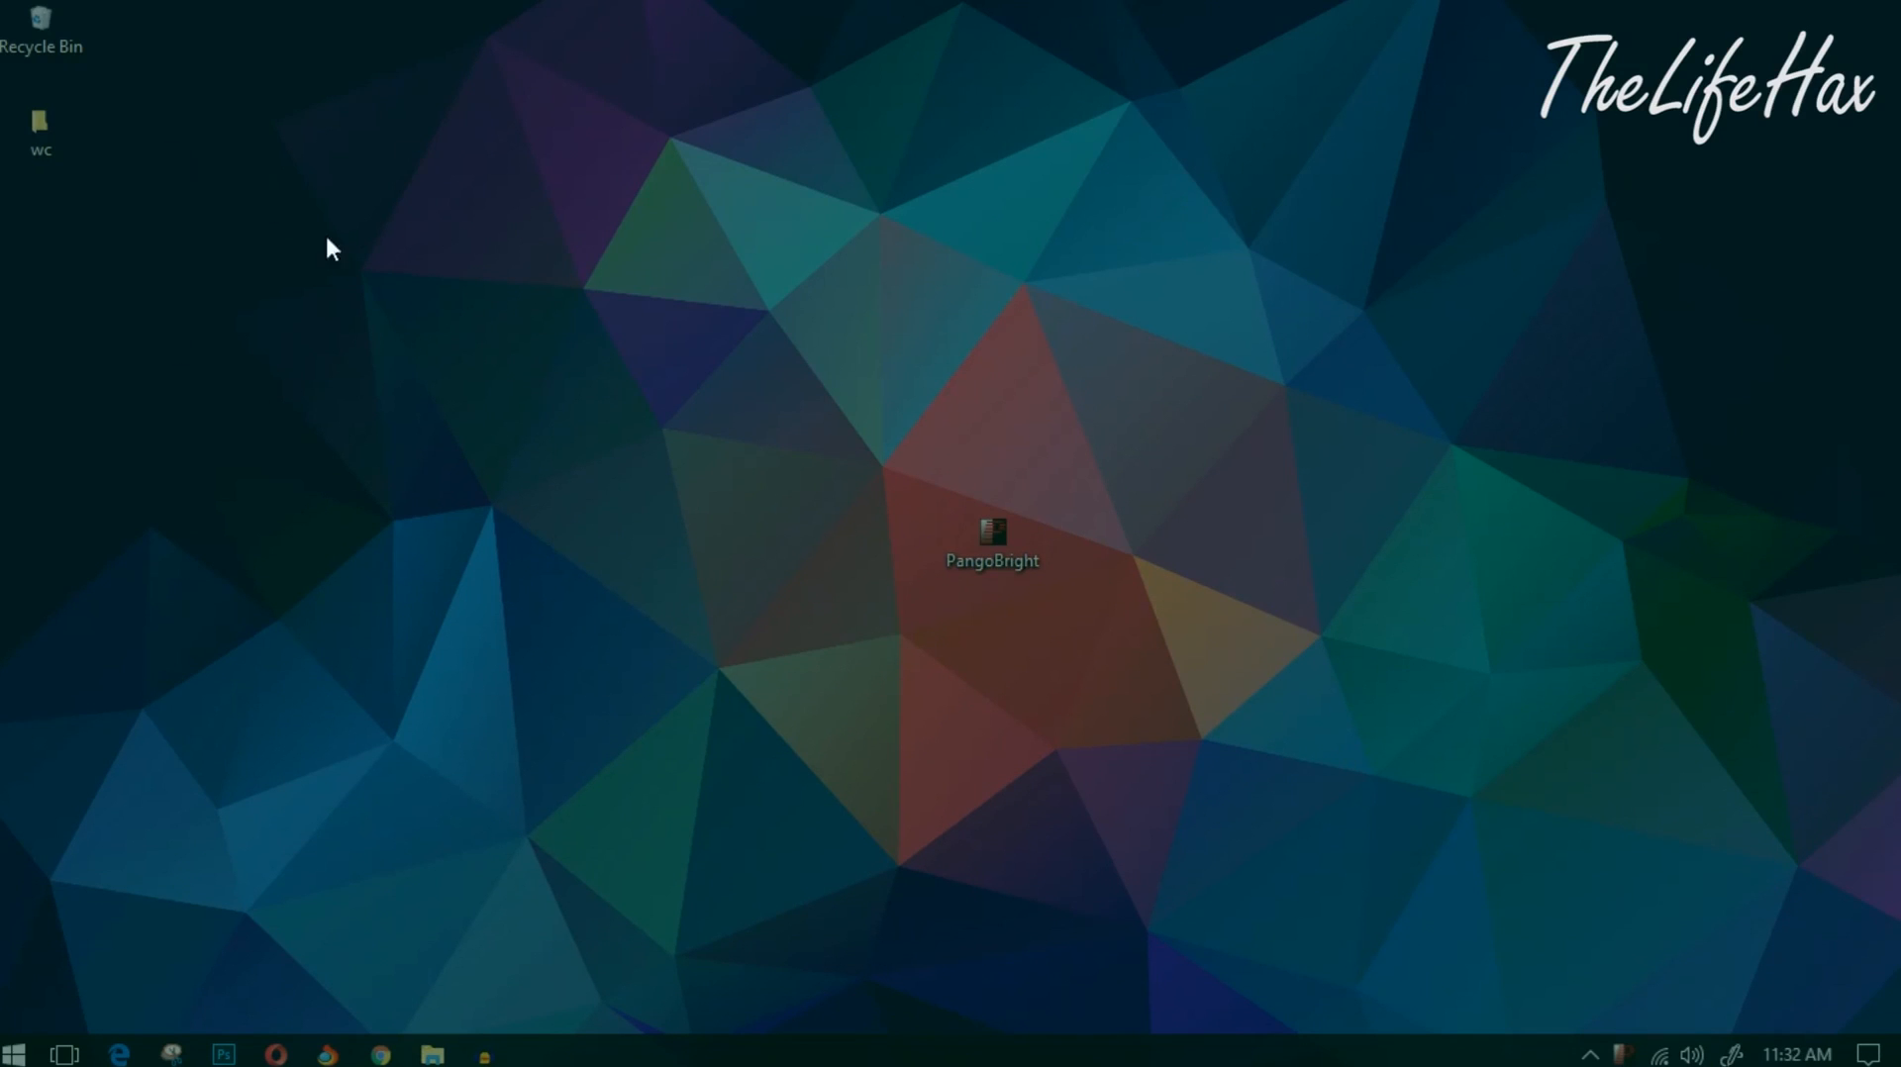
mouse_move(1122, 765)
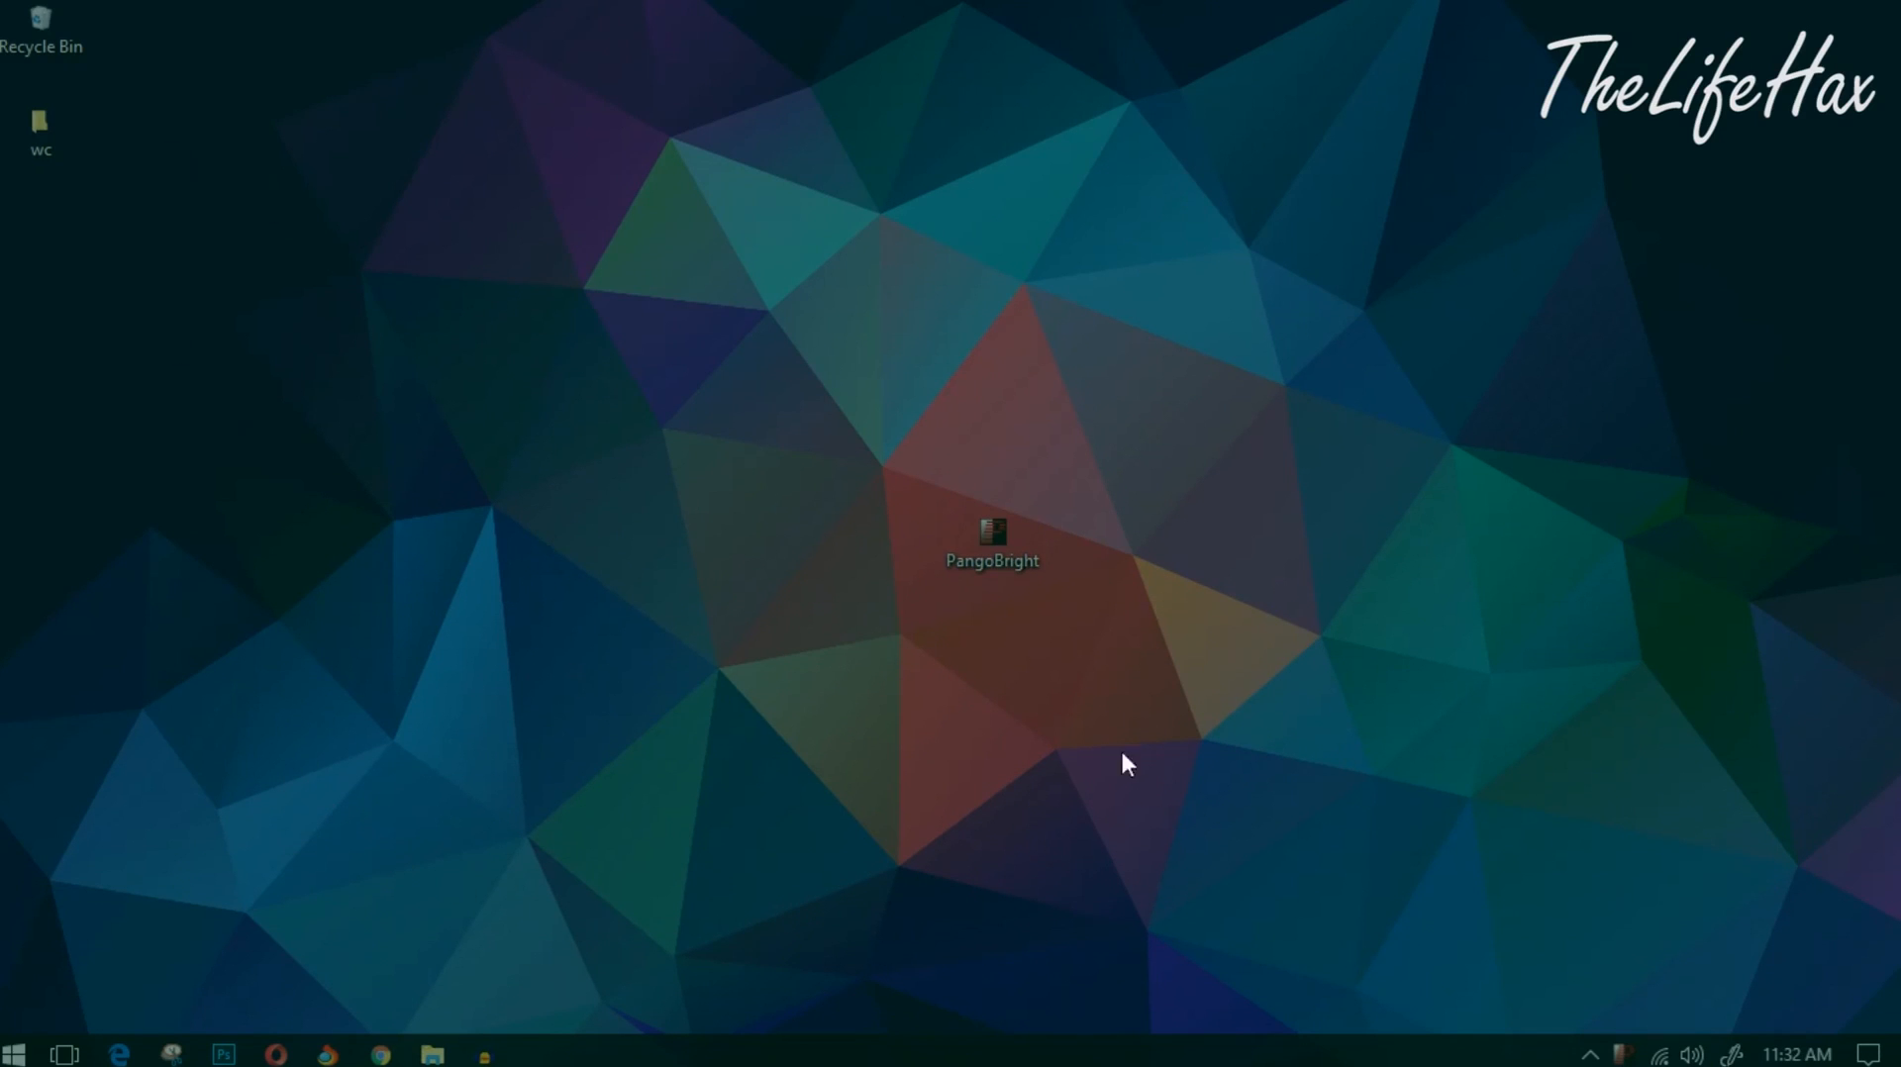
mouse_move(1631, 1057)
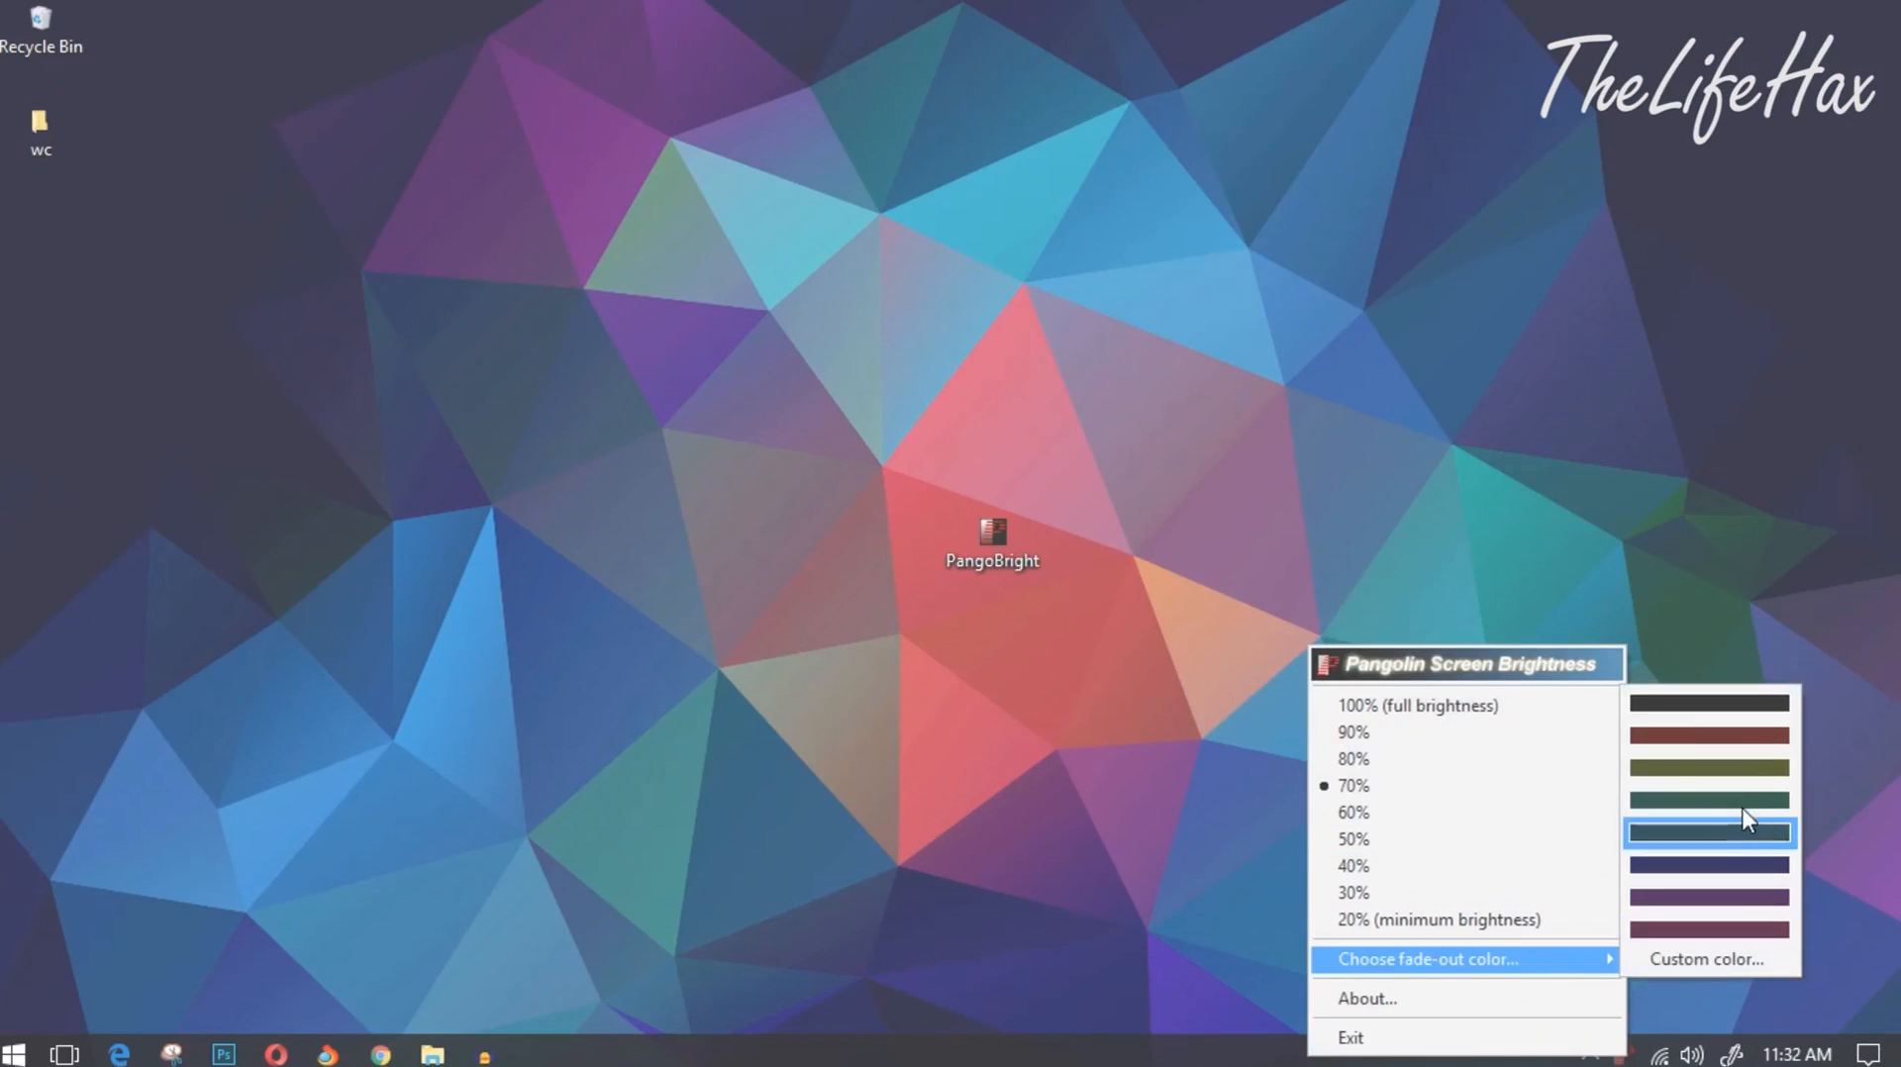
click(1710, 832)
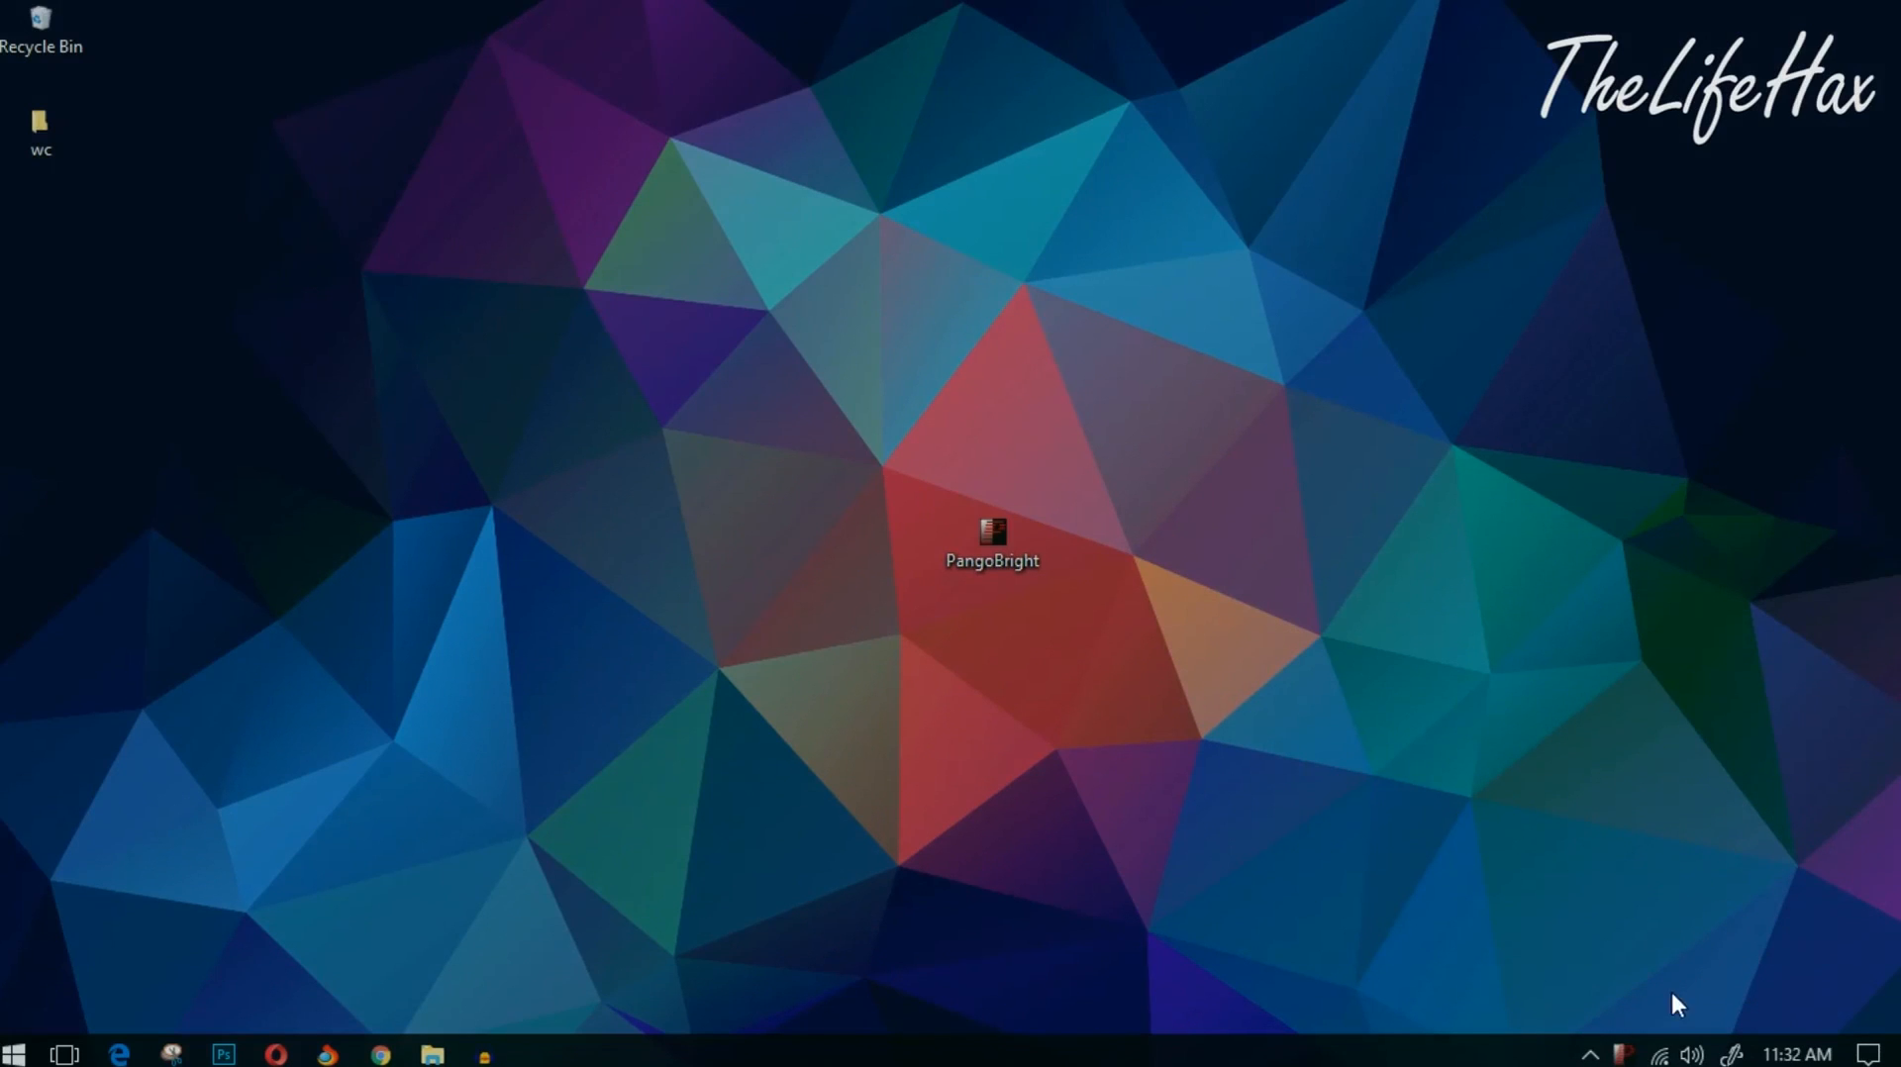
- Pick bright blue (0, 128, 255) as the custom fade-out colour and confirm
right_click(1621, 1053)
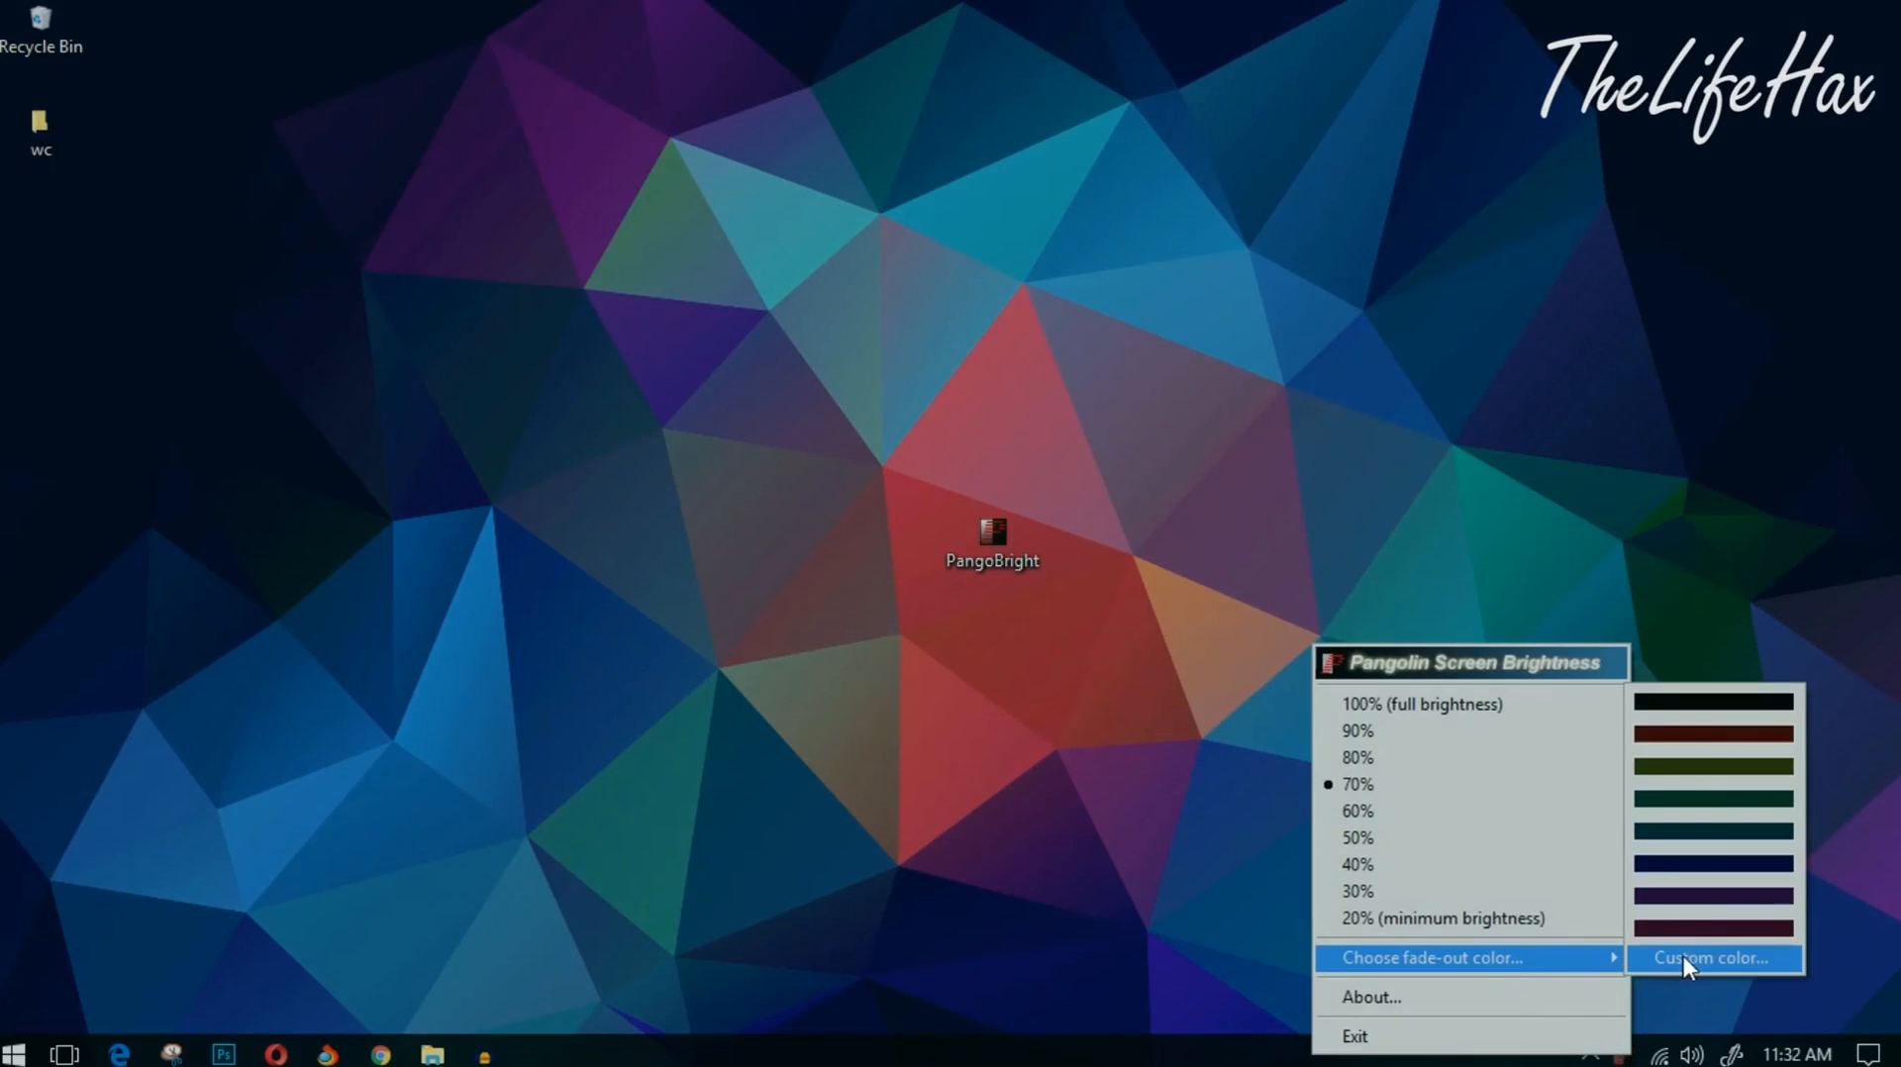
click(1712, 958)
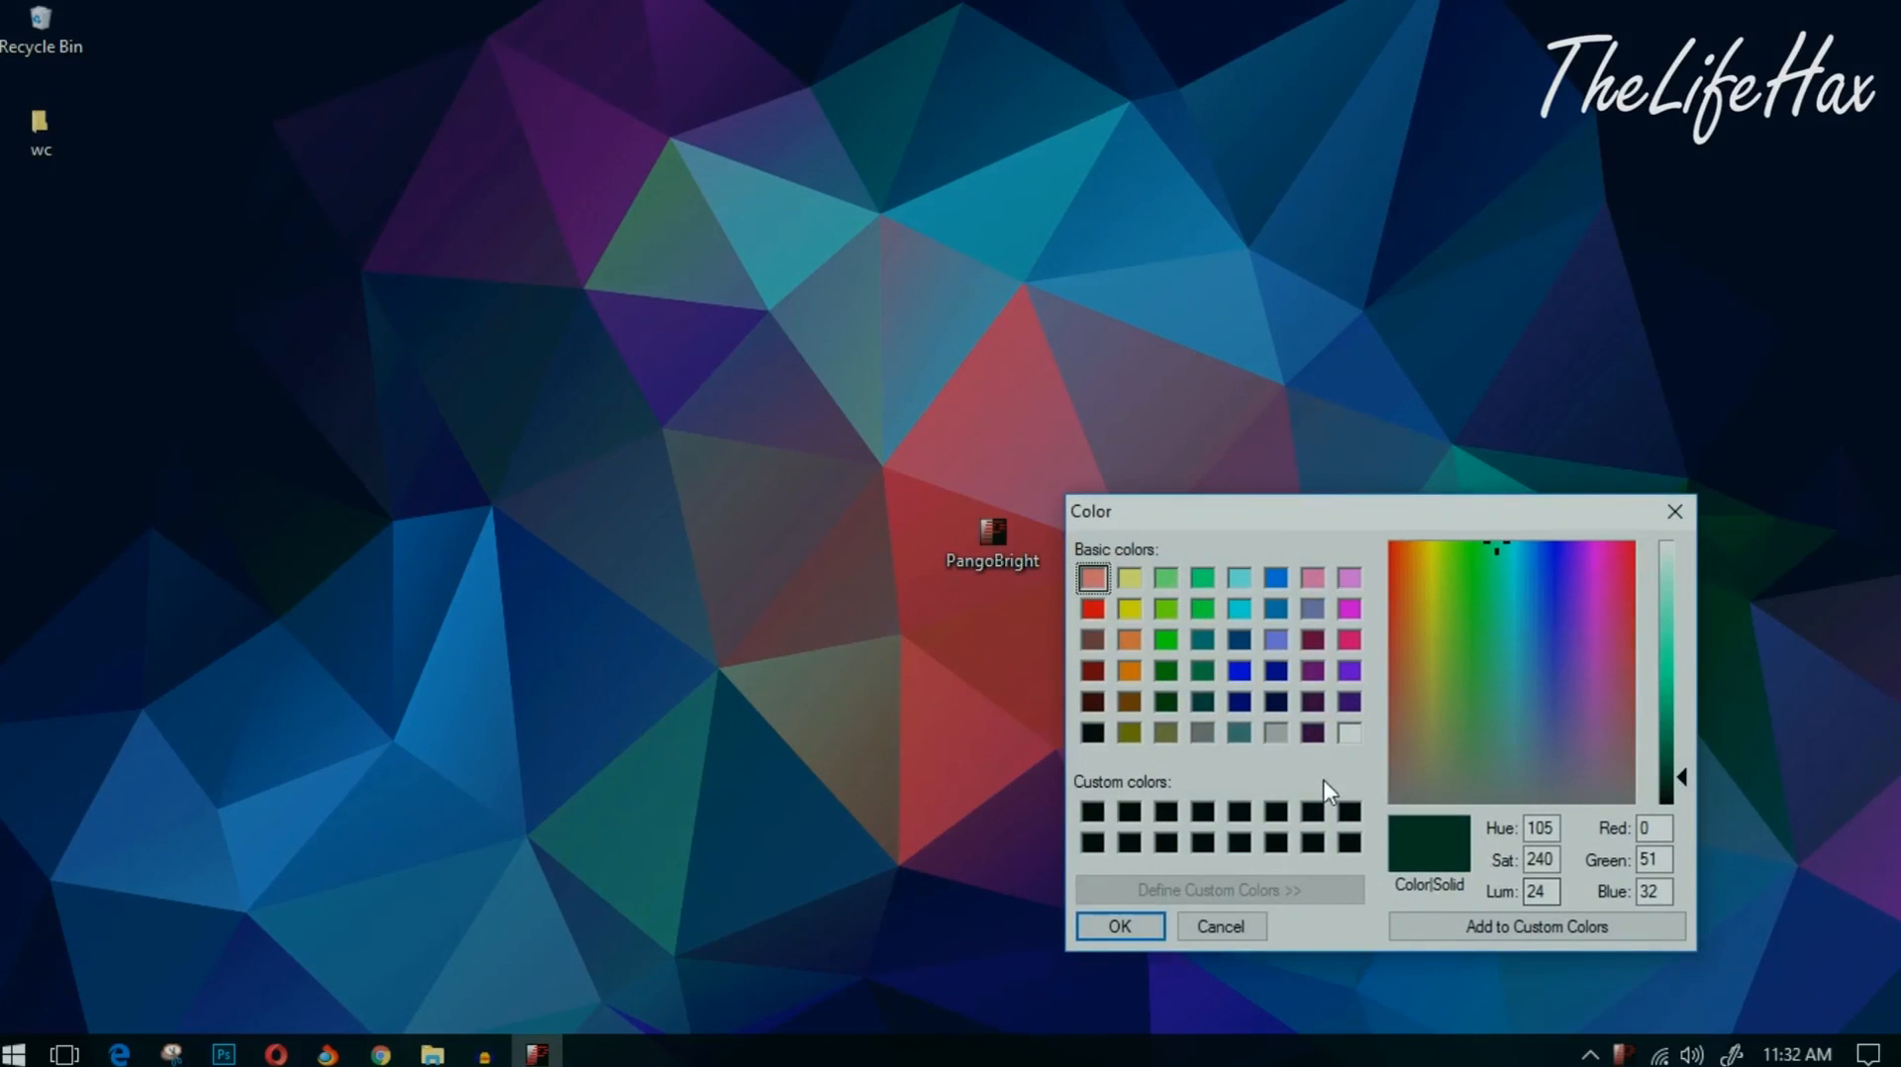
mouse_move(1254, 685)
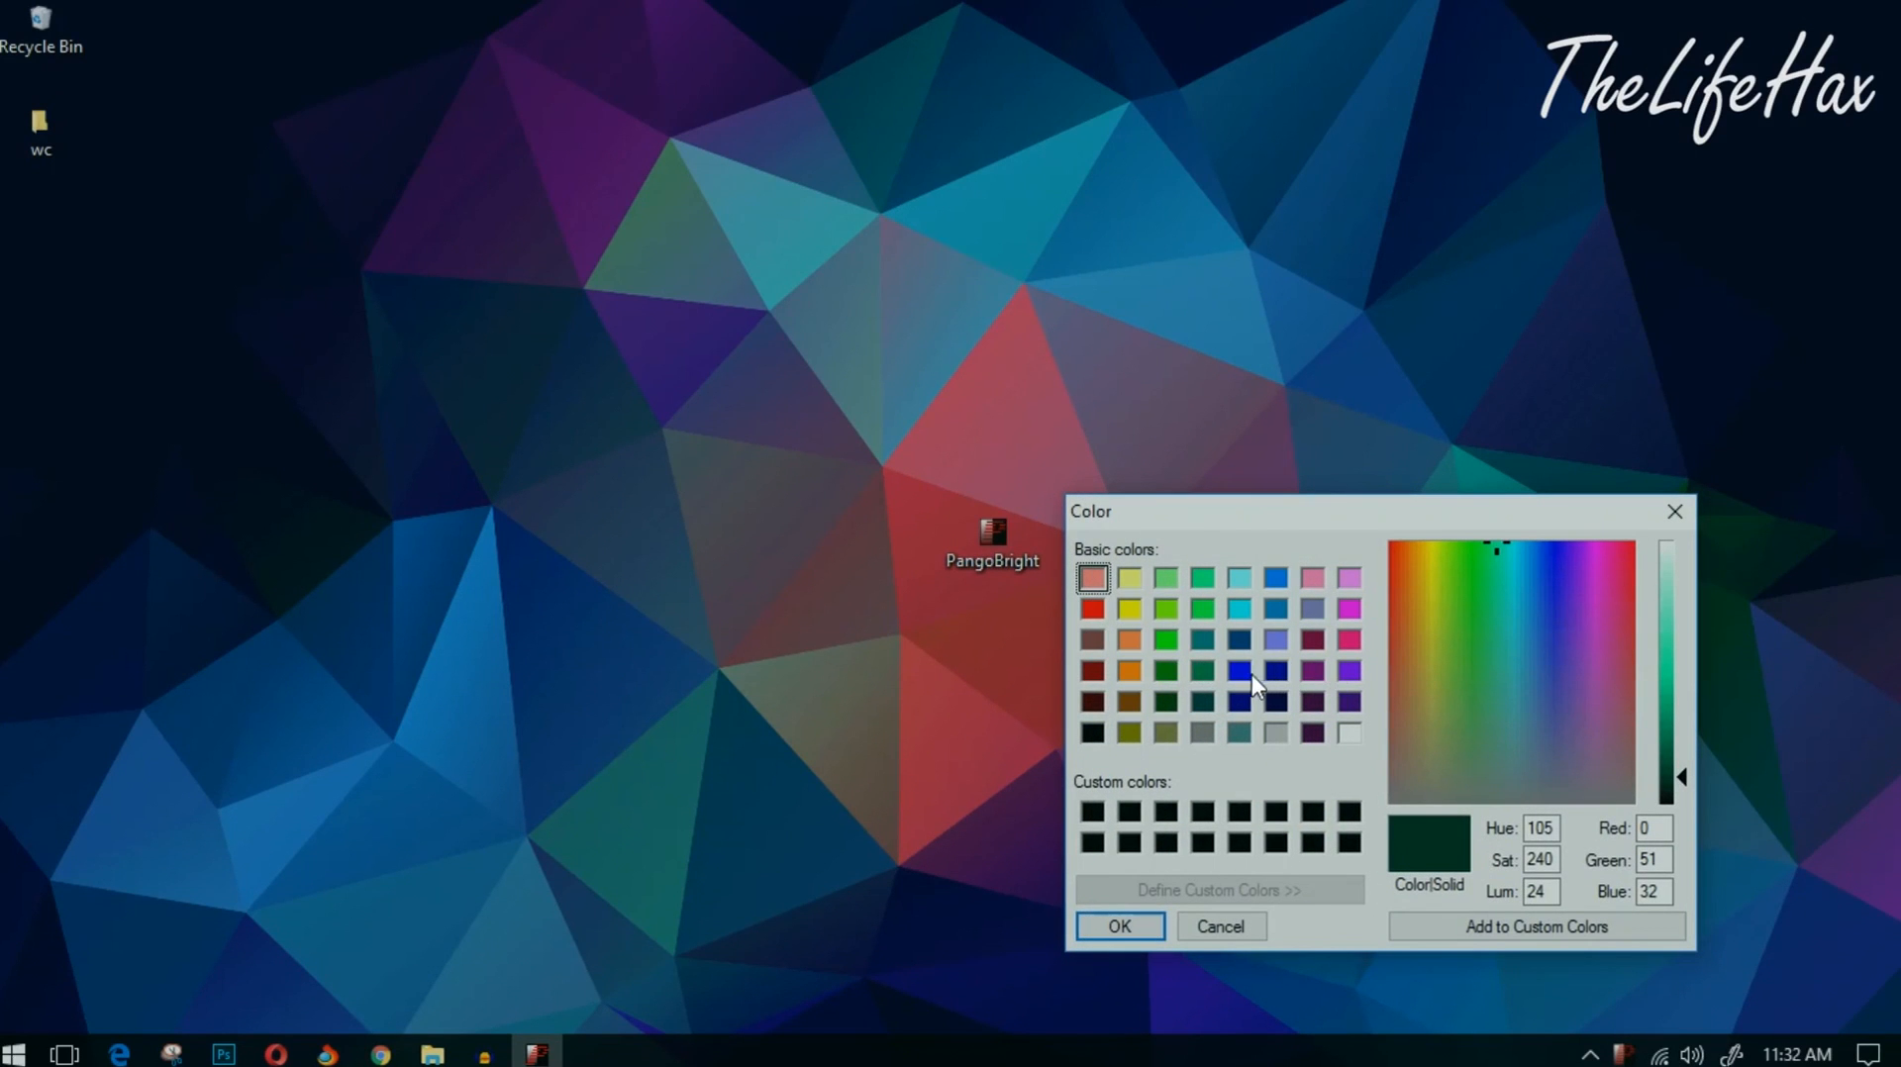
click(1274, 578)
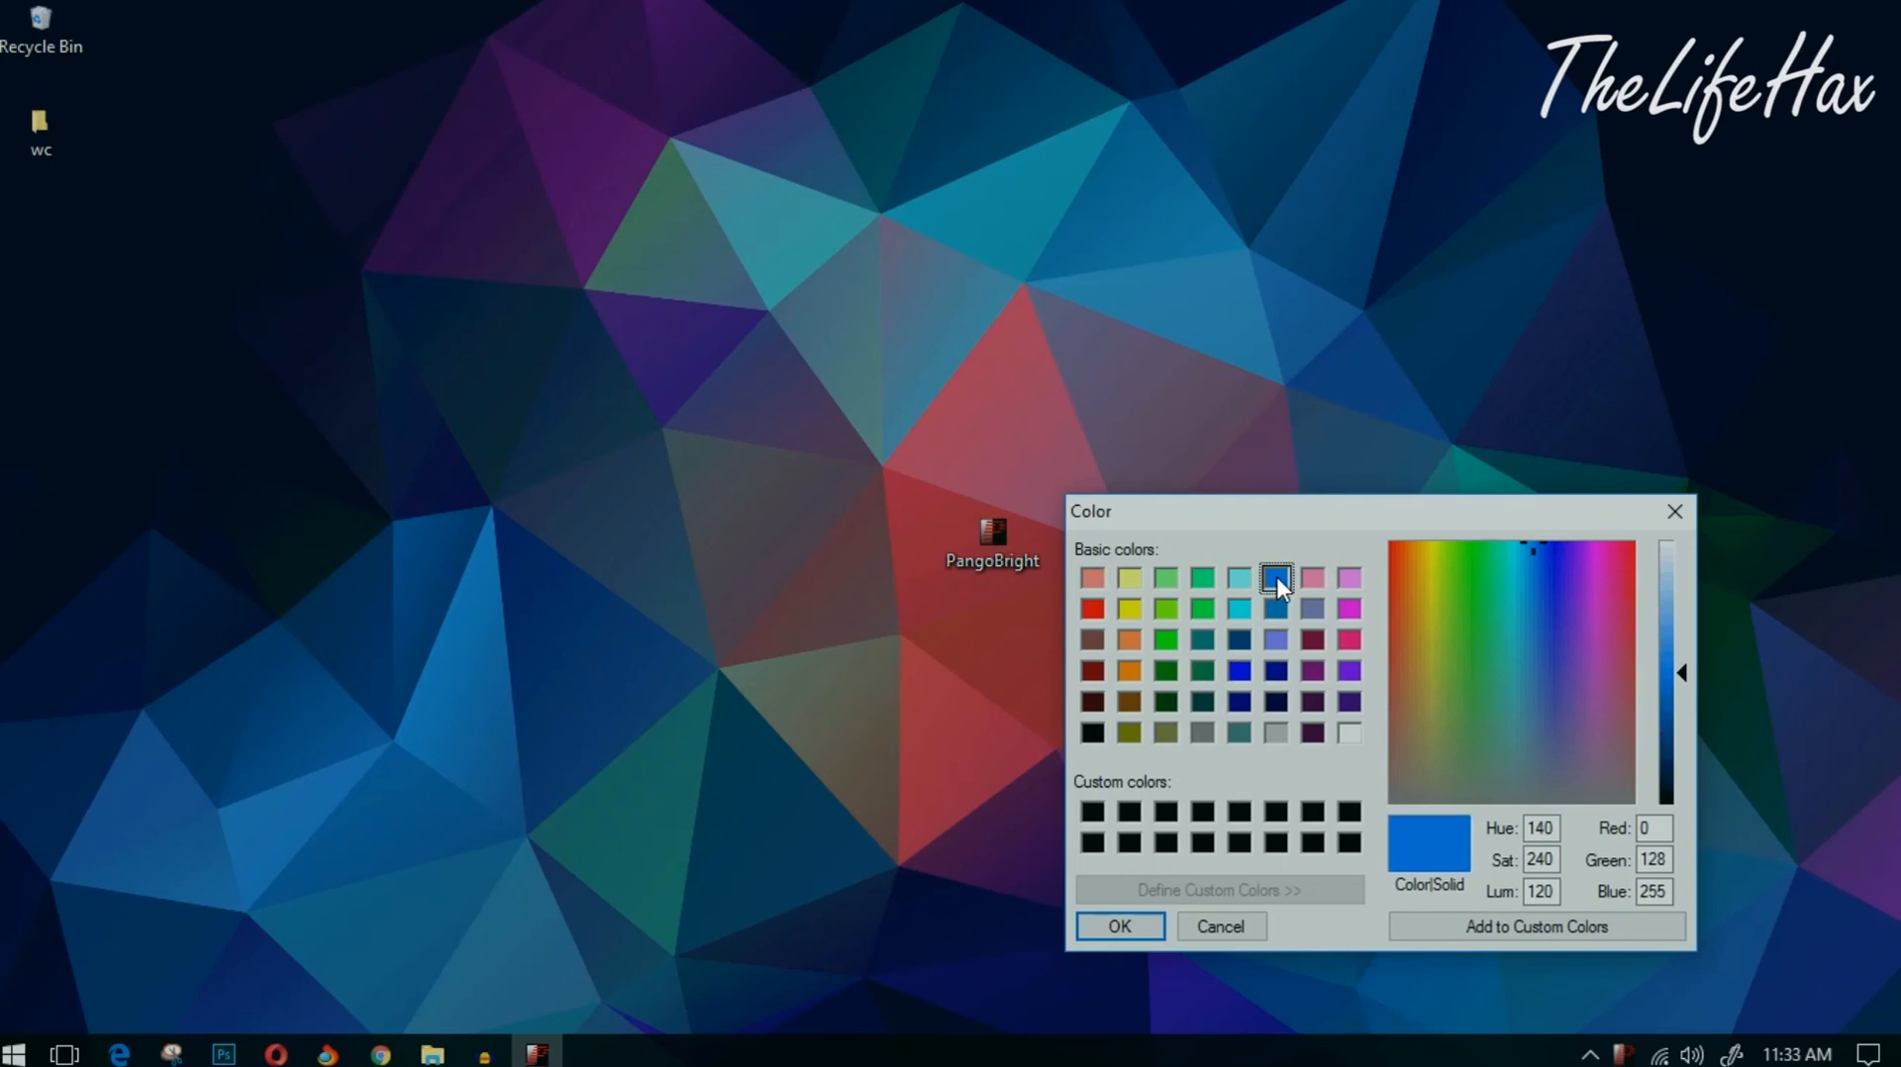
mouse_move(1086, 861)
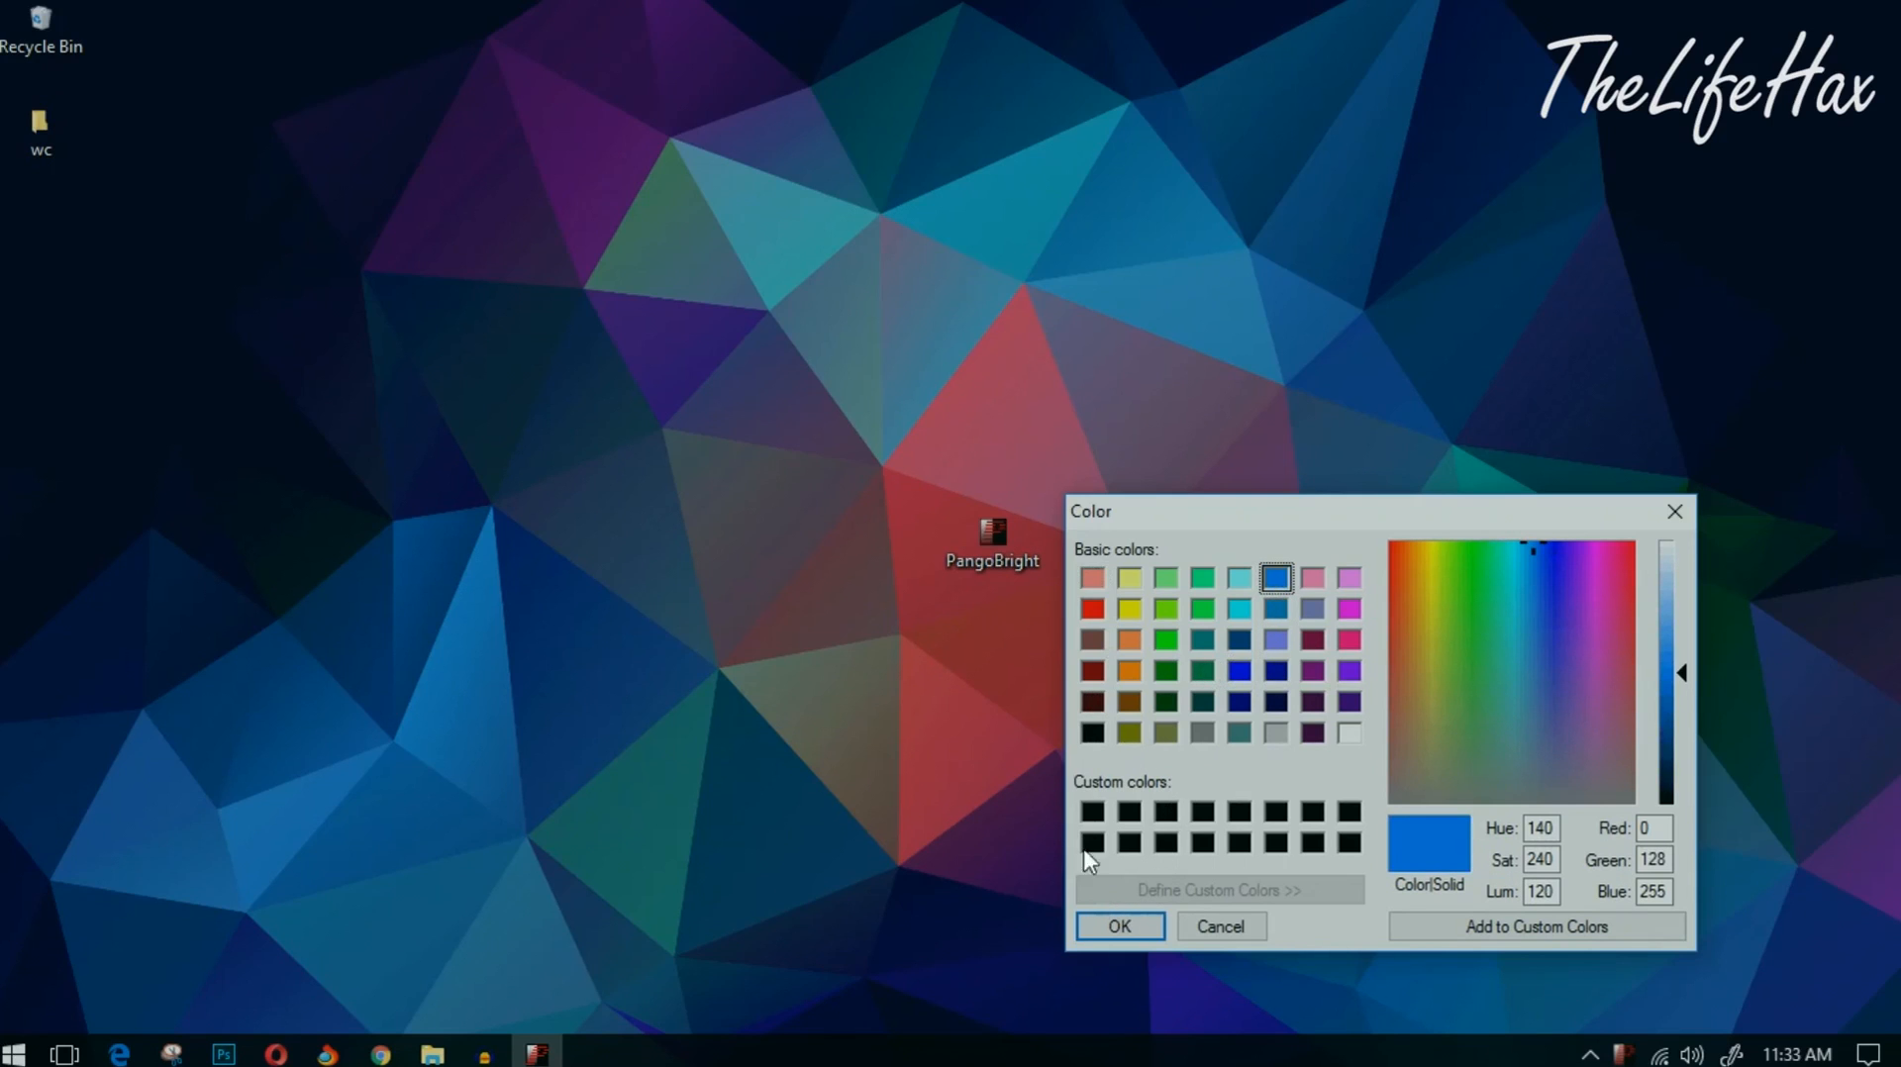
mouse_move(1120, 927)
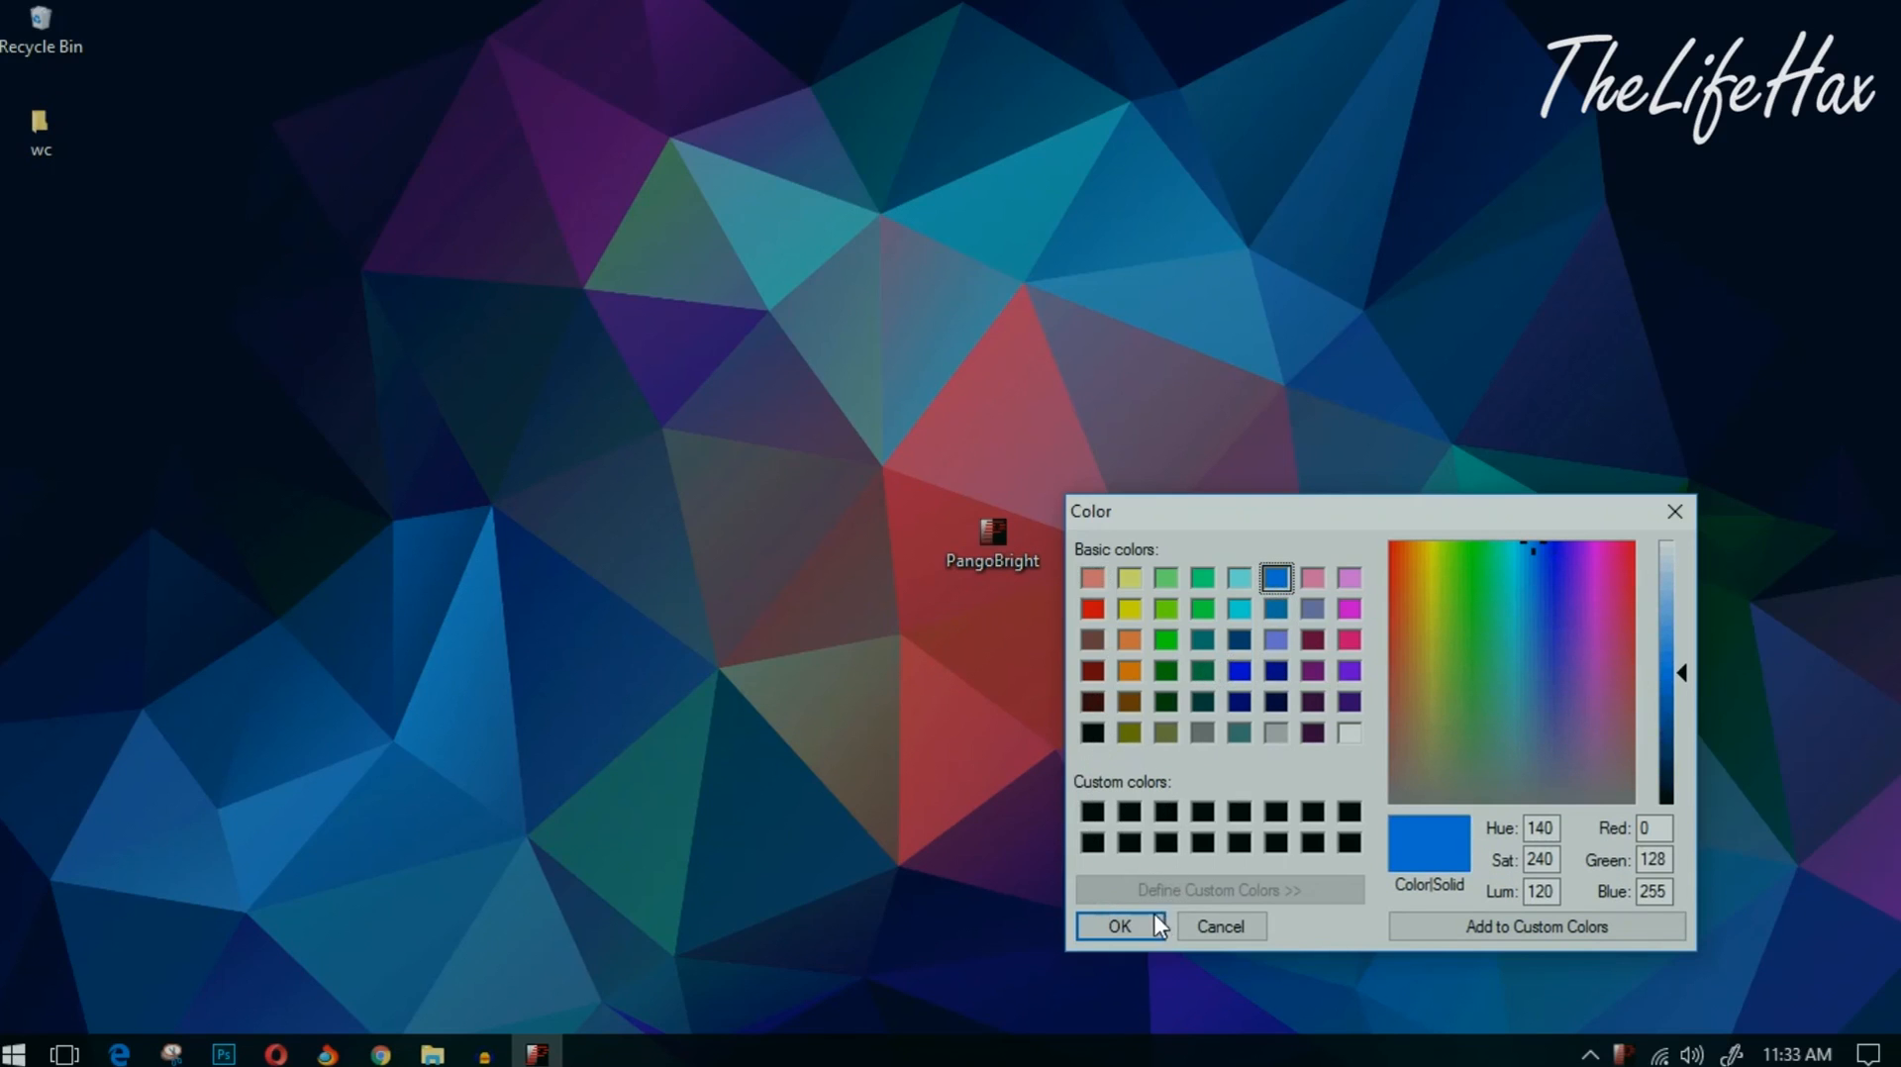
click(1117, 925)
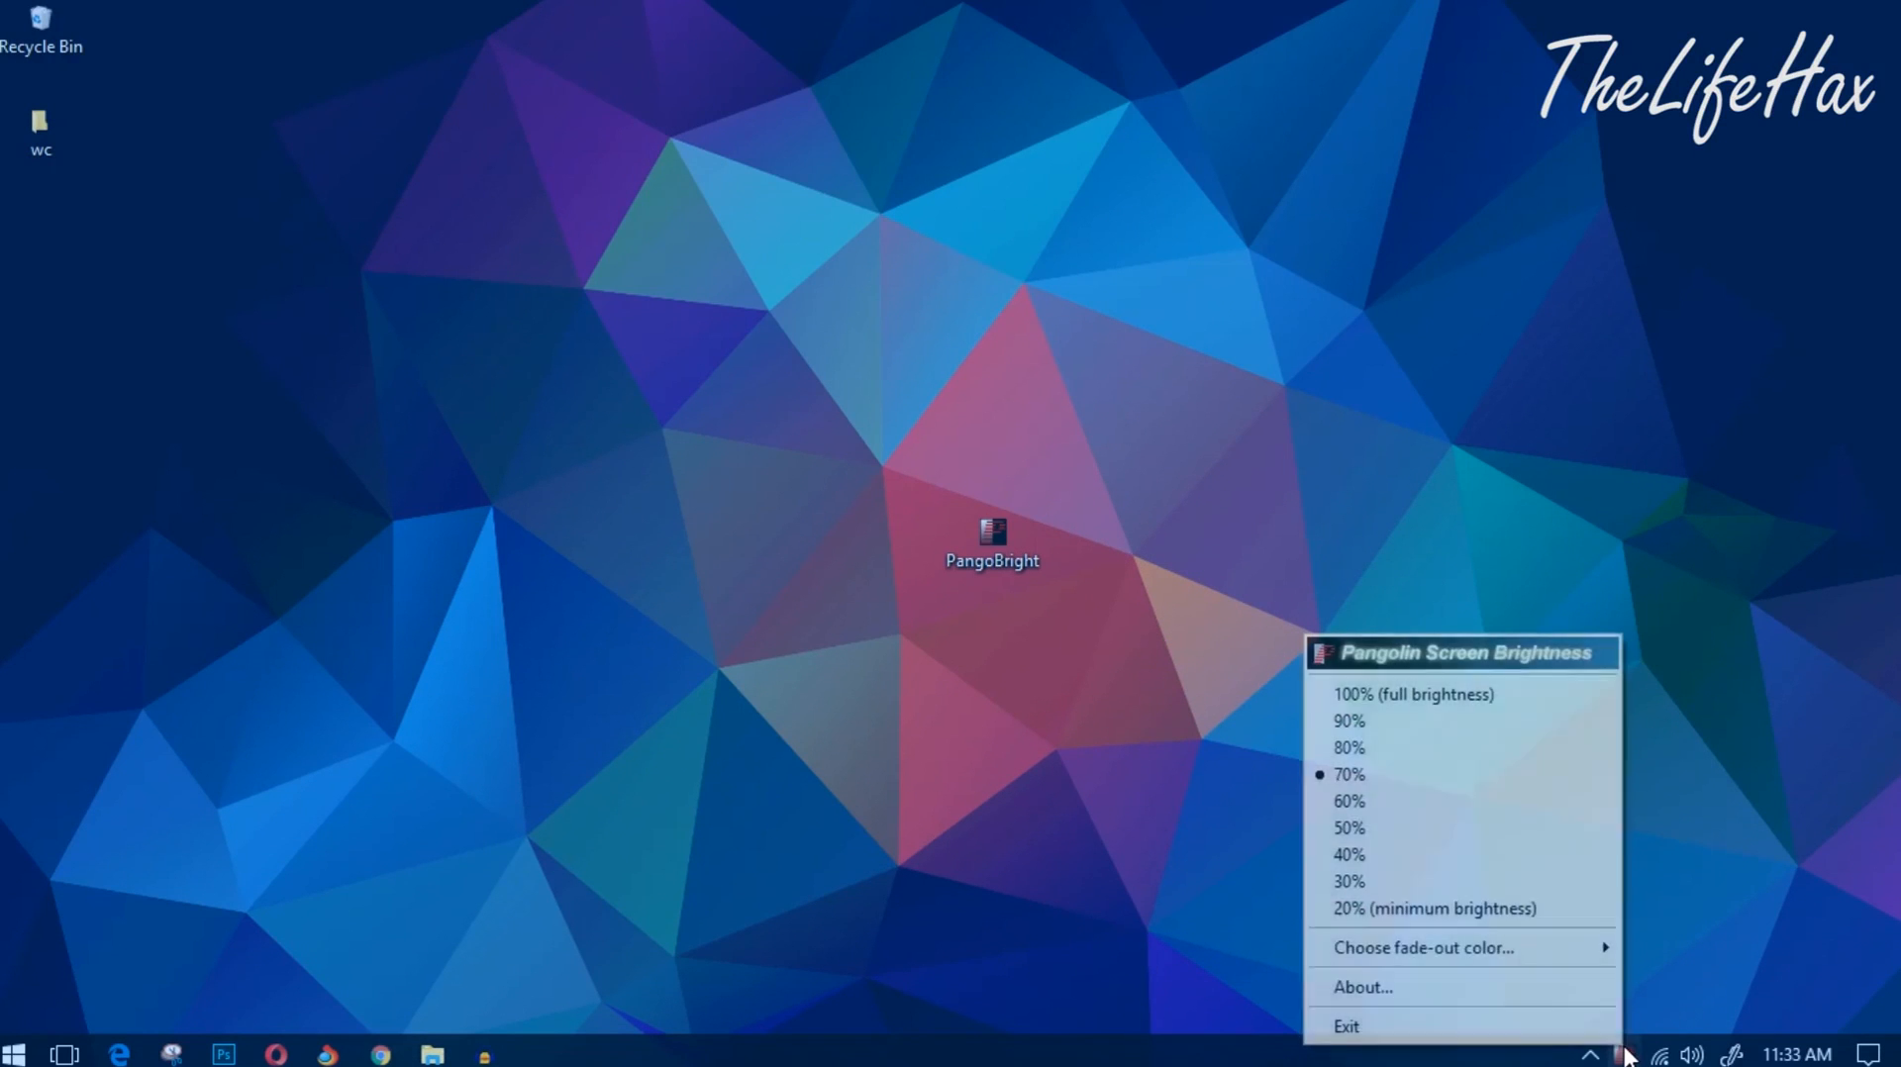
mouse_move(1348, 855)
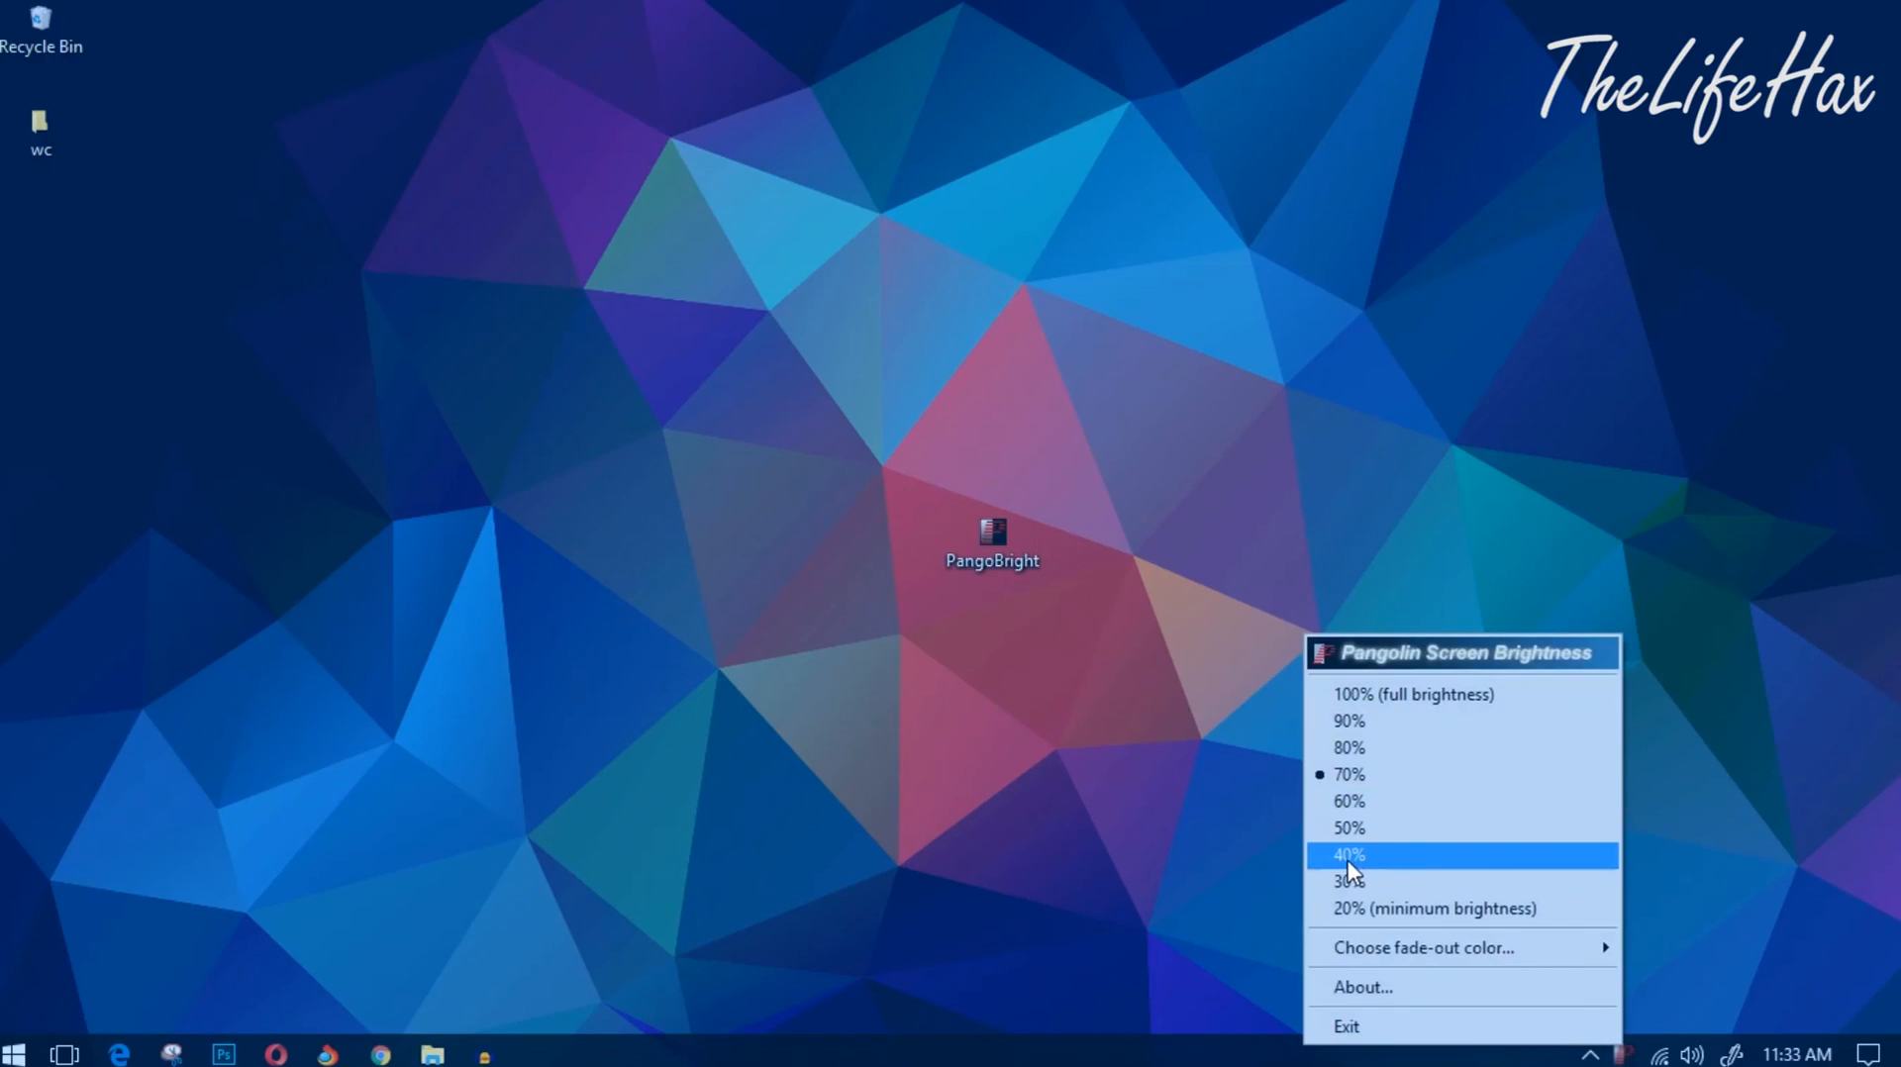
- Set brightness to 40%, then raise it to 80% and 90%
click(1348, 855)
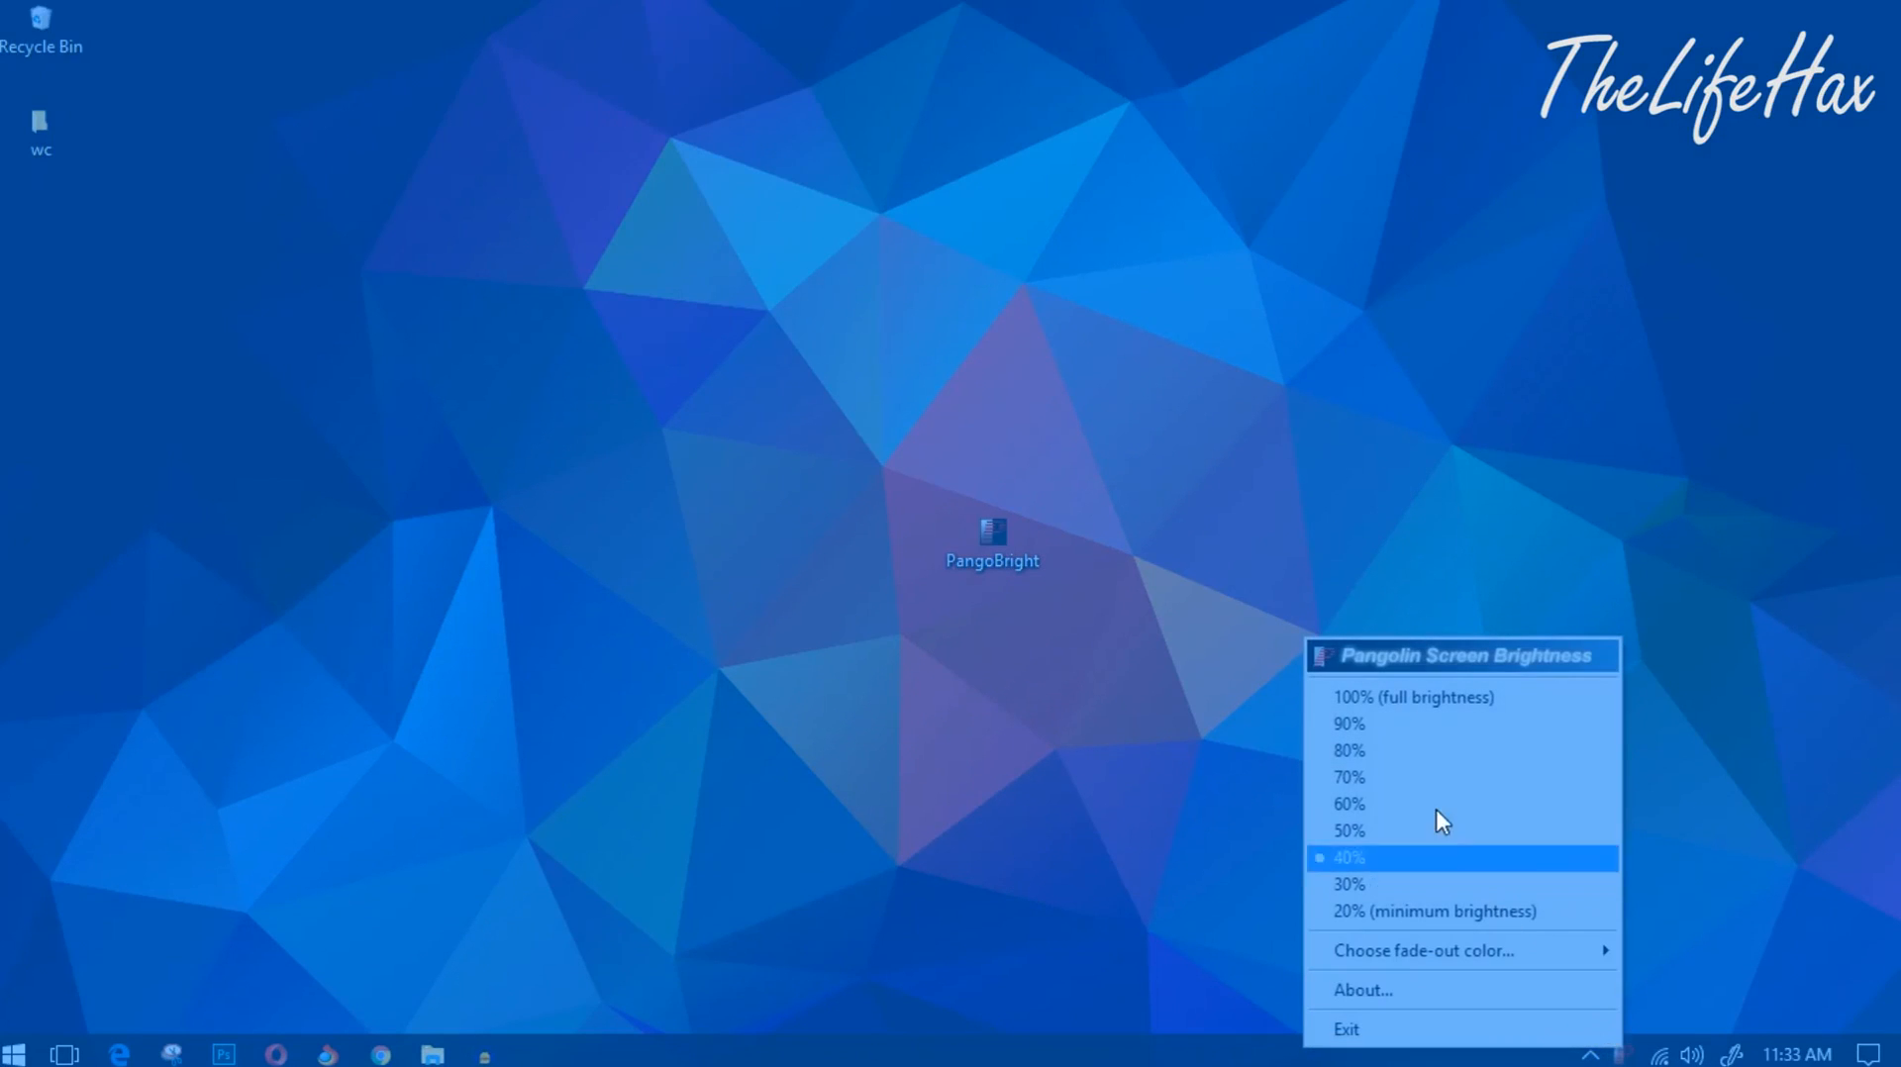
click(1413, 696)
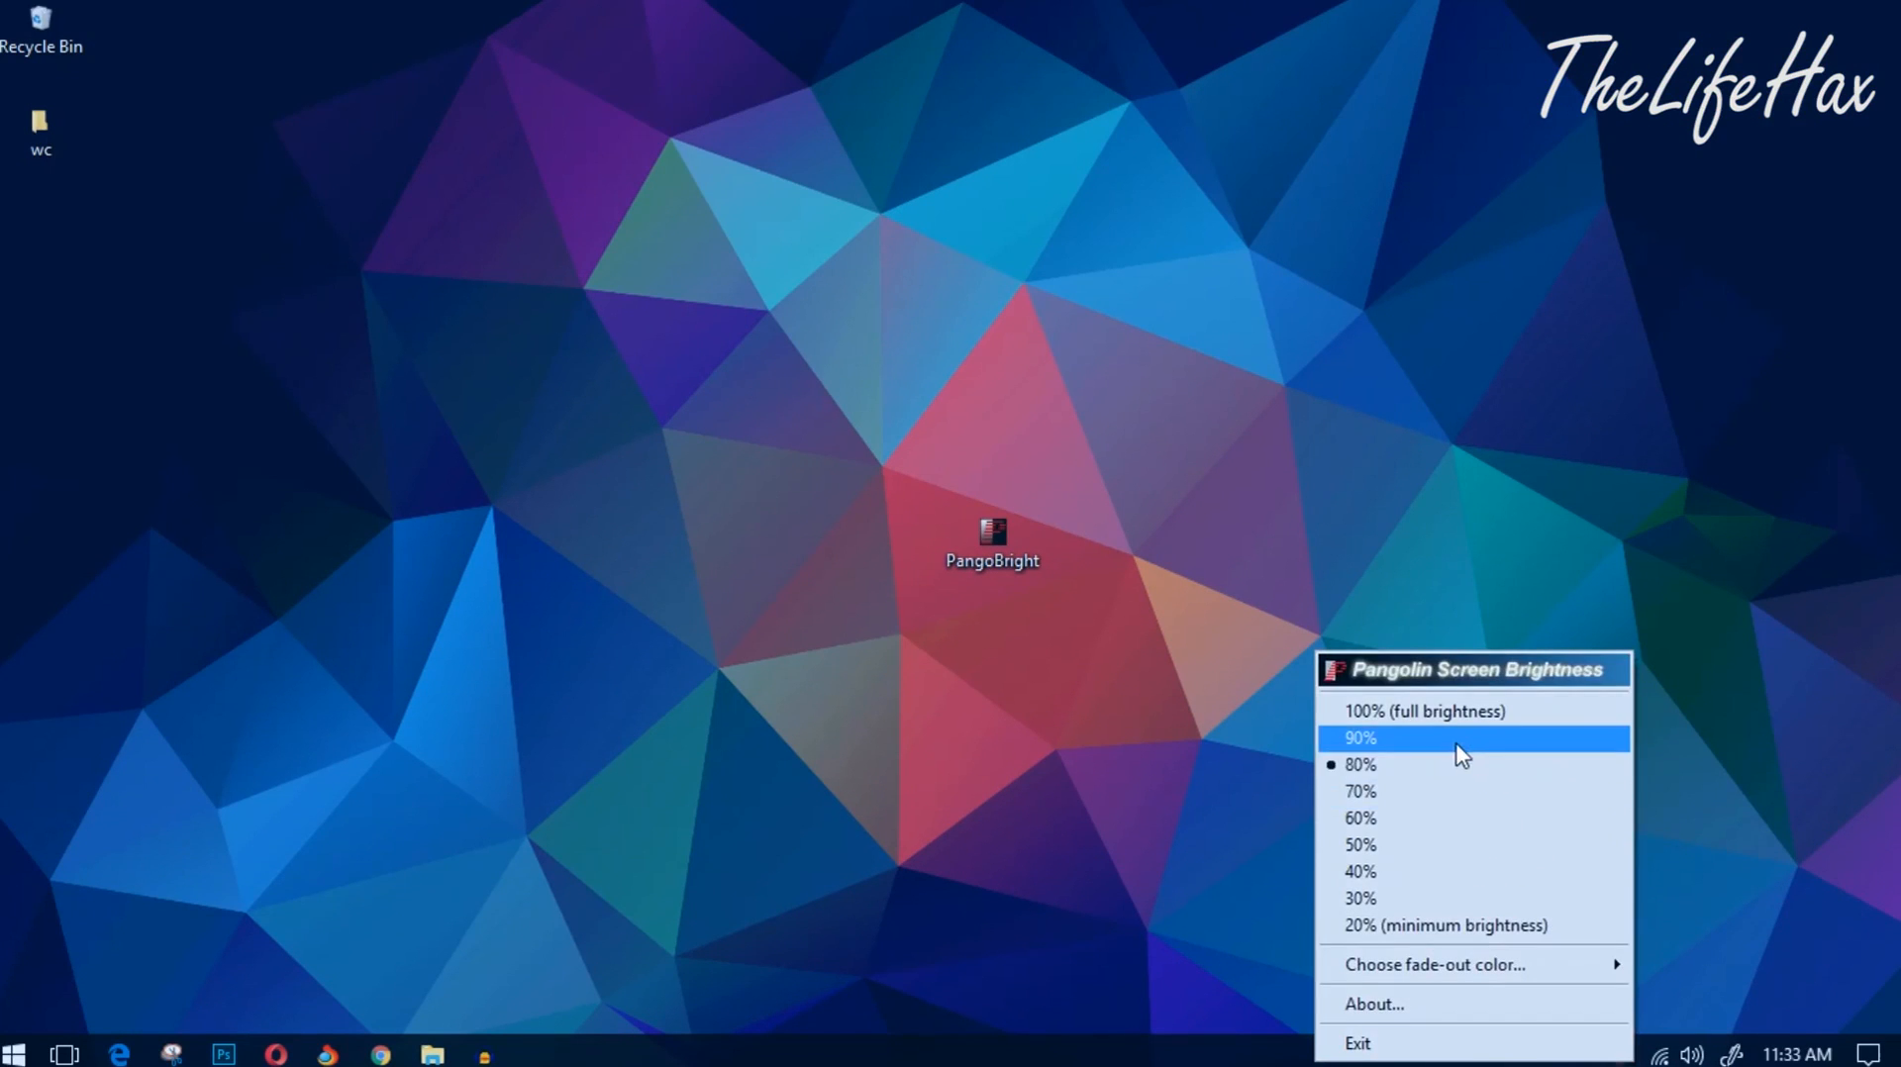
click(1359, 738)
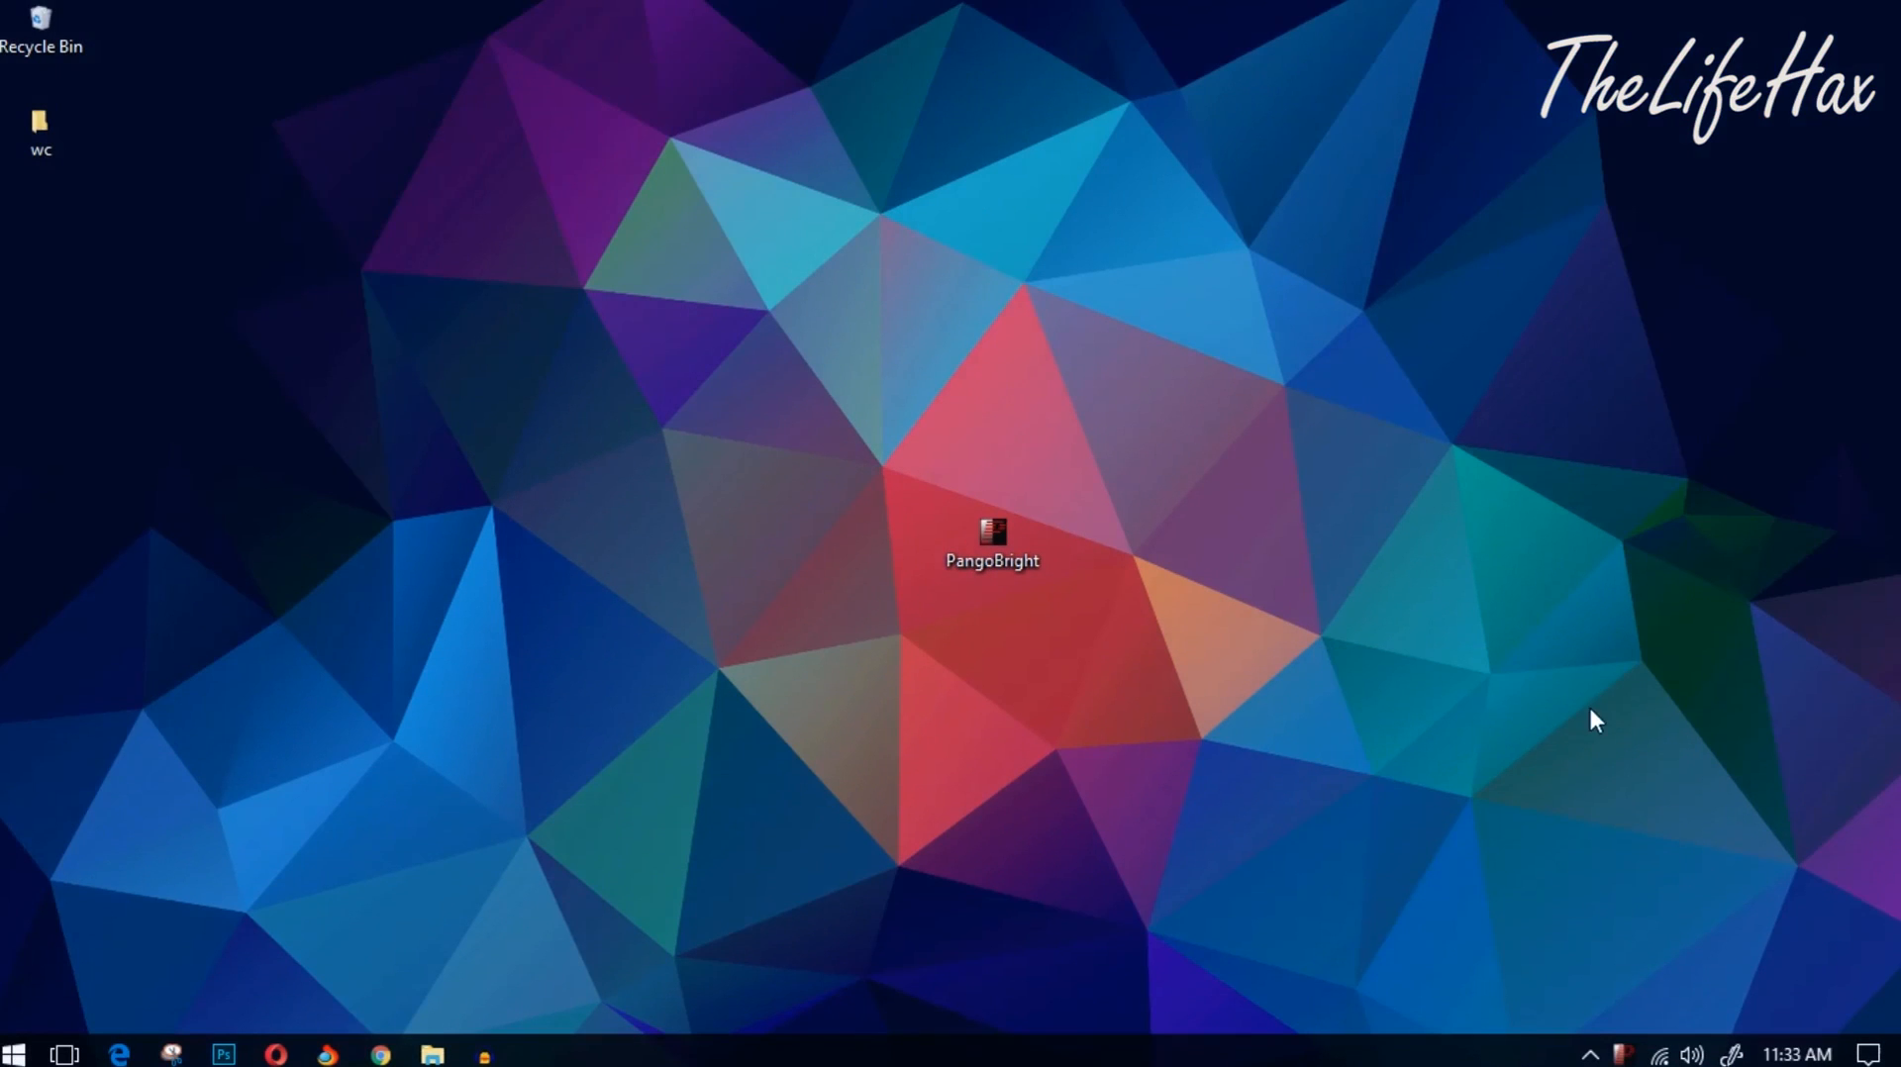
mouse_move(836, 495)
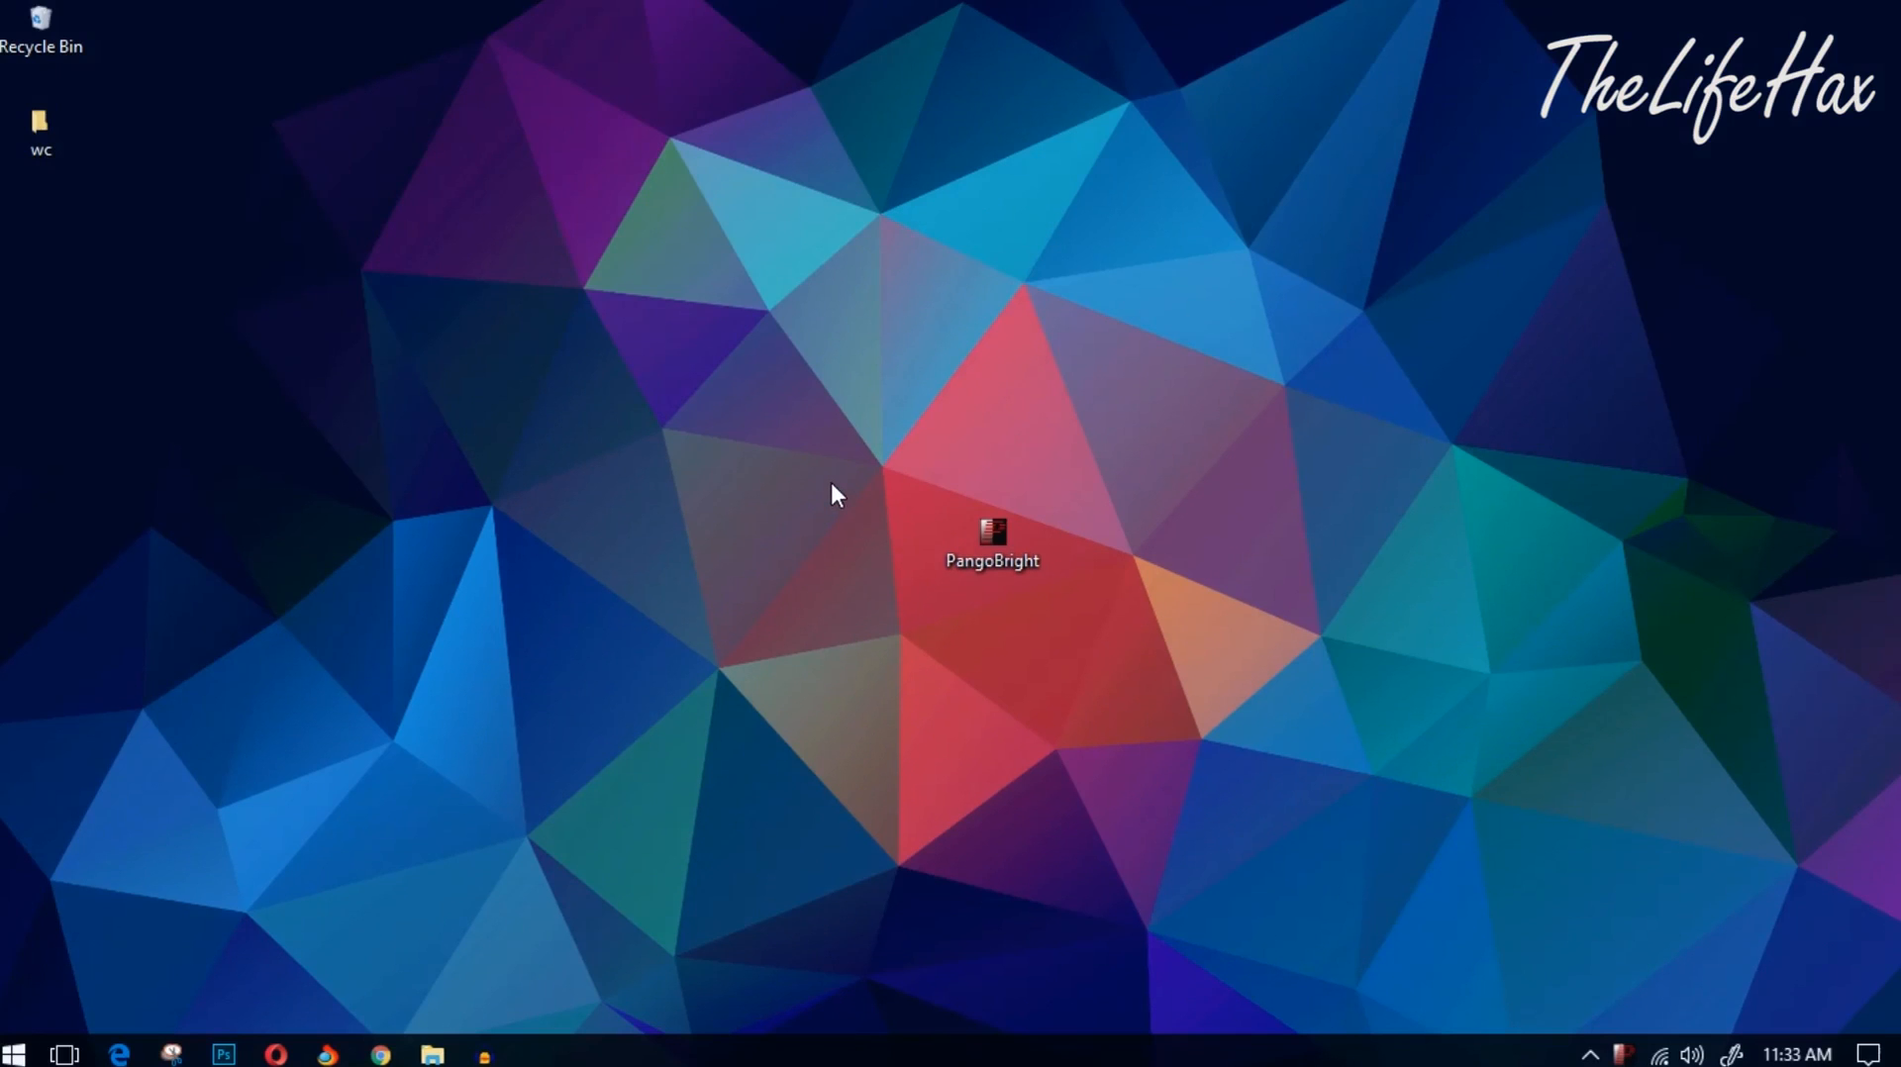